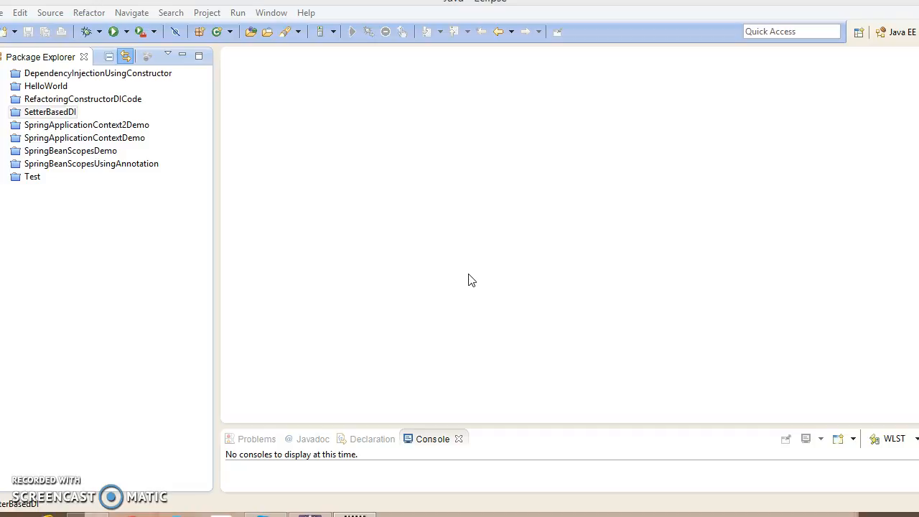
mouse_move(345, 257)
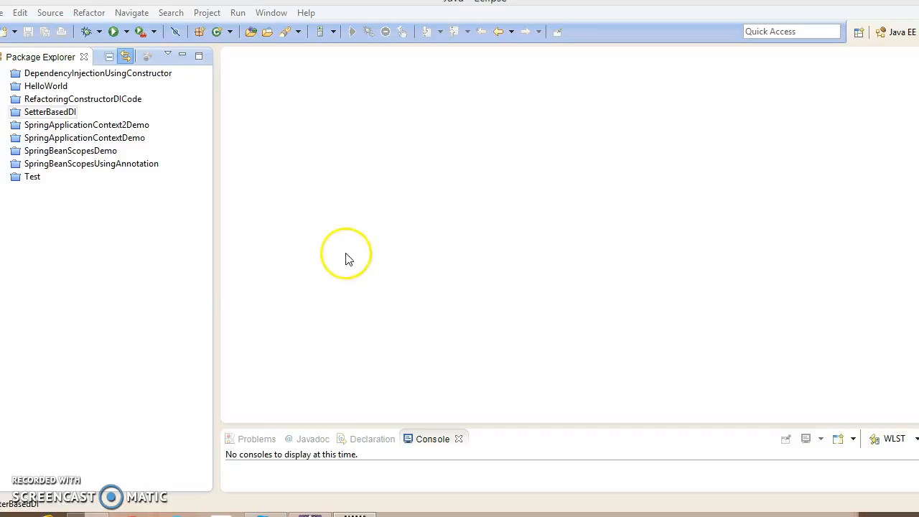
Create a new Java project named SpringBeanInheritenceProject via New > Java Project.
right_click(49, 113)
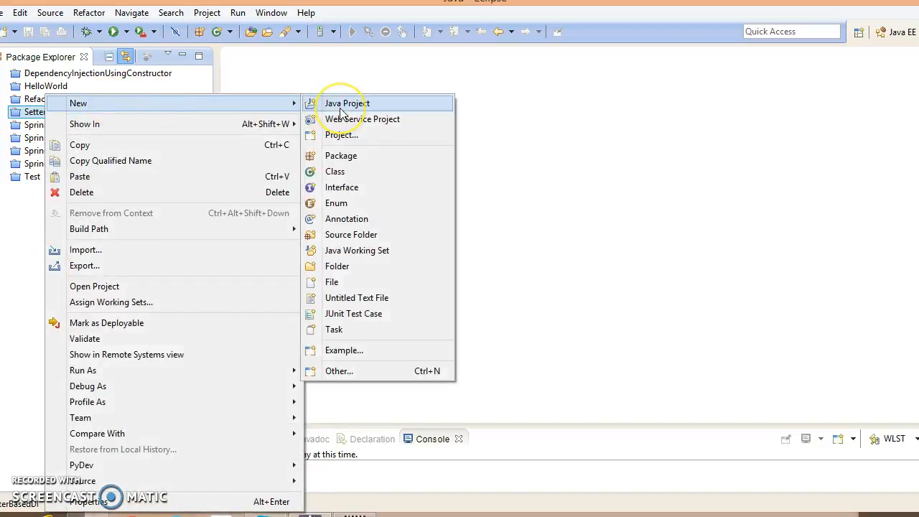
click(346, 103)
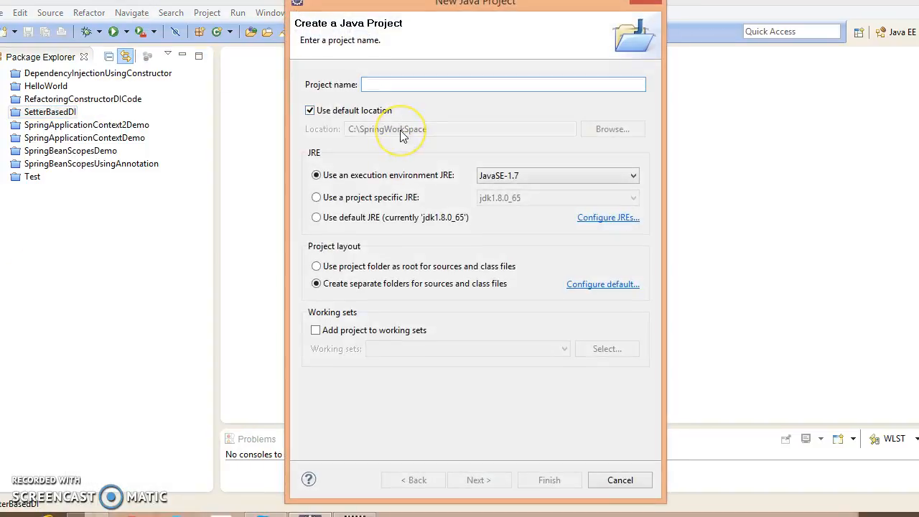
text(Sp)
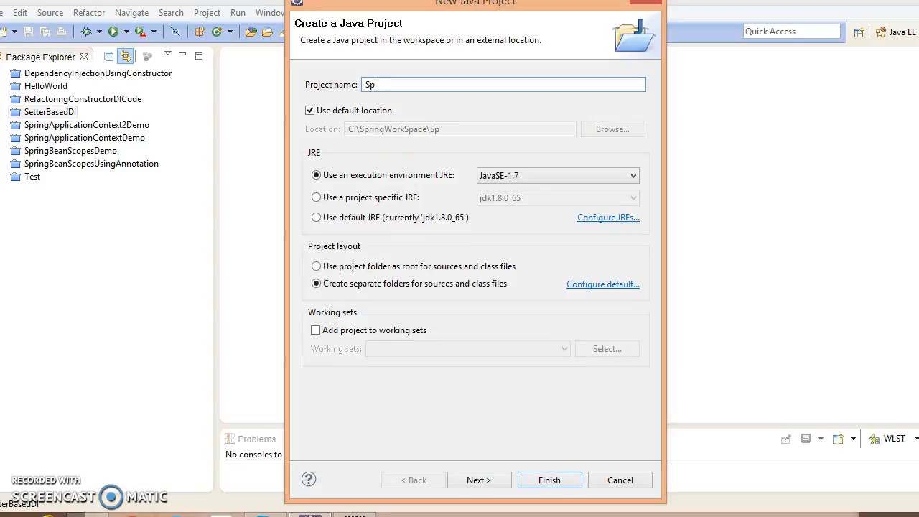
text(ringBeanInheritence)
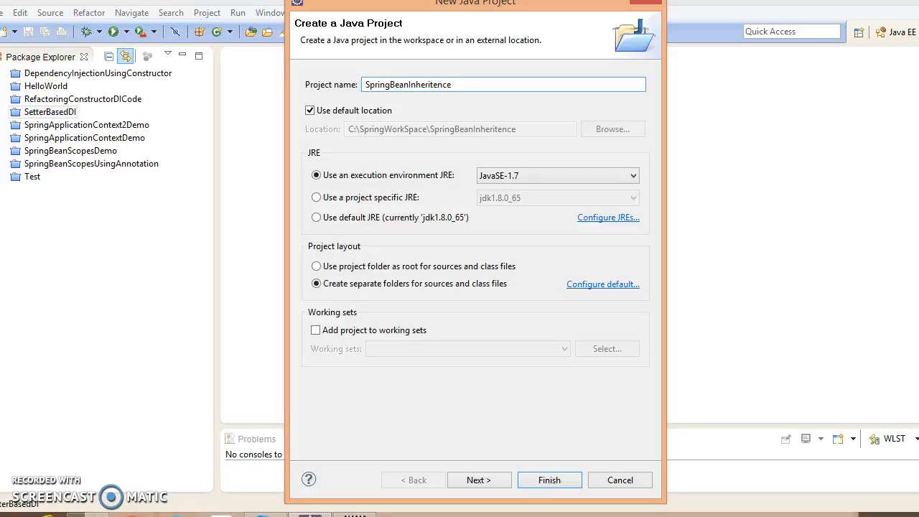
mouse_move(546, 290)
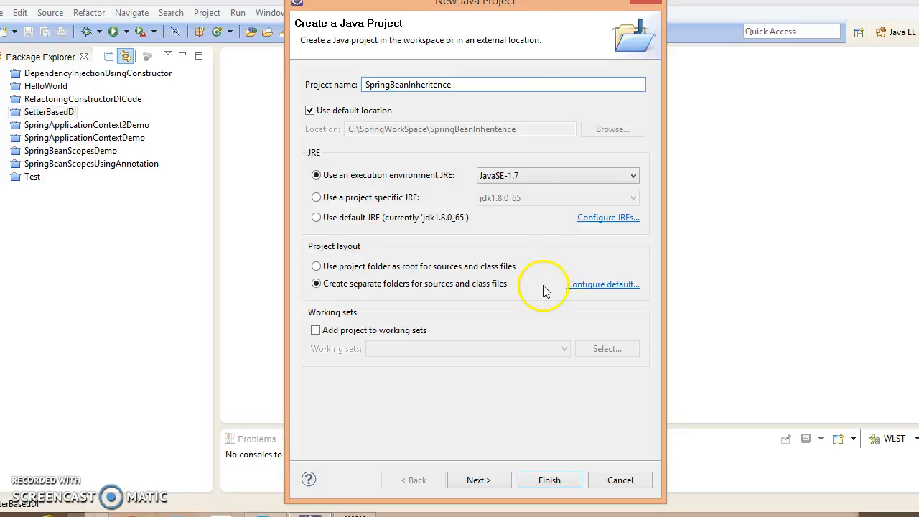
text(Project)
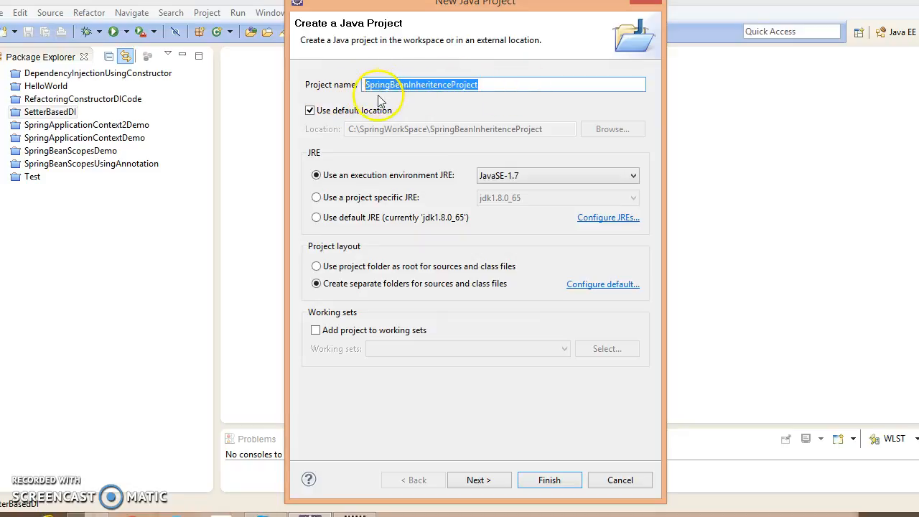
mouse_move(415, 87)
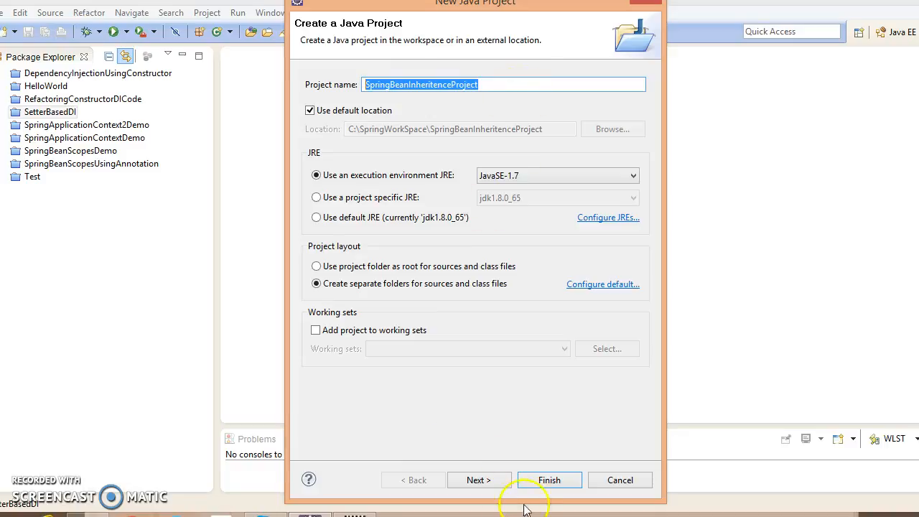
click(480, 480)
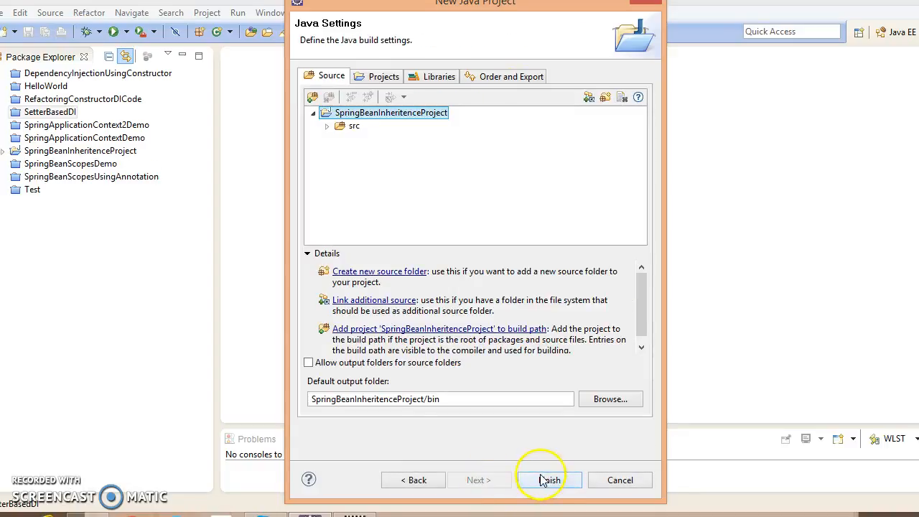
click(549, 480)
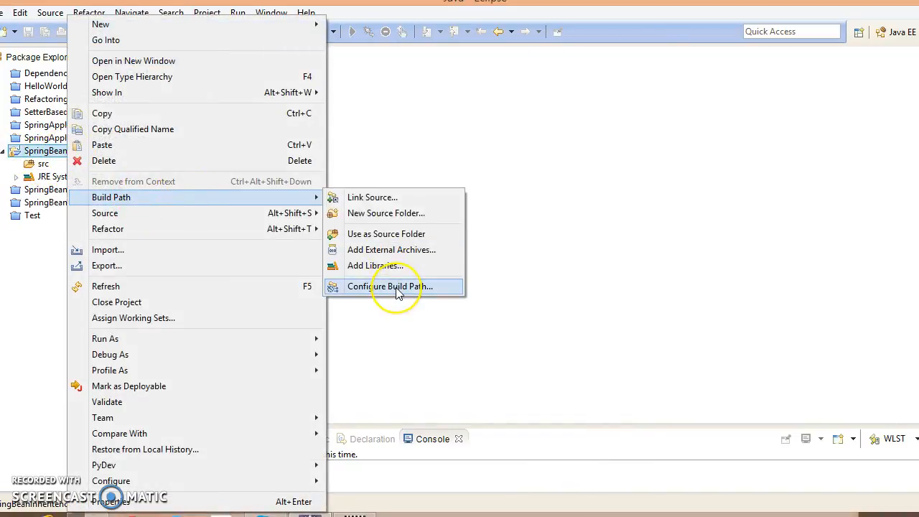
mouse_move(391, 286)
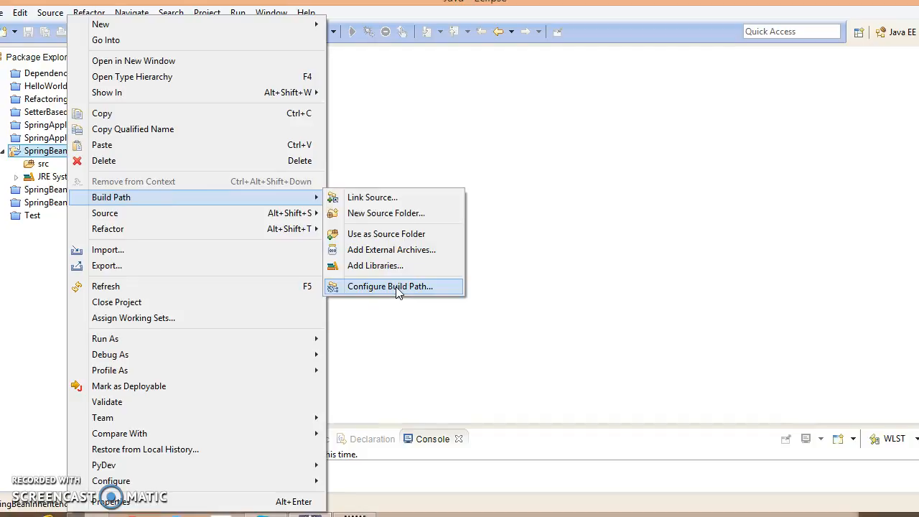
Add the SpringLibrary user library on the Libraries page of the project's build path.
click(391, 286)
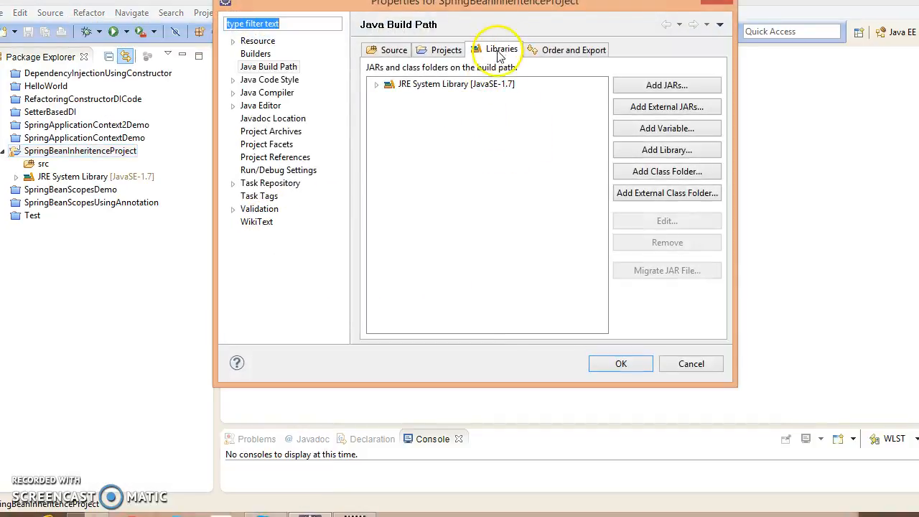
click(667, 149)
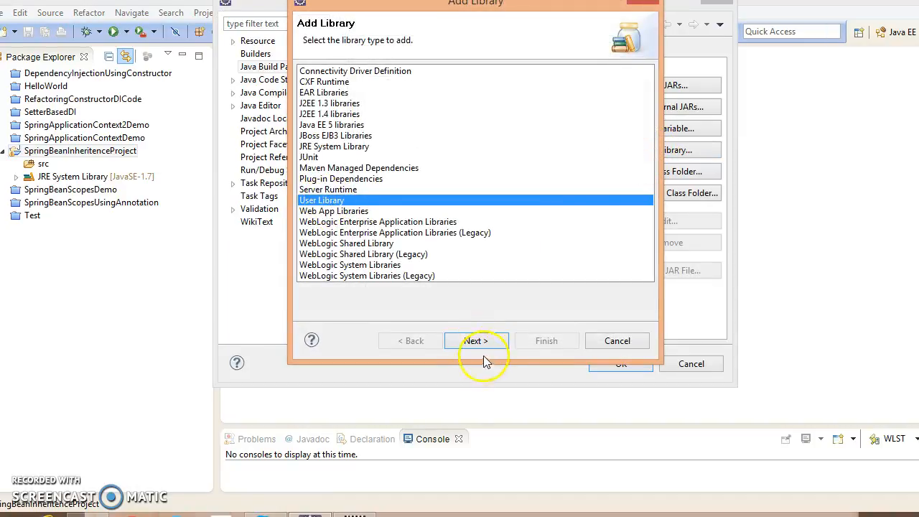
click(477, 341)
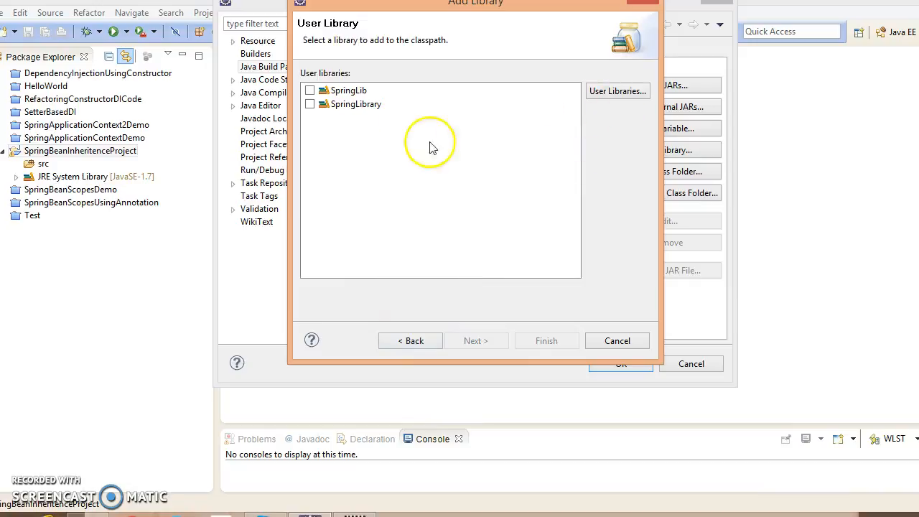
click(311, 103)
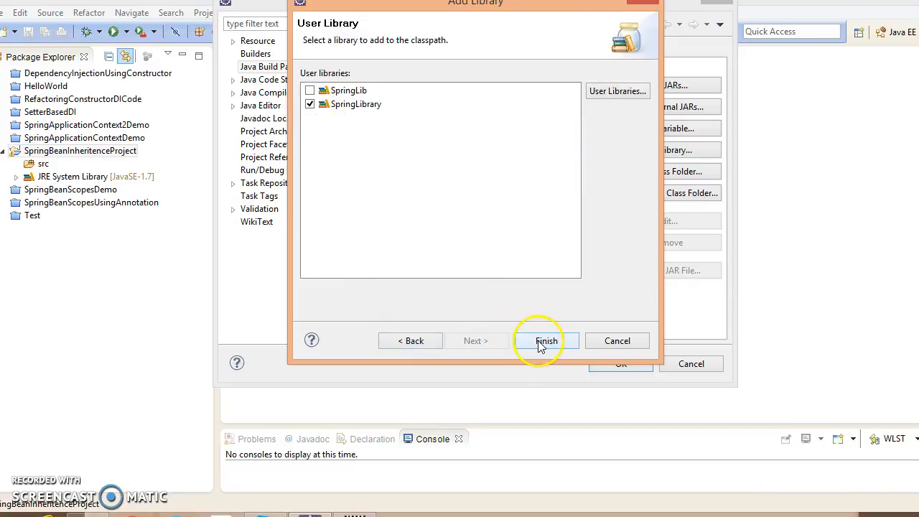
click(546, 341)
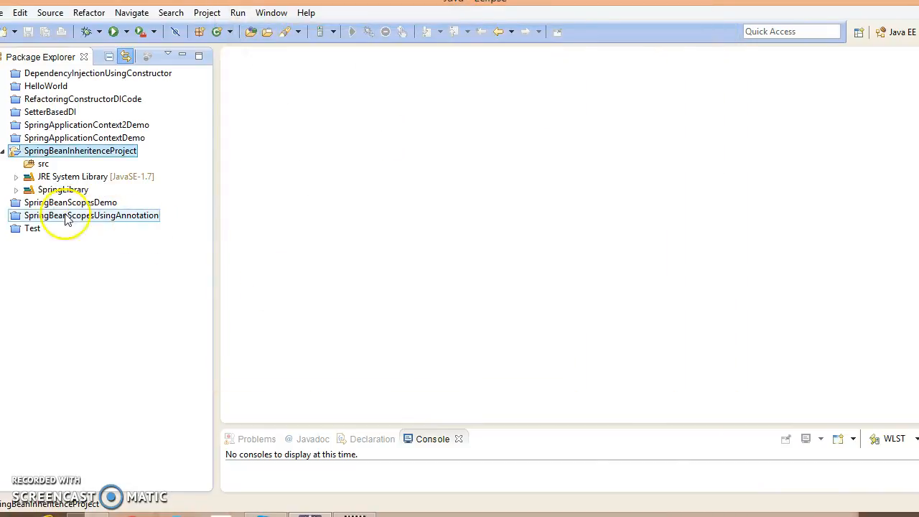
click(16, 190)
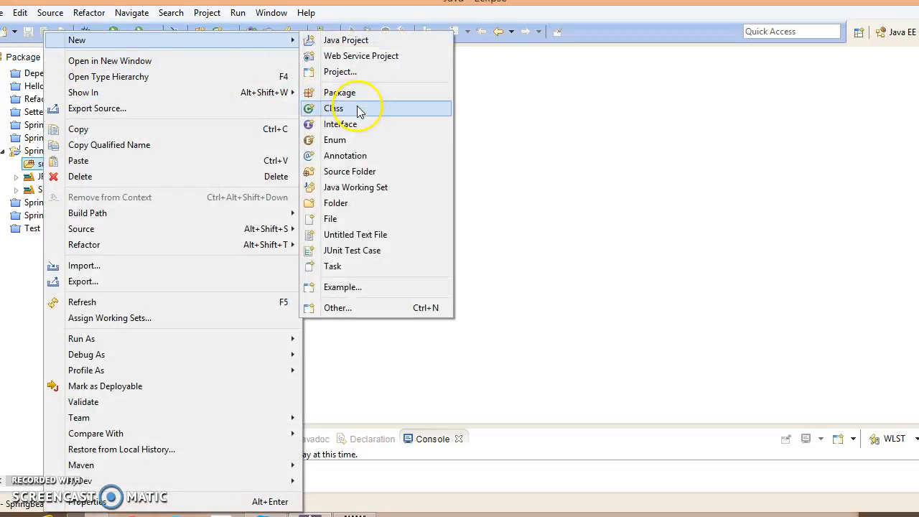
Create class Person in package com.infotech.model and place the cursor in its body.
click(333, 108)
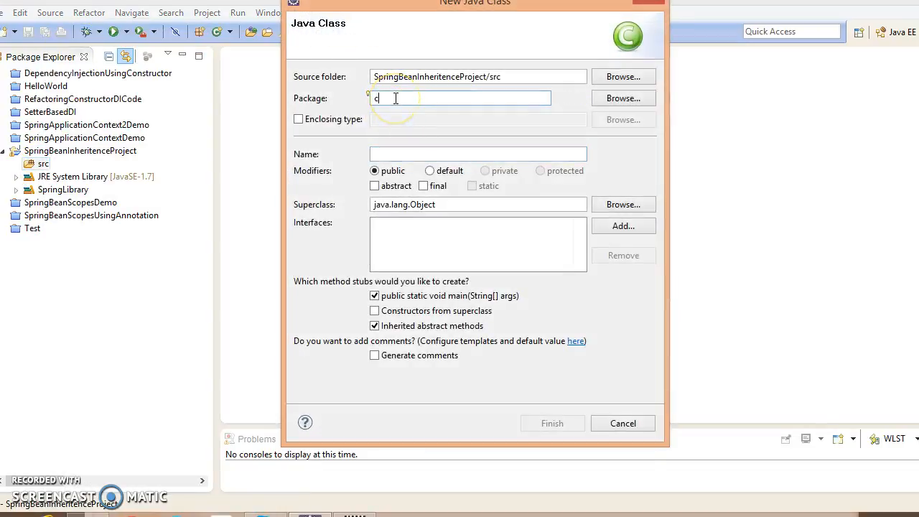
text(om.i)
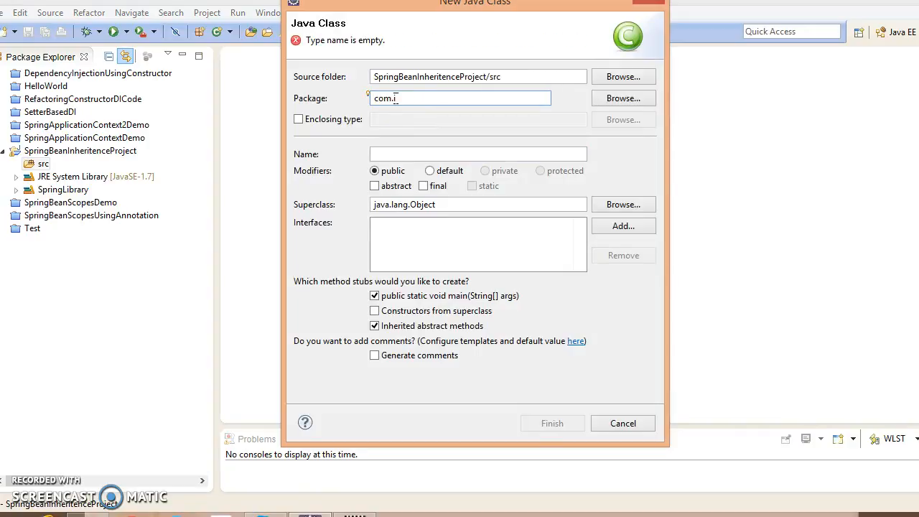
text(nfotech)
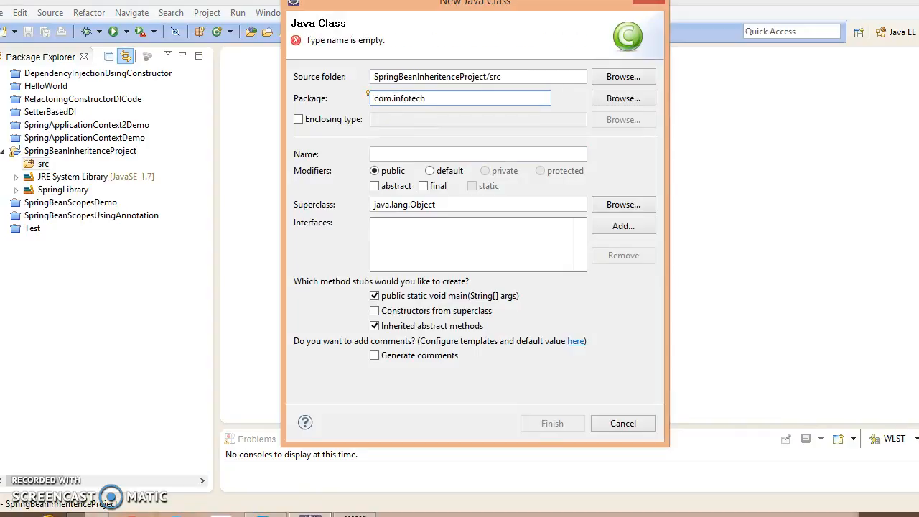
text(.mo)
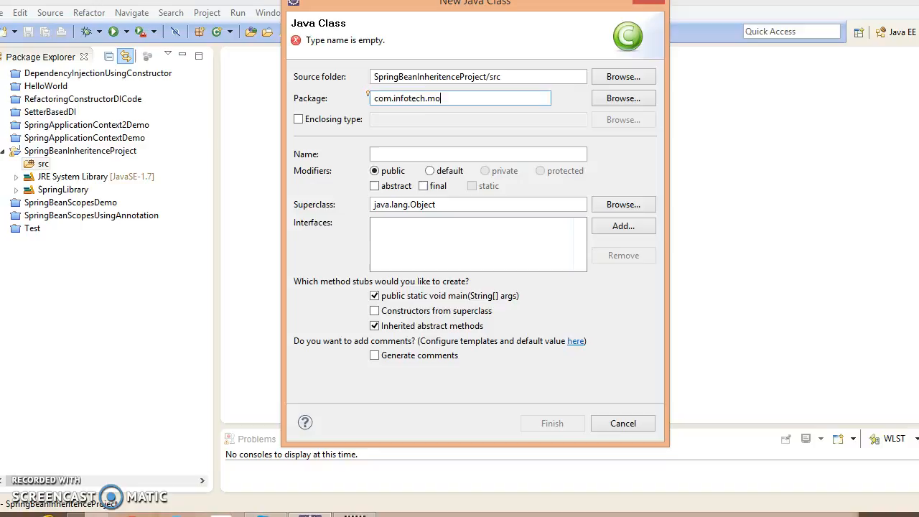
click(477, 154)
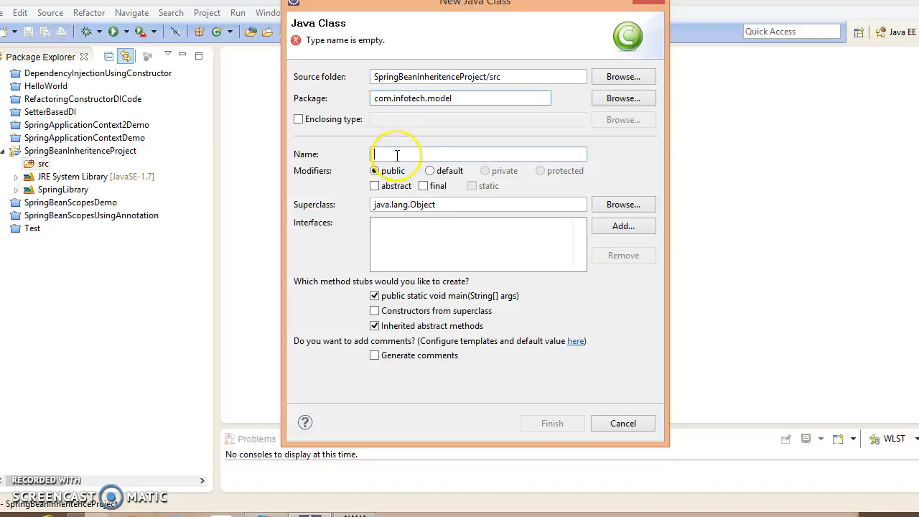
text(Pers)
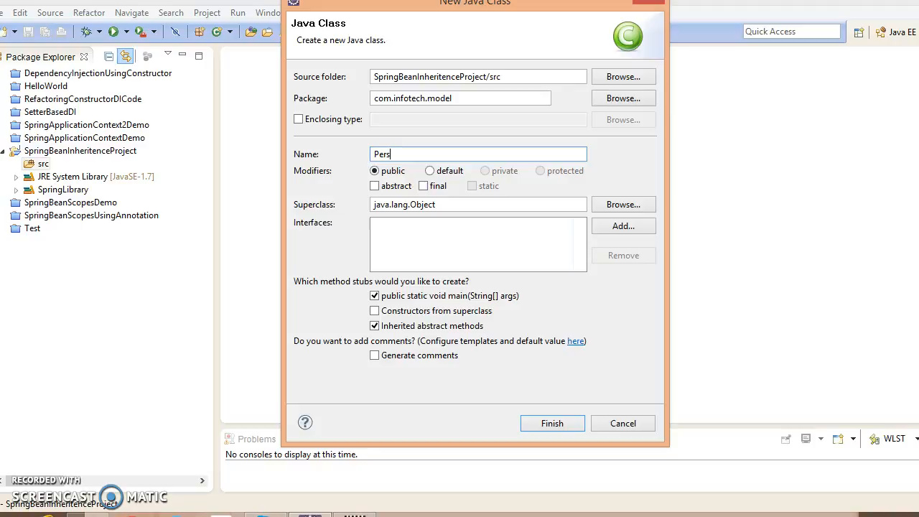
text(on)
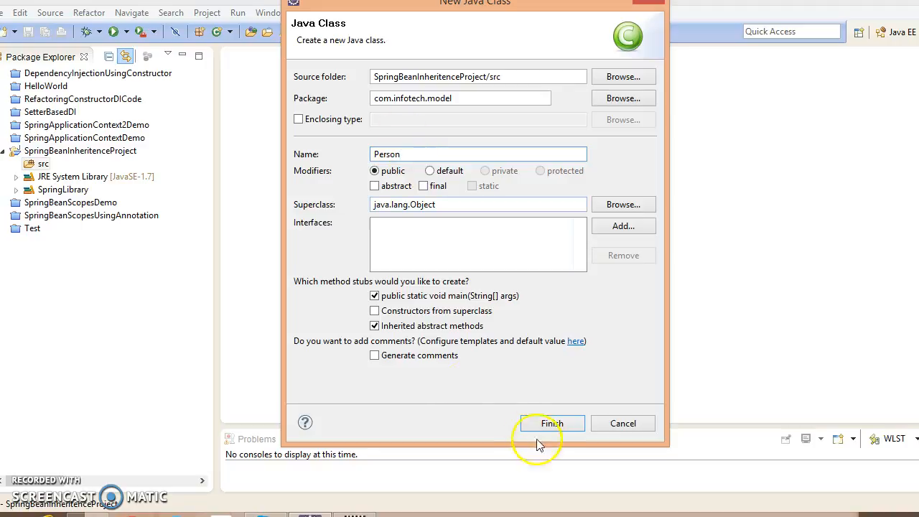
click(552, 422)
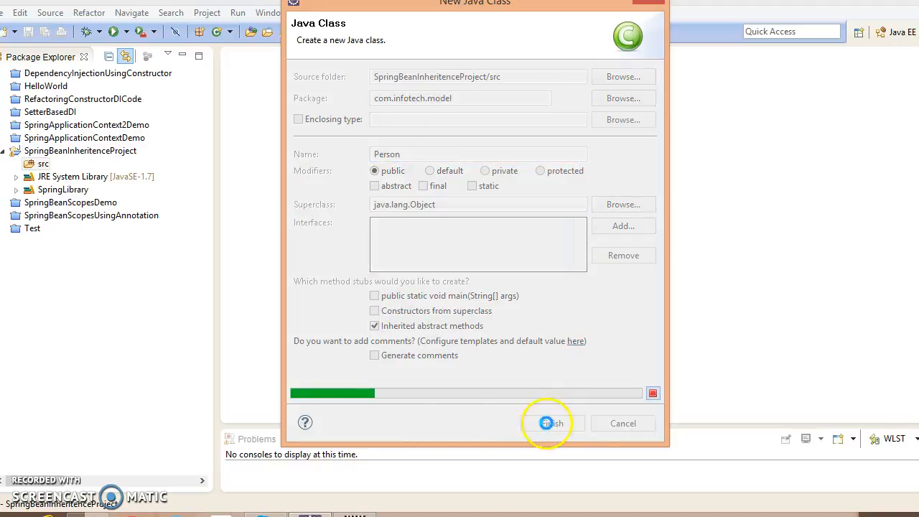
click(549, 423)
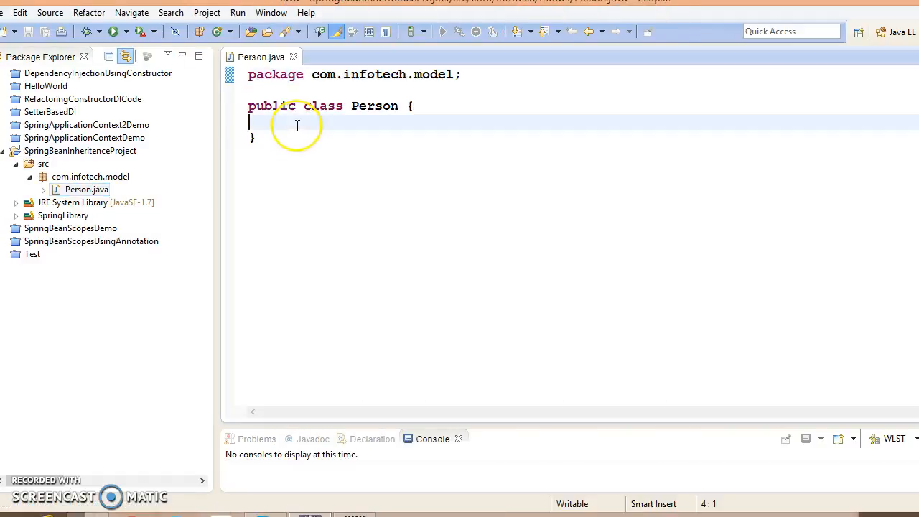
Declare private Integer id, private String name and private String gender in Person.
text(priva)
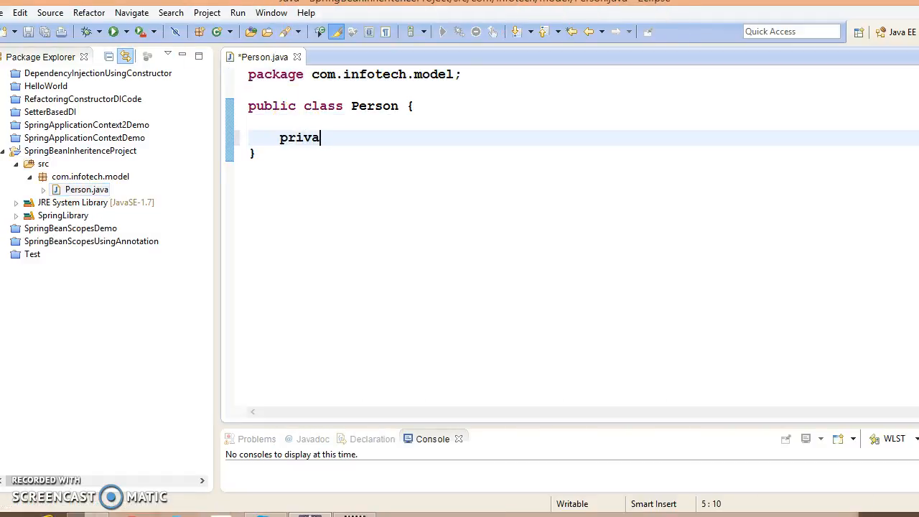
text(te)
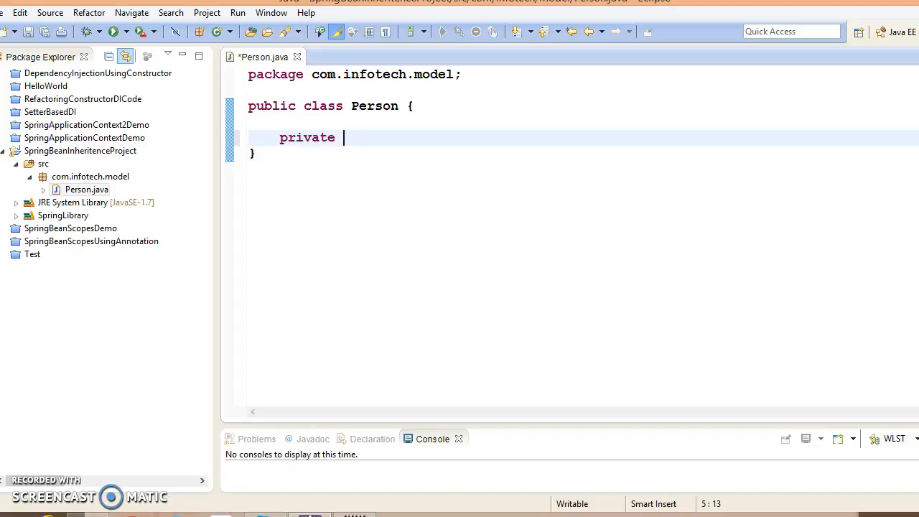
text(Integ)
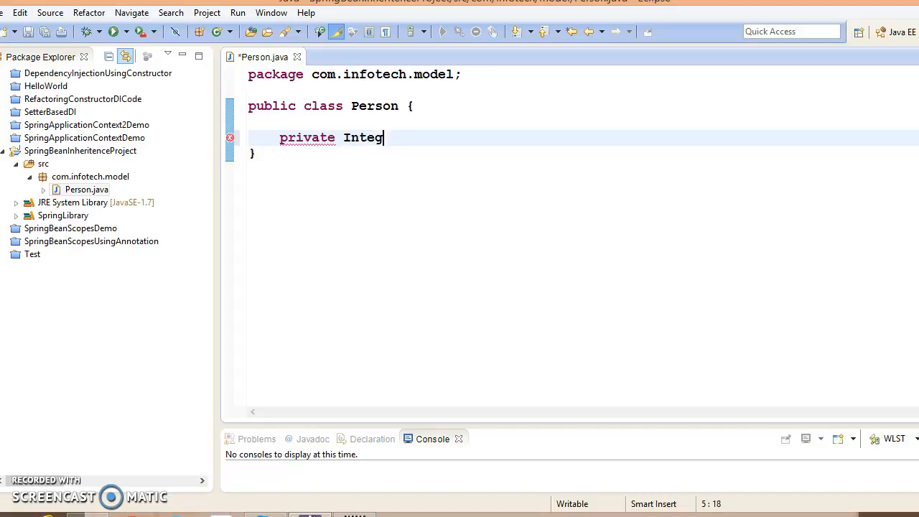
text(er id;)
text(priva)
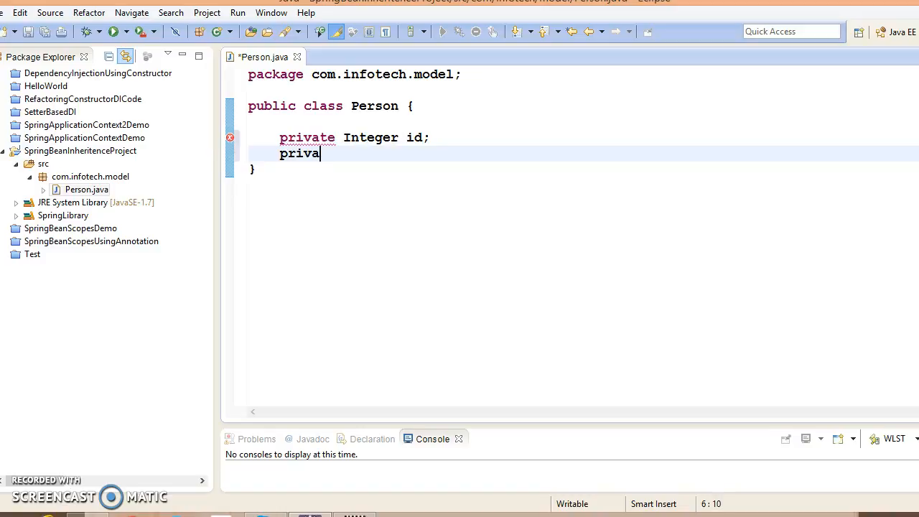
text(te Strin)
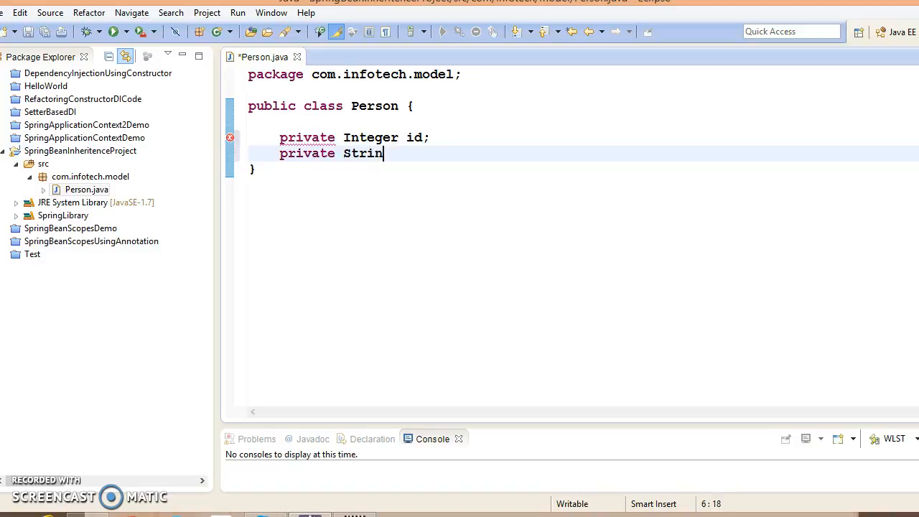
text(g name;)
text(priva)
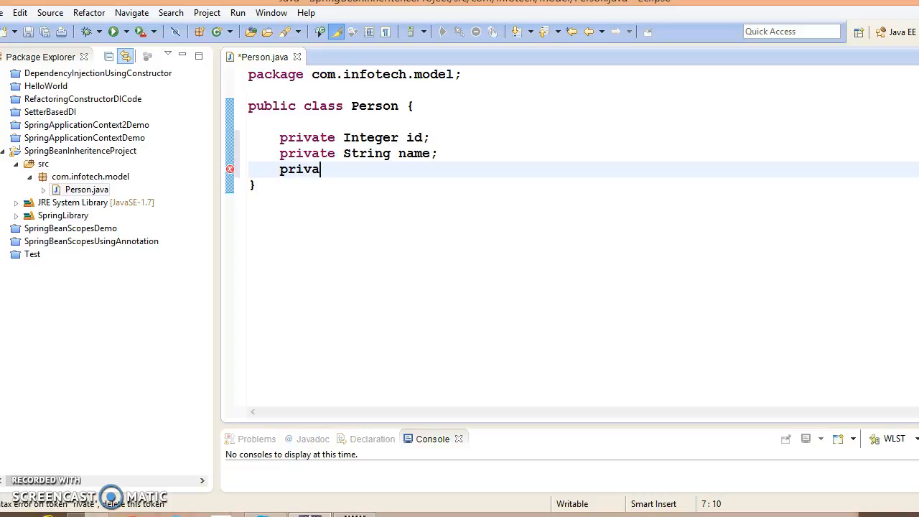
text(te S)
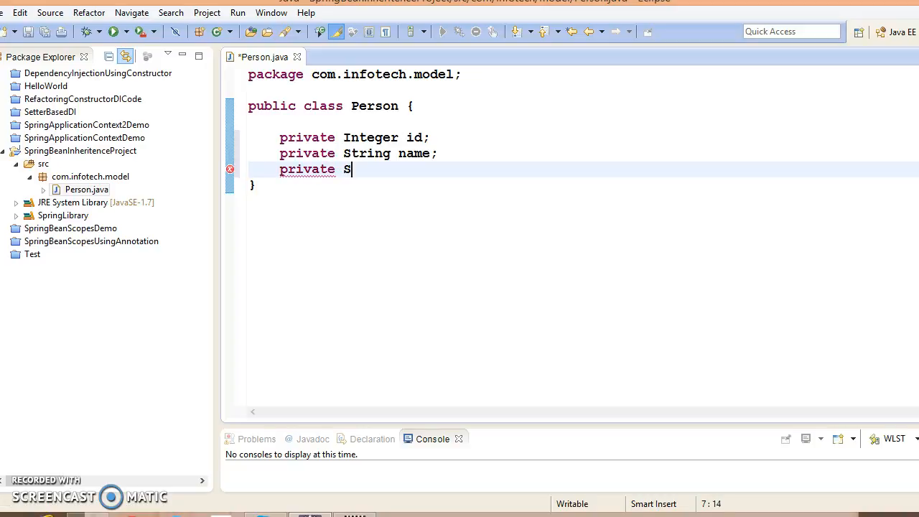
text(tring)
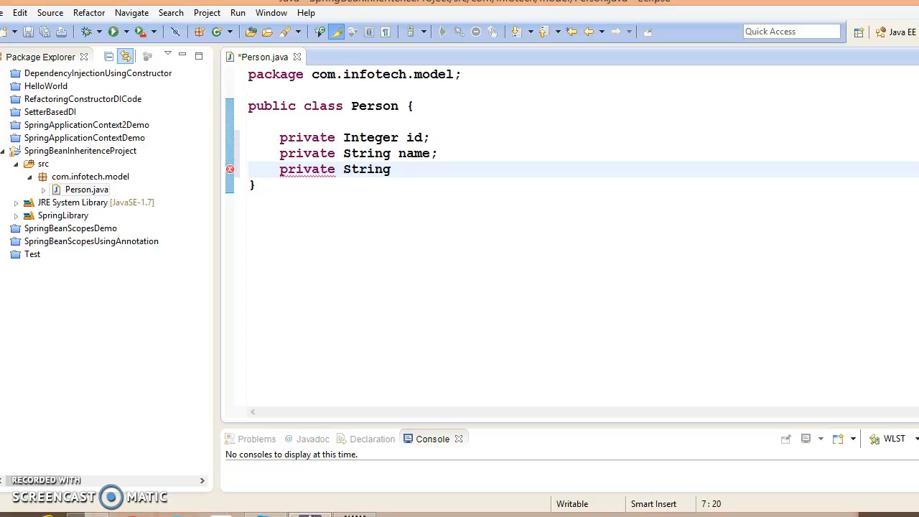
text(gender;)
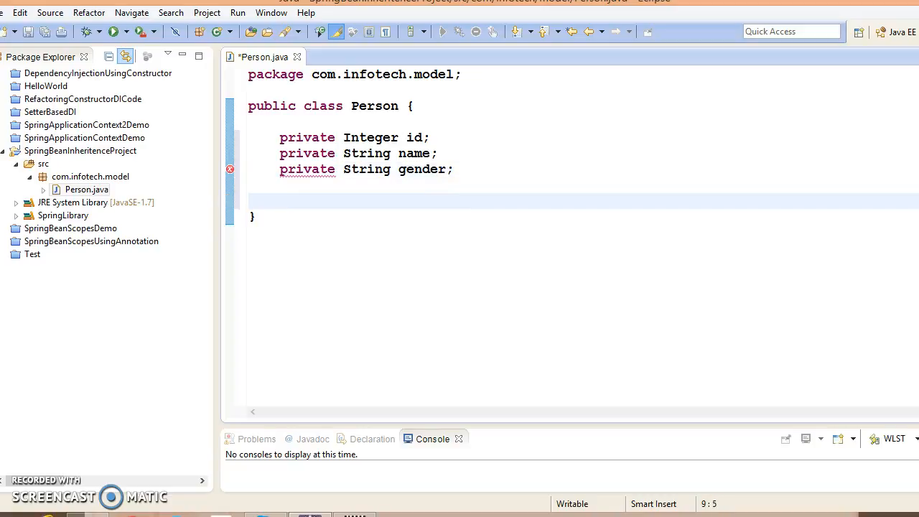
Generate getters and setters for Person's fields via Source > Generate Getters and Setters.
right_click(330, 194)
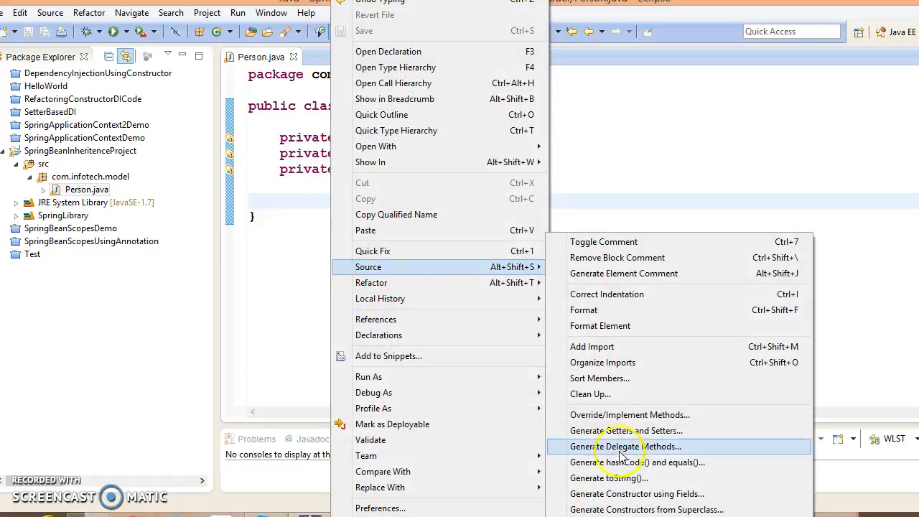
mouse_move(626, 431)
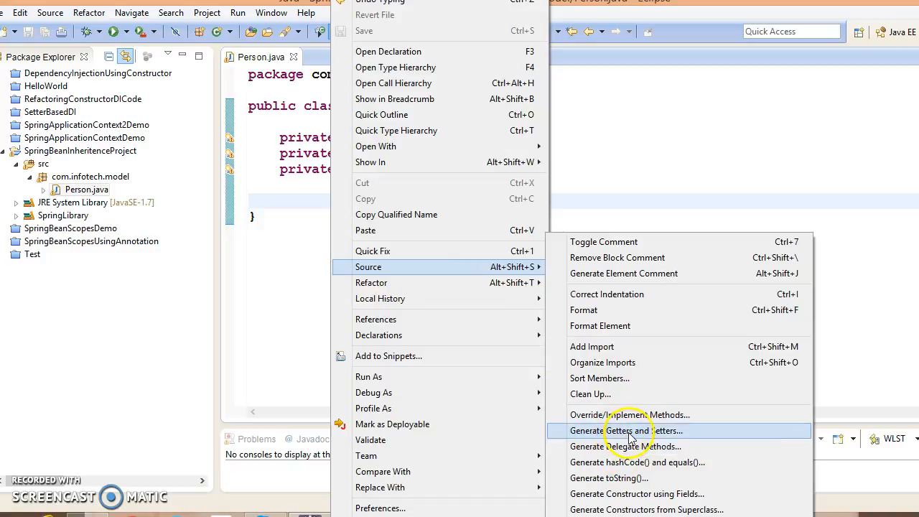
click(626, 431)
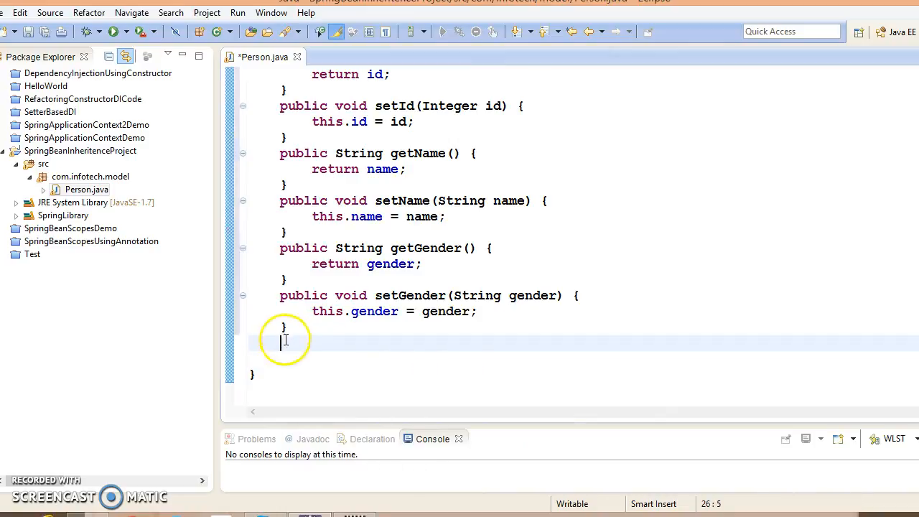
scroll(up, 3)
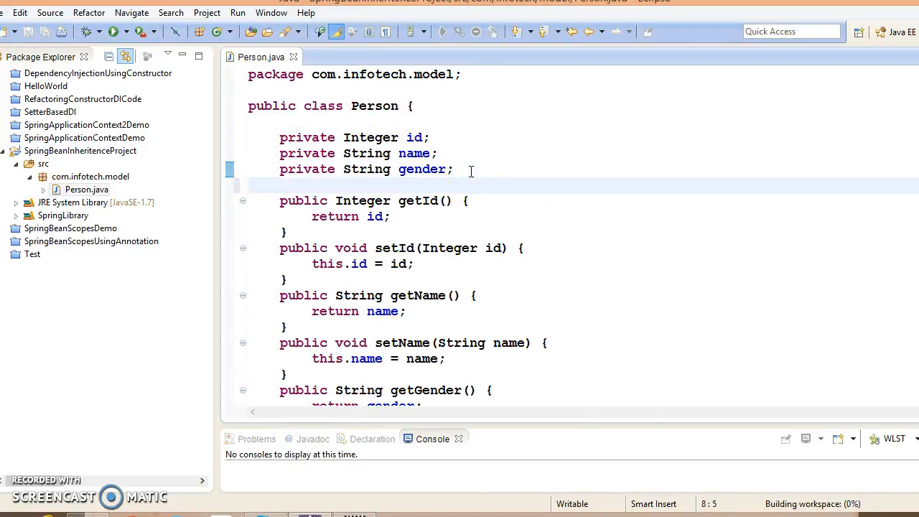
Create class Employee in com.infotech.model and position the cursor in its body.
right_click(71, 176)
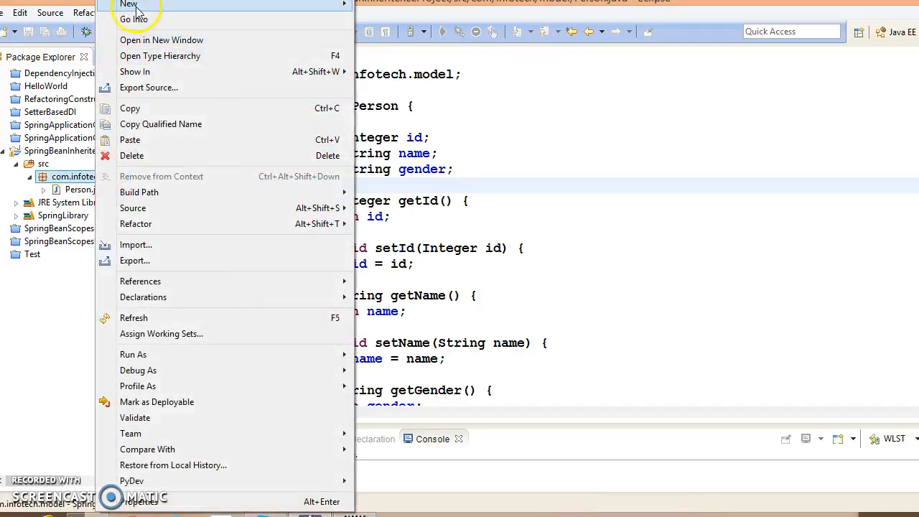
click(130, 5)
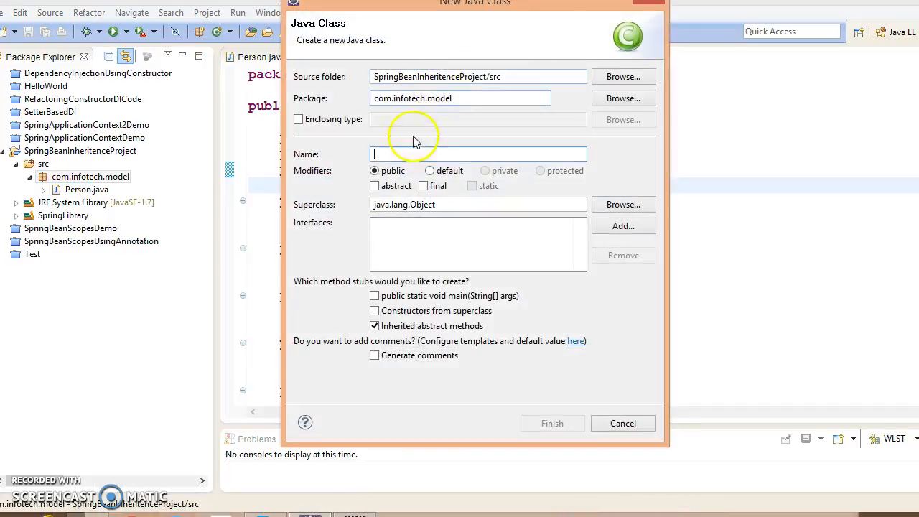
text(Em)
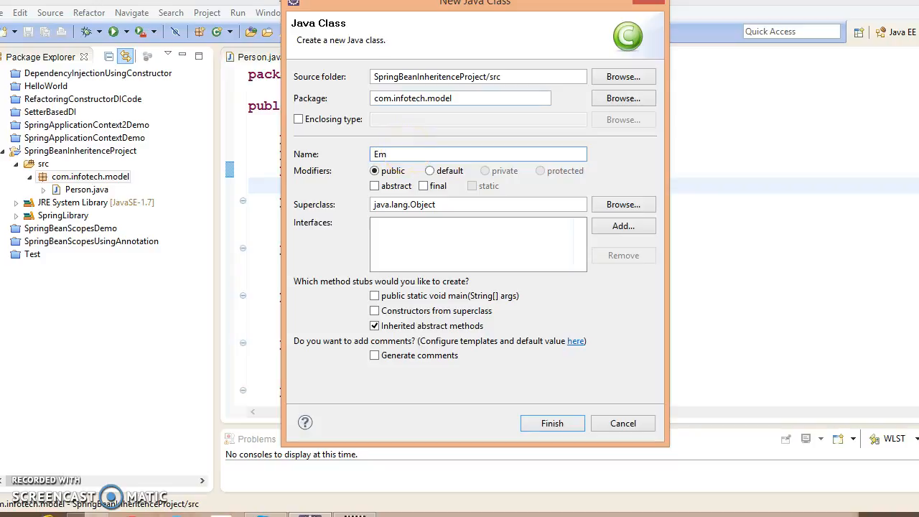
text(ployee)
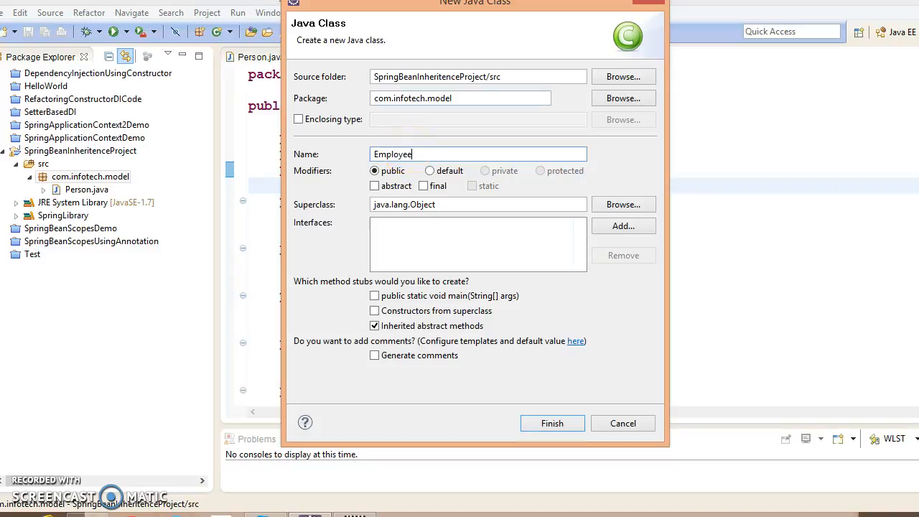
click(552, 422)
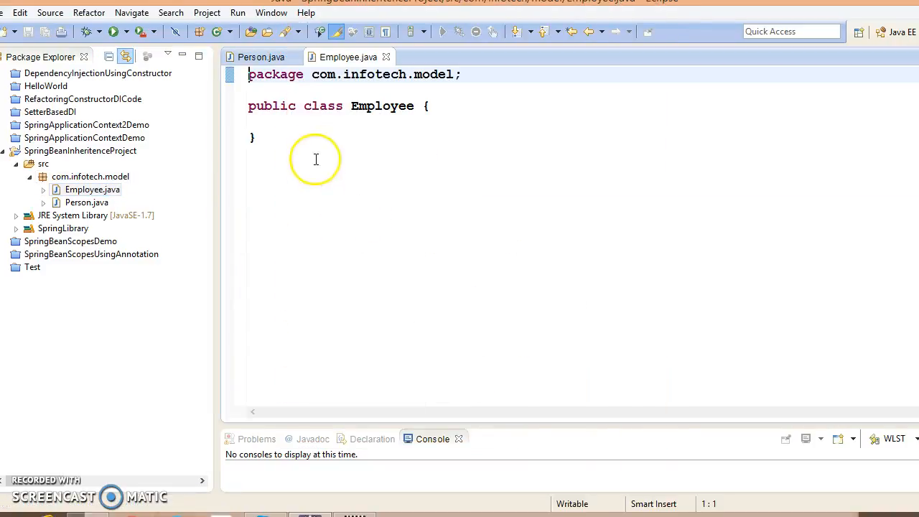
click(345, 128)
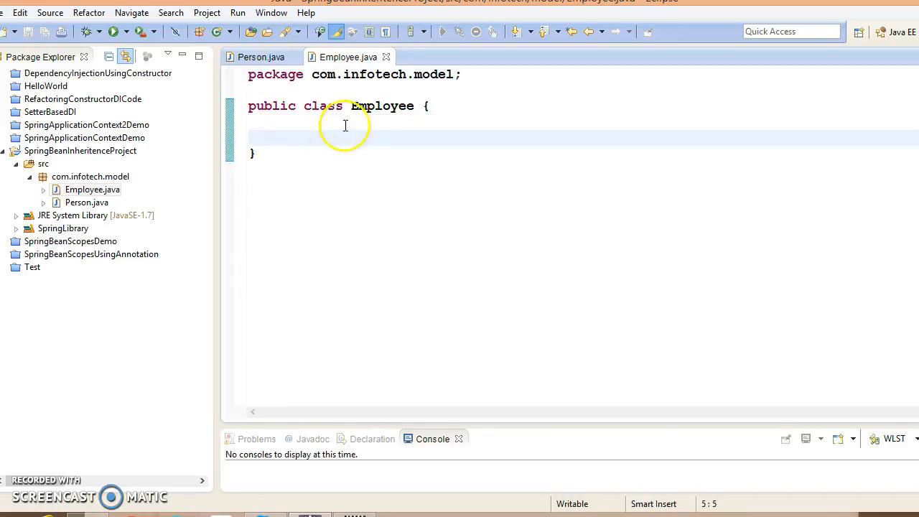
Copy Person's id, name and gender fields into Employee and add private String panNo.
double_click(382, 106)
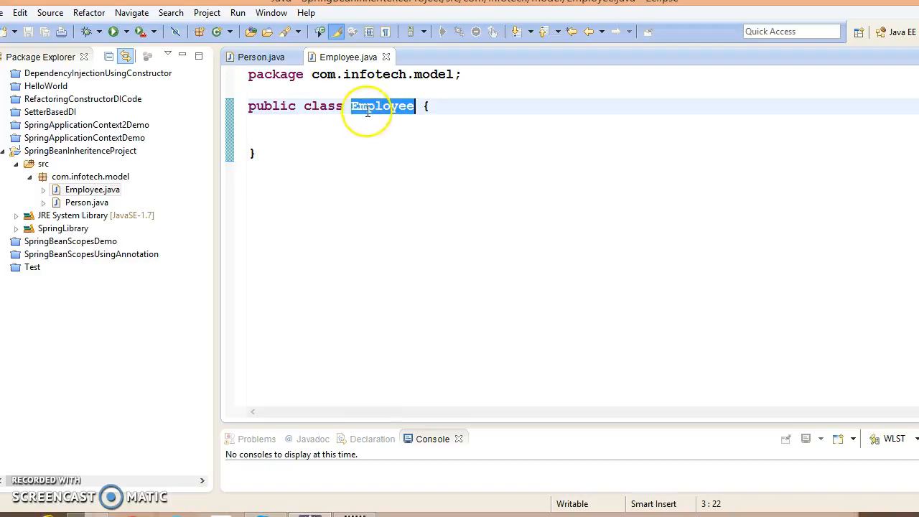
click(262, 57)
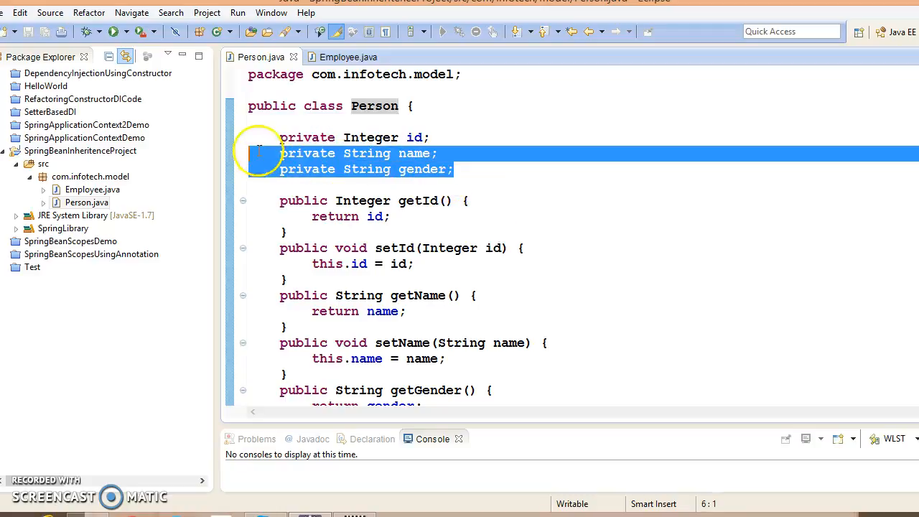
click(347, 57)
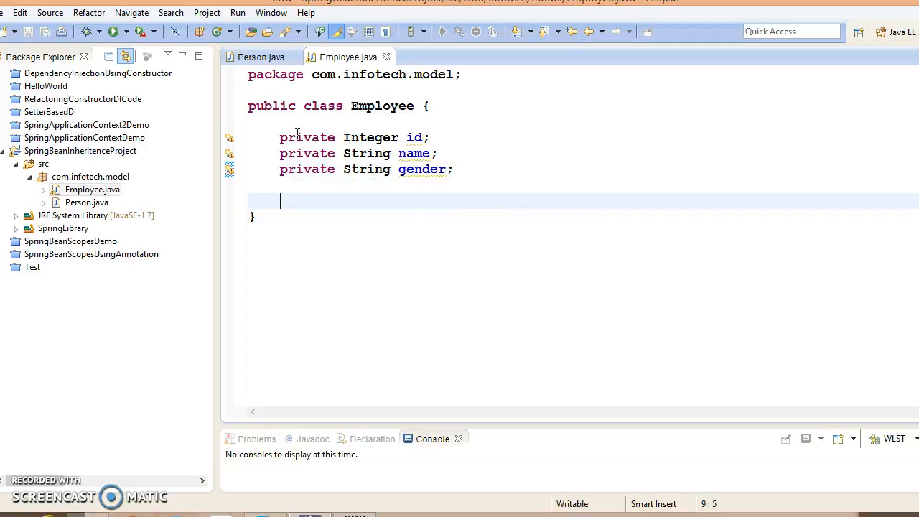
text(private)
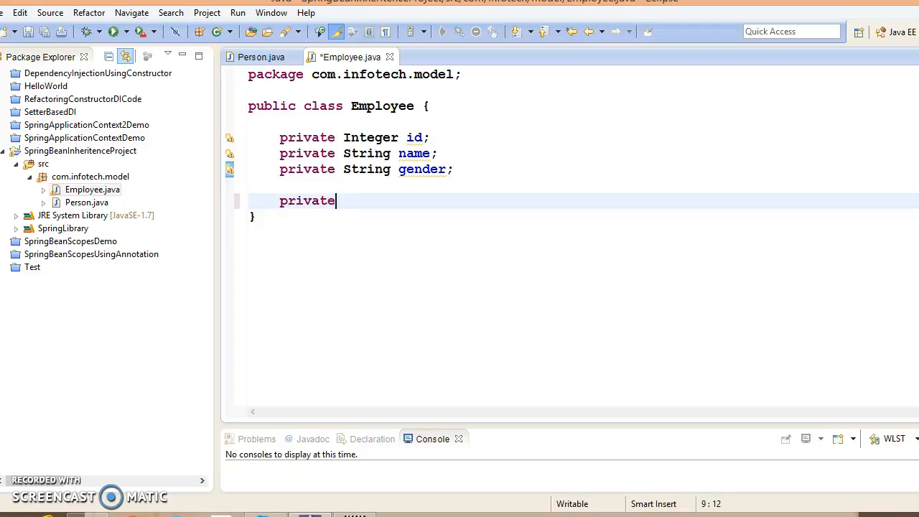
text(Str)
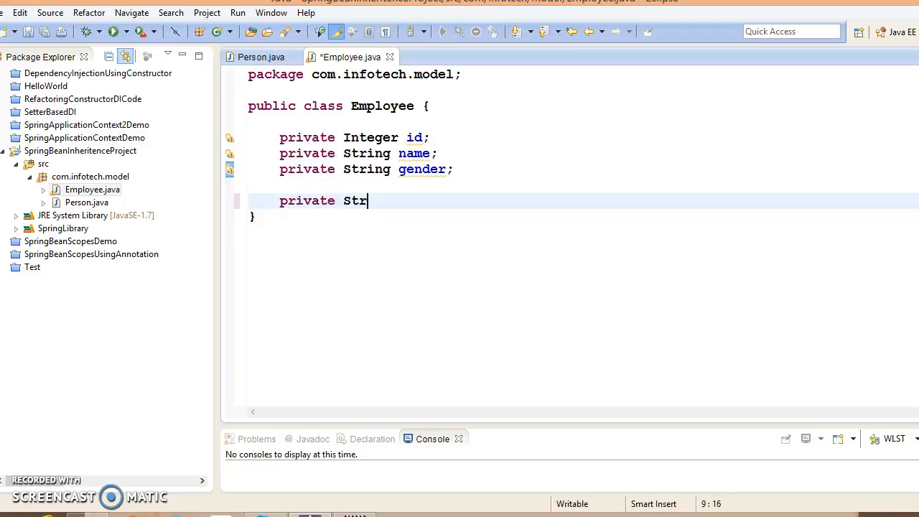
text(ing p)
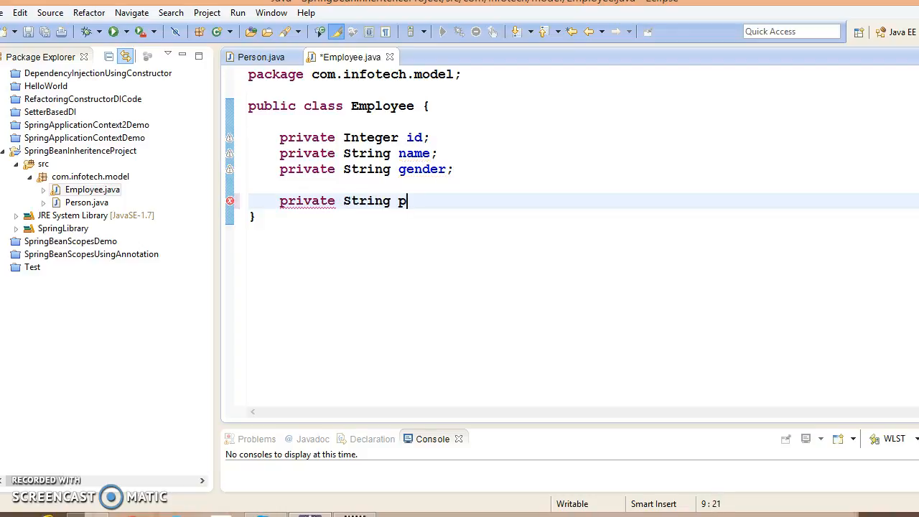
text(anN)
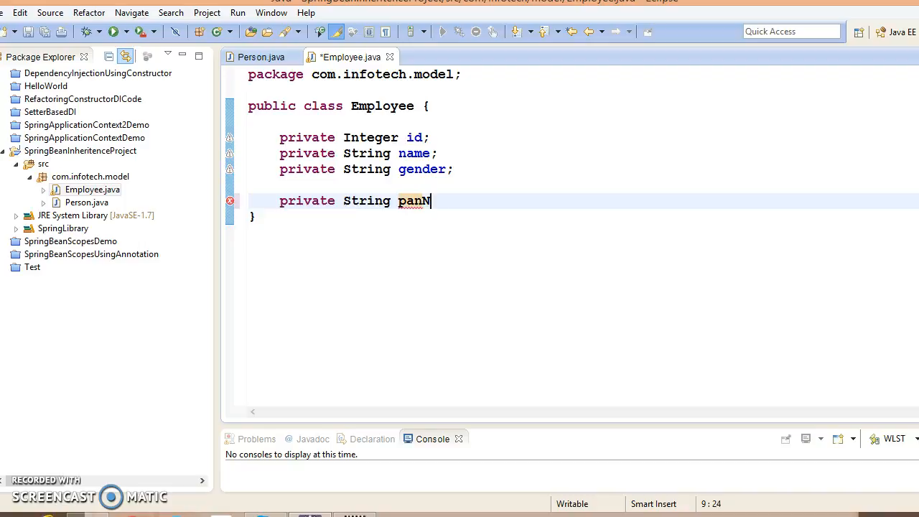
text(o;)
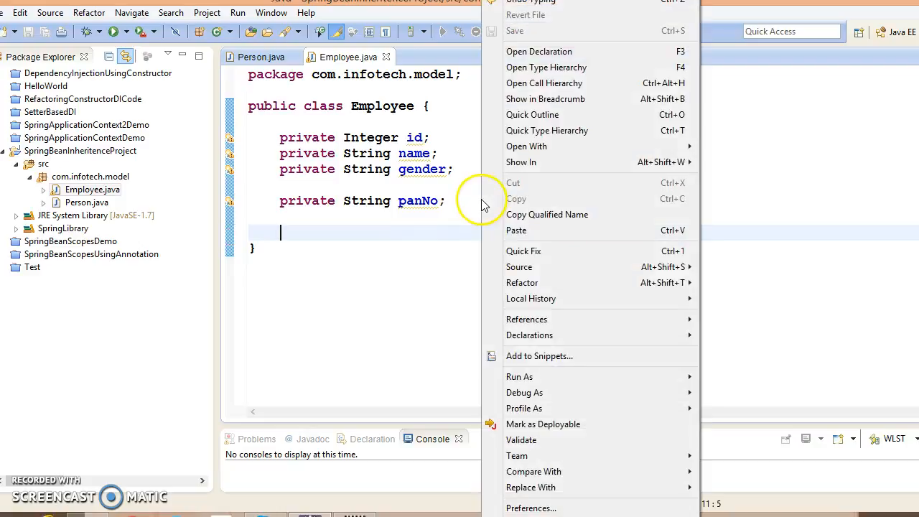
mouse_move(531, 298)
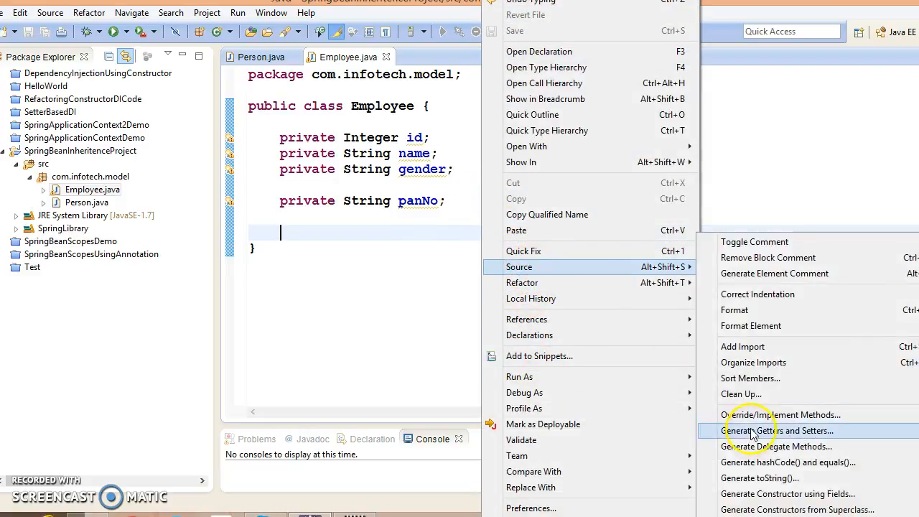
Generate getters and setters for all Employee fields and save with Ctrl+S.
click(778, 431)
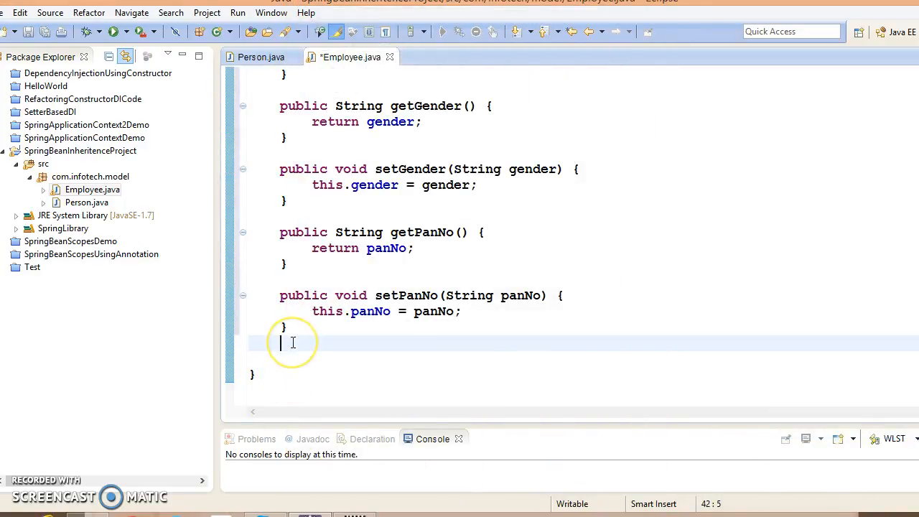
key(ctrl+s)
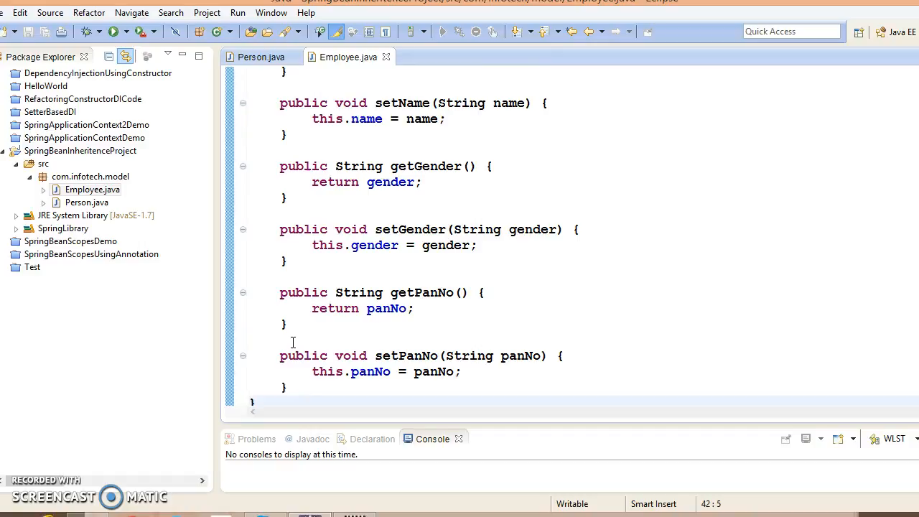
click(43, 164)
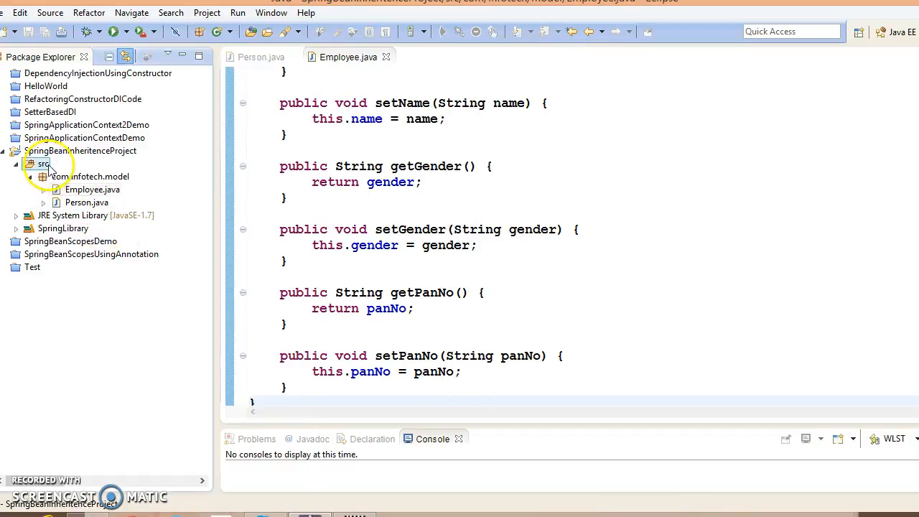
Create an XML file named Beans.xml in the src folder via New > Other > XML File.
right_click(43, 163)
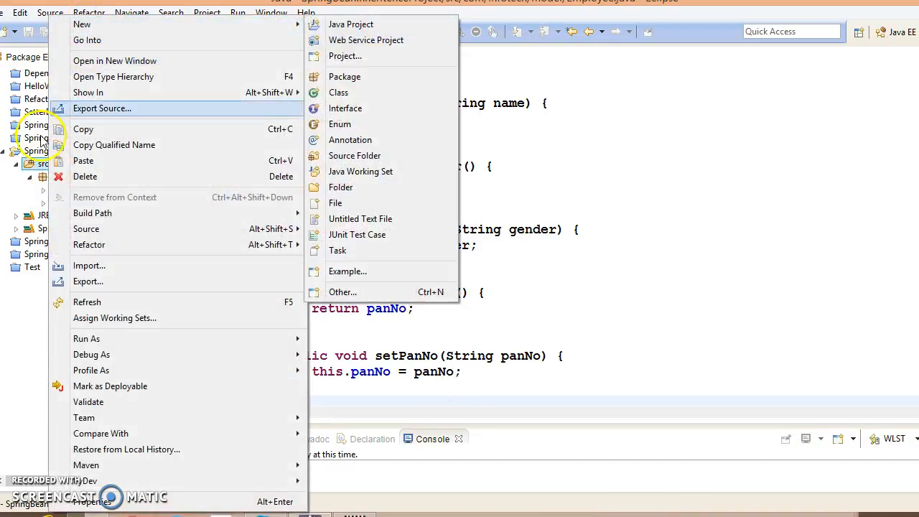
mouse_move(352, 250)
text(xml)
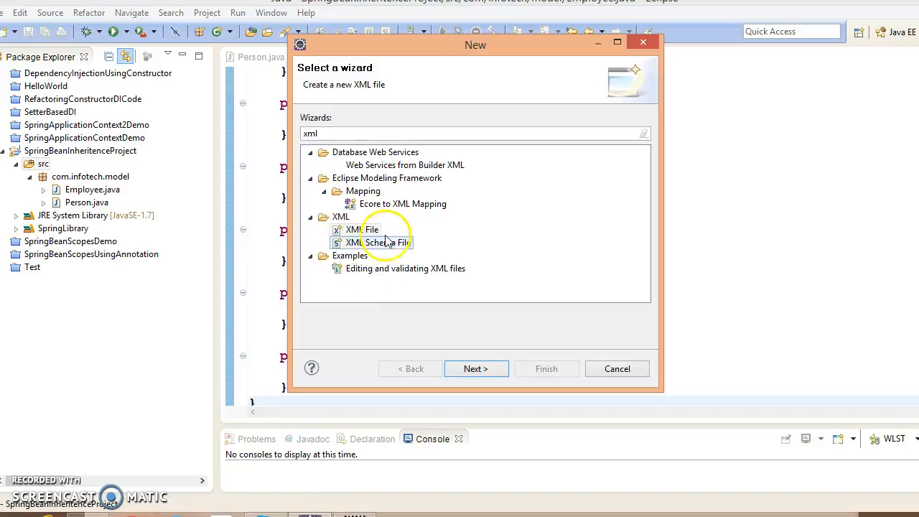
click(477, 368)
text(Beans.xml)
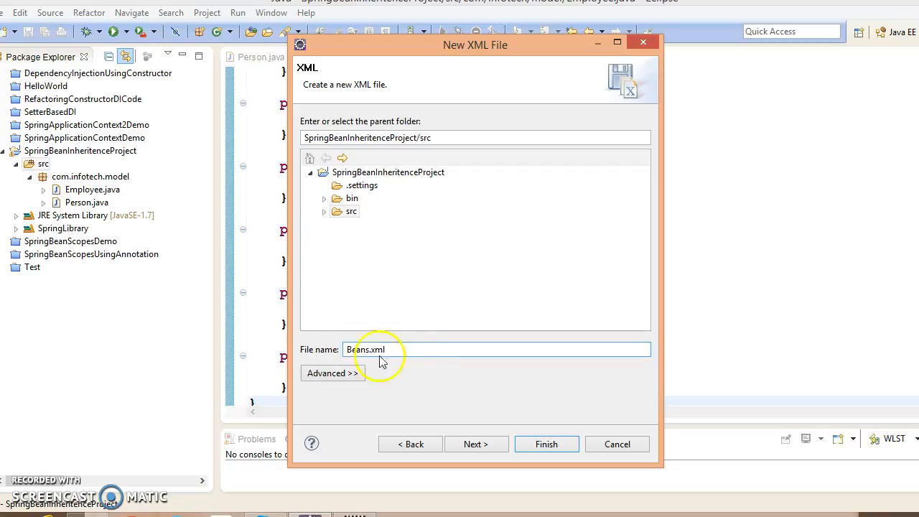
click(476, 444)
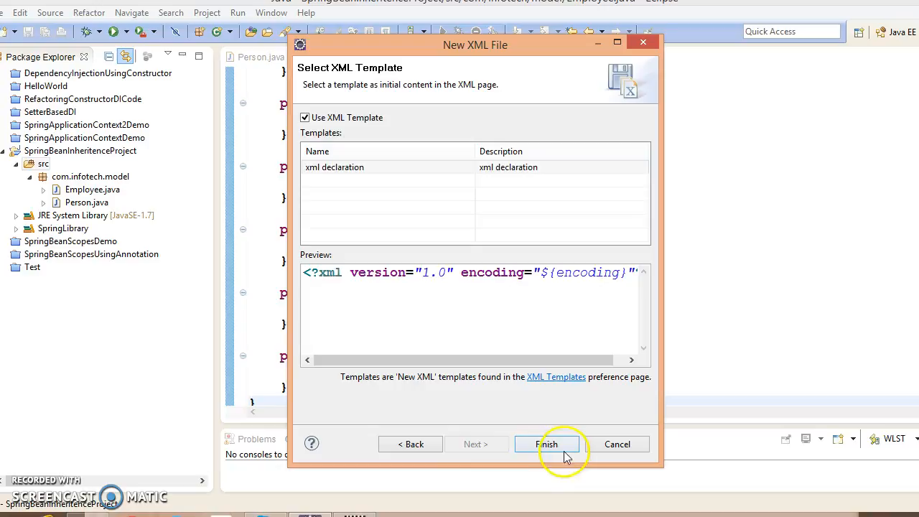
click(547, 443)
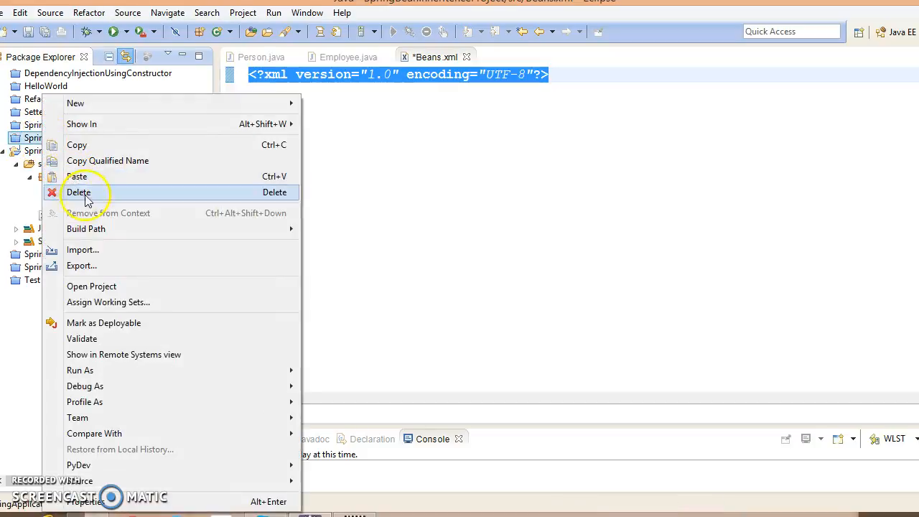
mouse_move(112, 287)
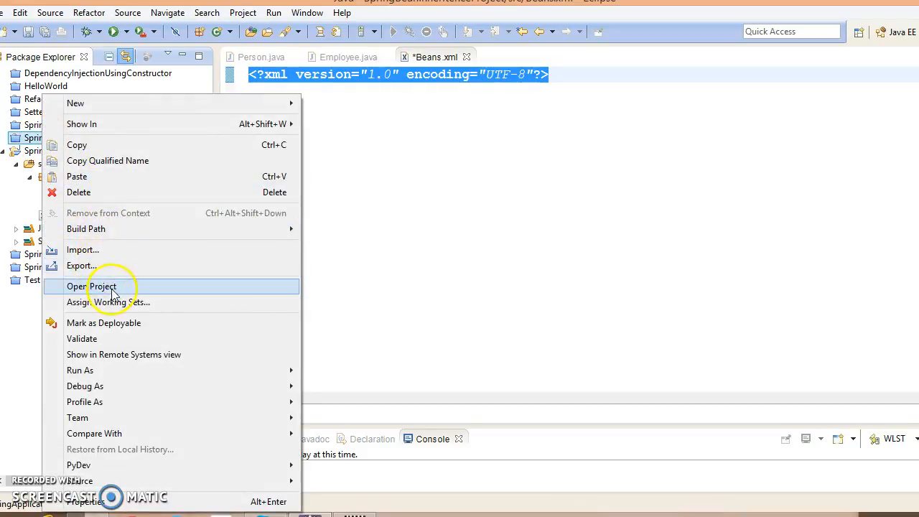
Copy the XML header and beans namespace declarations from applicationContext.xml for Beans.xml.
click(94, 285)
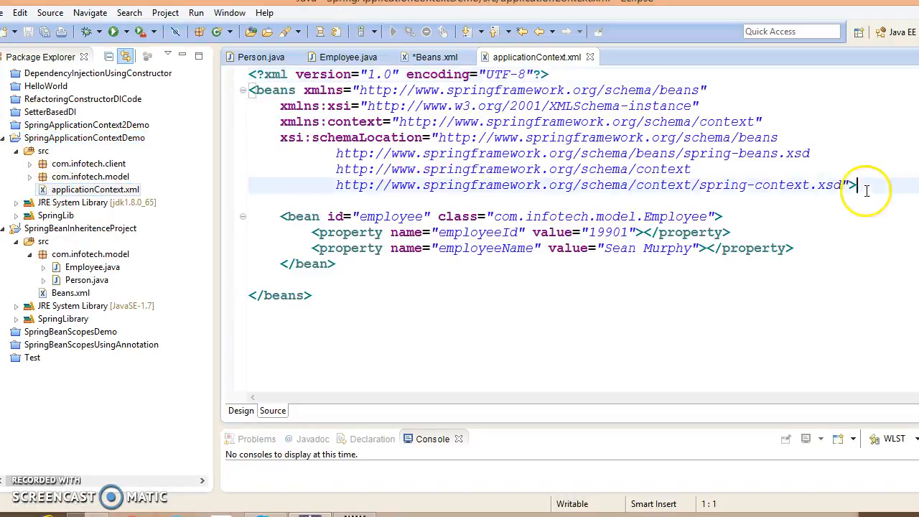
drag(851, 184, 249, 75)
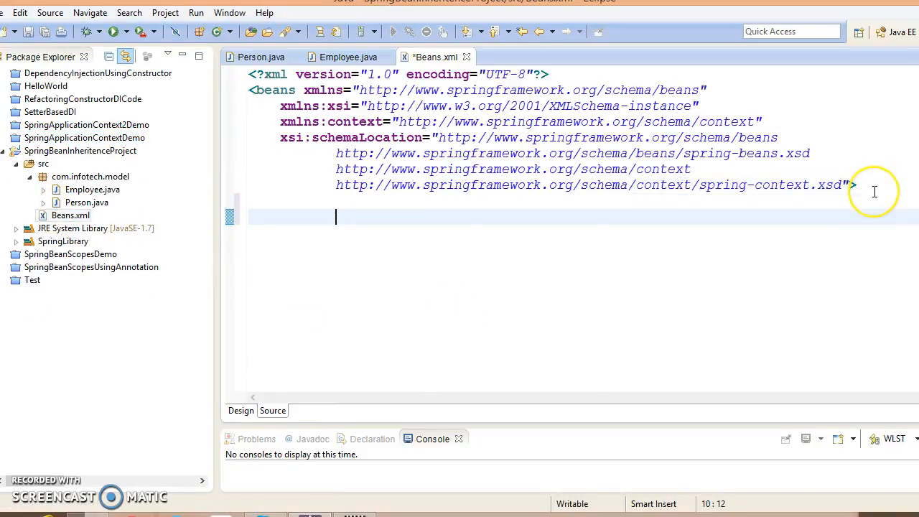
Close the beans element and add a <bean id="person" class=""> element above it.
text(</beans>)
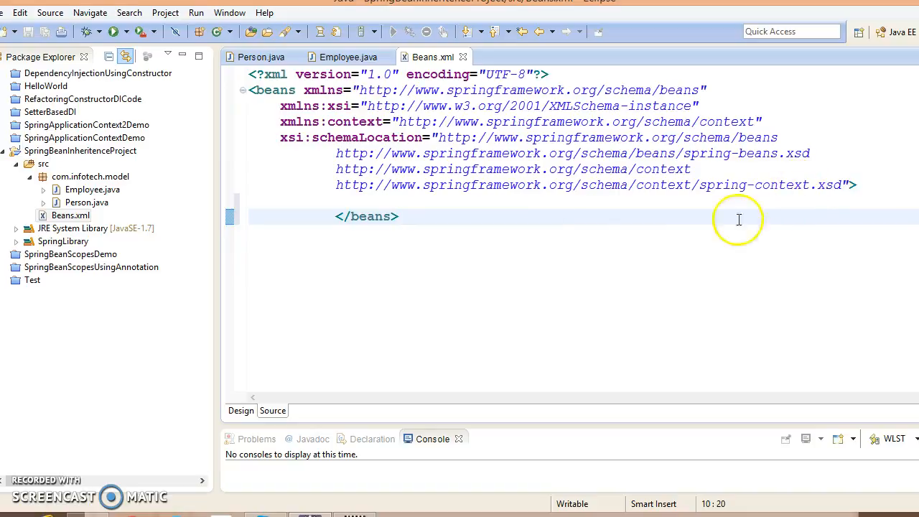
click(362, 215)
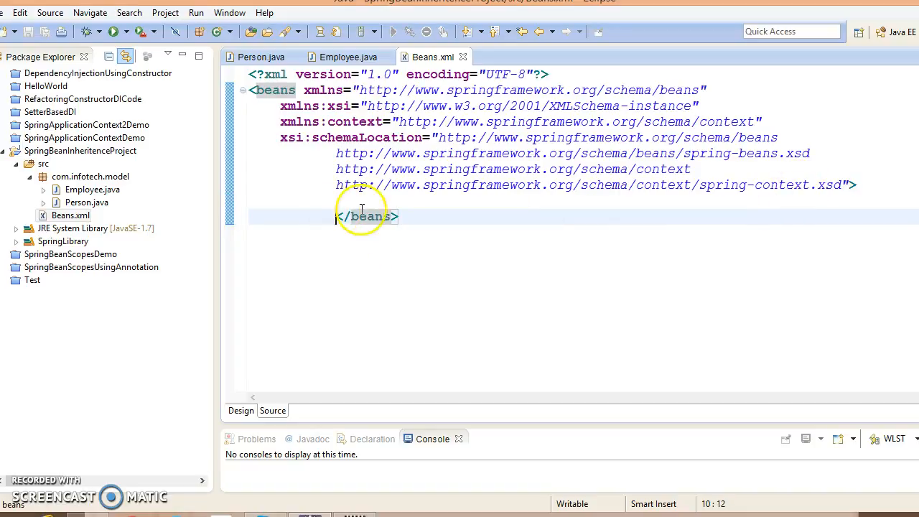
key(Return)
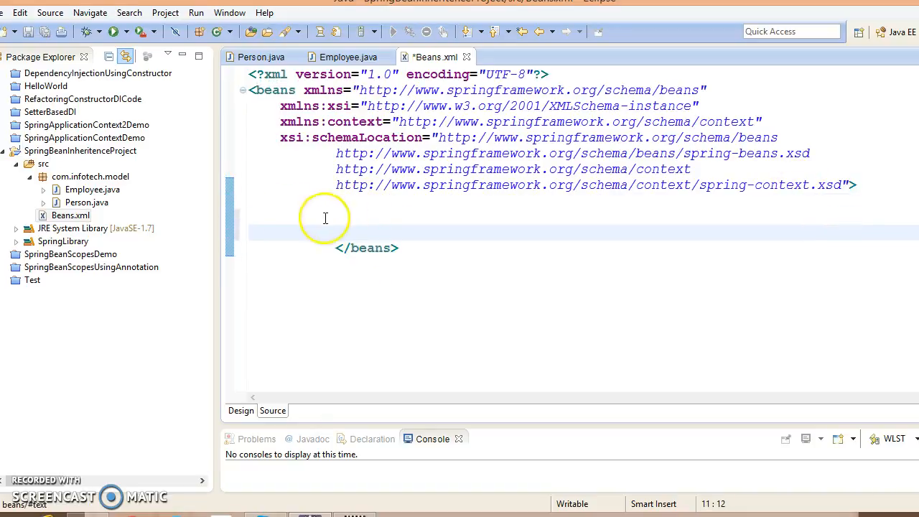
text(<)
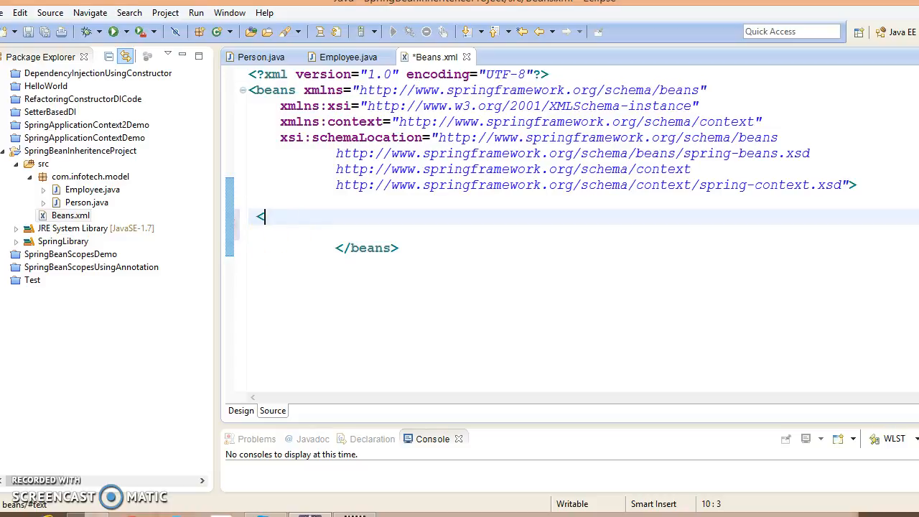
text(<bean></bean>)
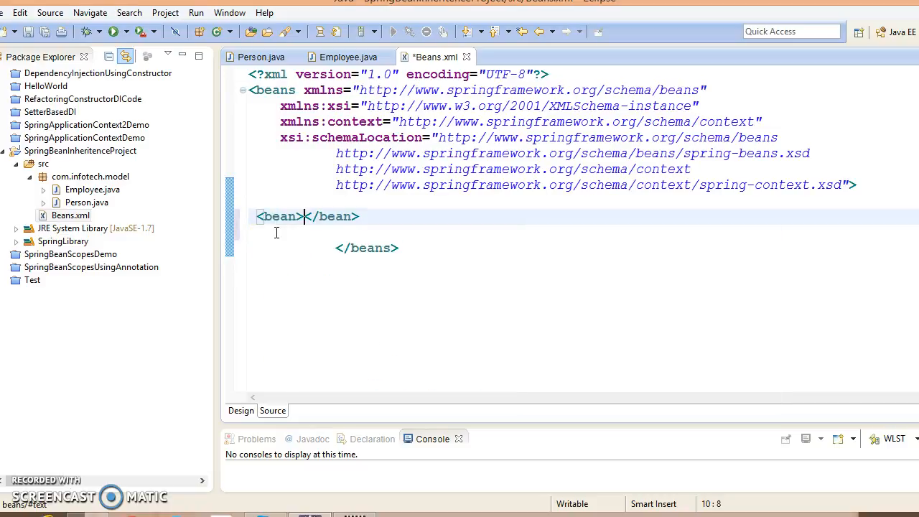
text(i)
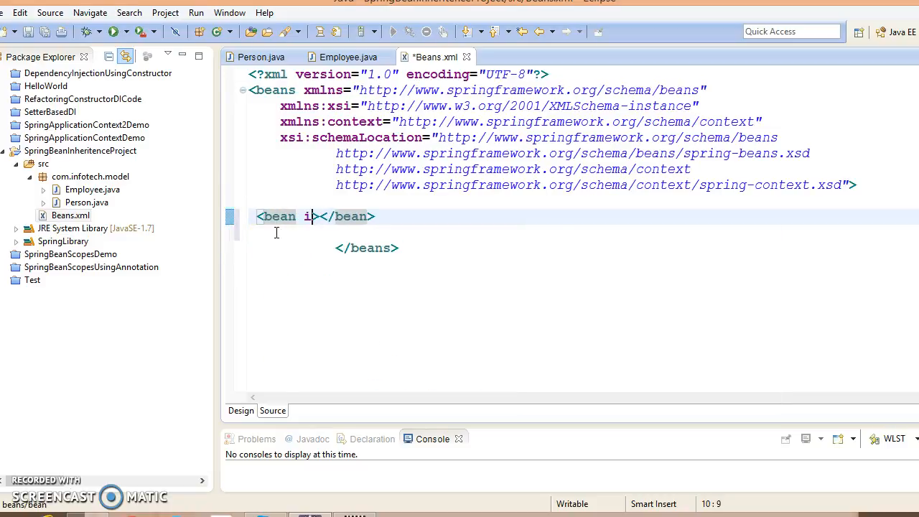
text(d="pers")
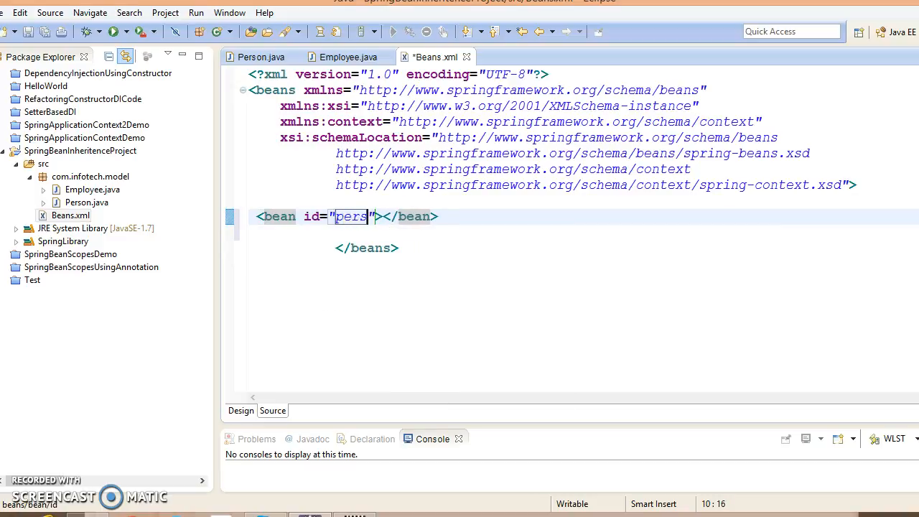
text(o)
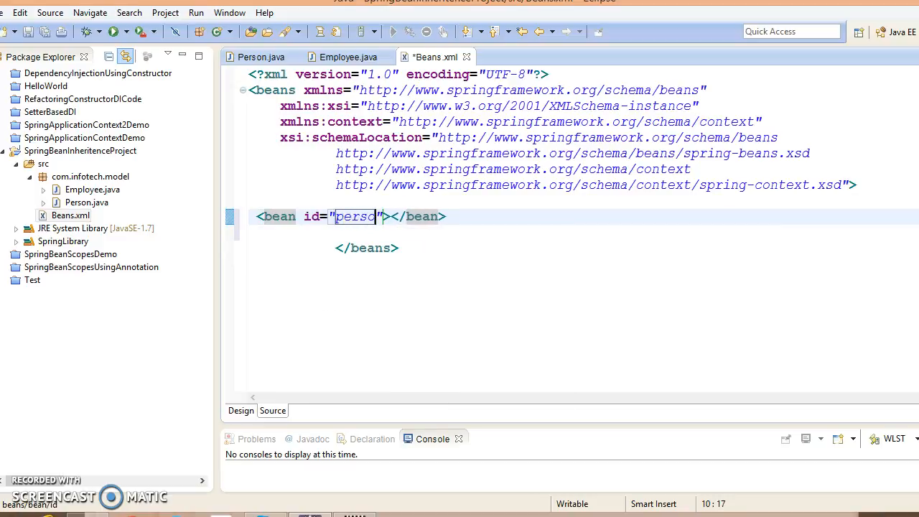
text(n)
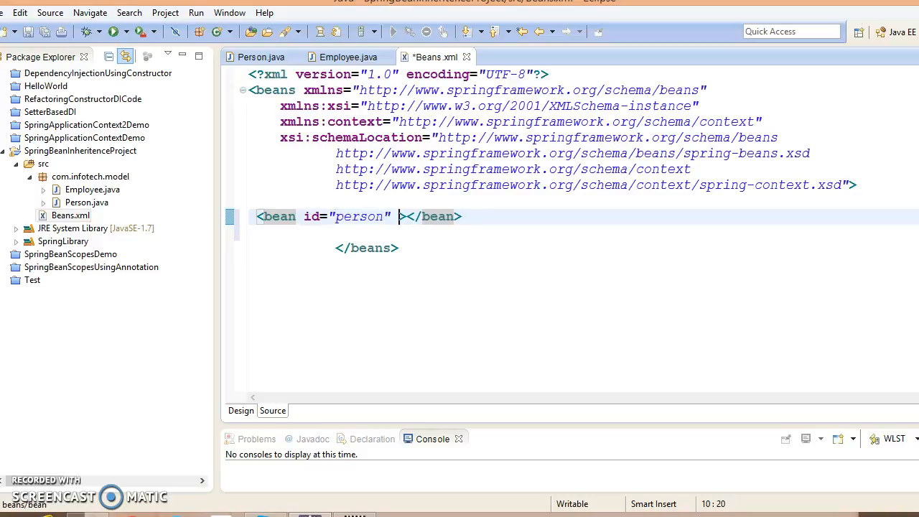
text(class="")
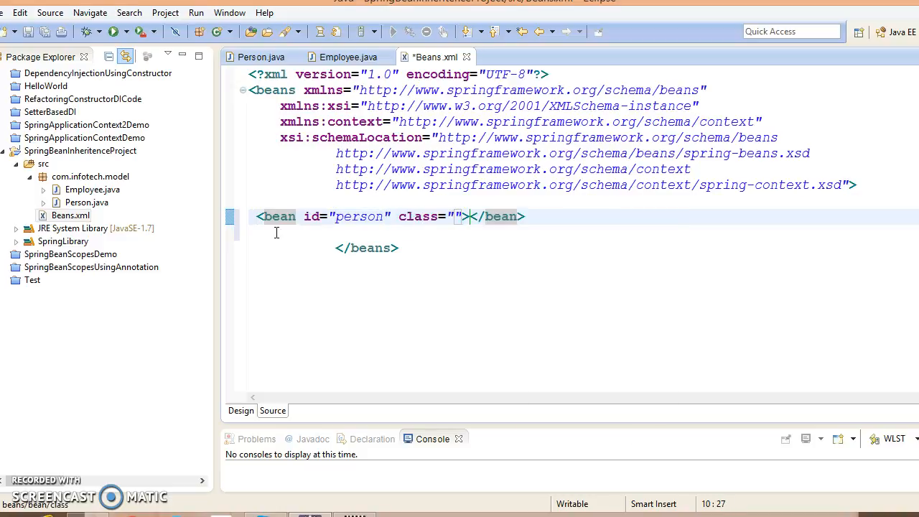
Set the bean's class to com.infotech.model.Person copied from Package Explorer, then reopen Person.
click(56, 216)
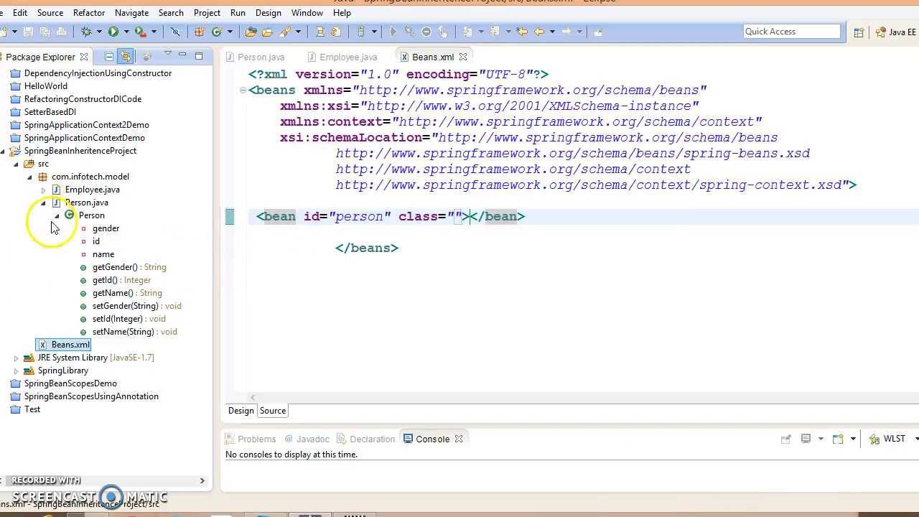
right_click(92, 215)
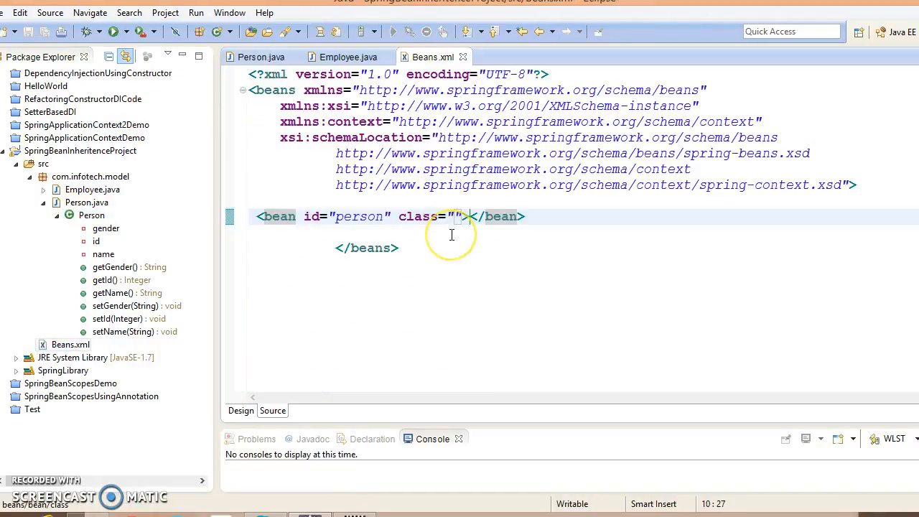
text(com.infotech.model.Person)
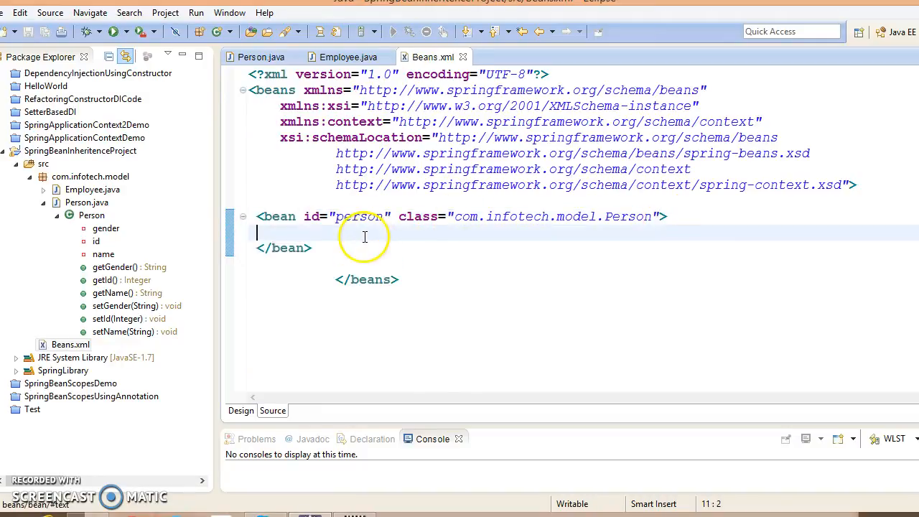
click(261, 58)
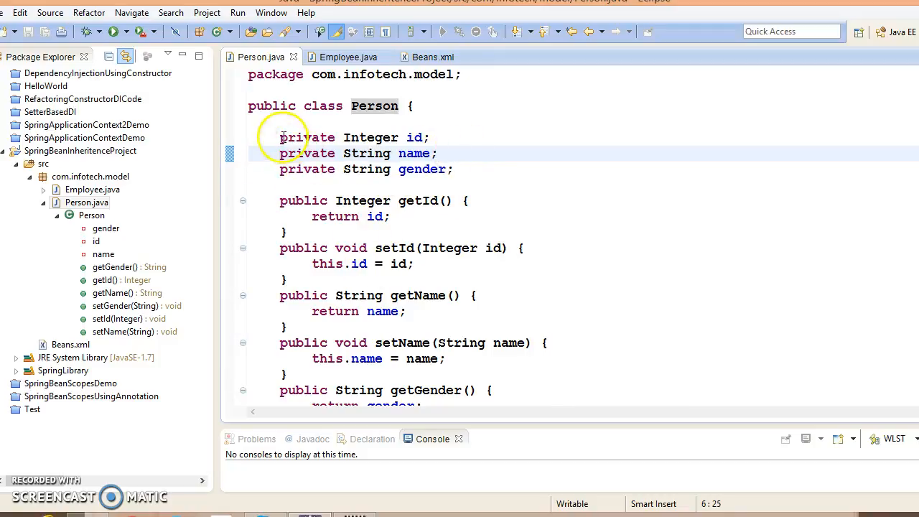
Check the setId method and id field in Person.java, then return to Beans.xml.
drag(280, 138, 454, 169)
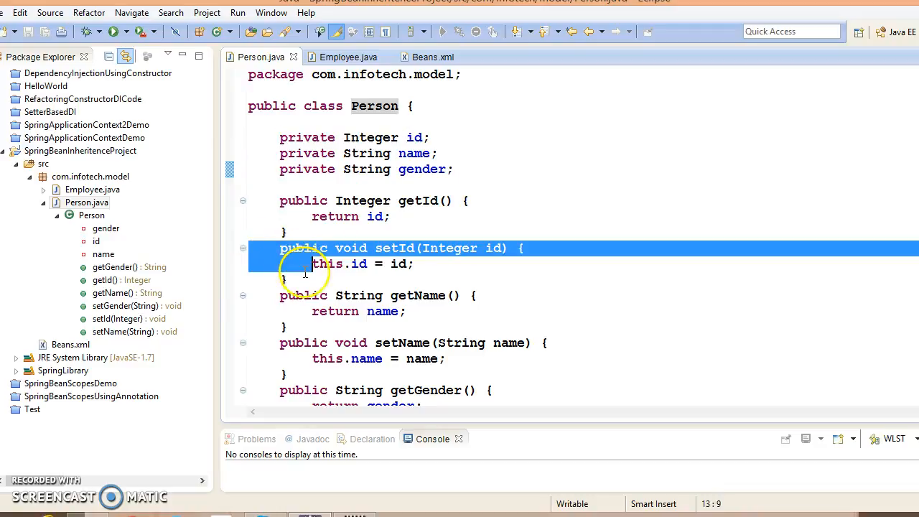
mouse_move(487, 219)
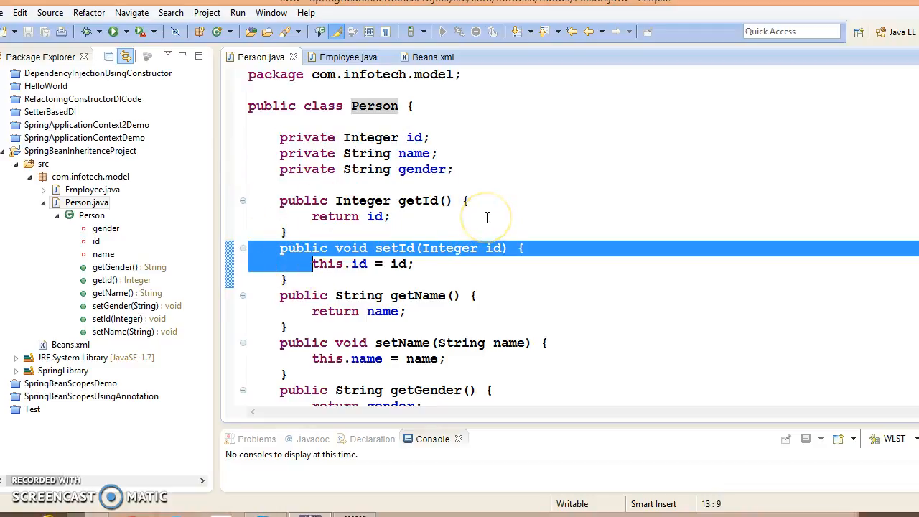
double_click(418, 138)
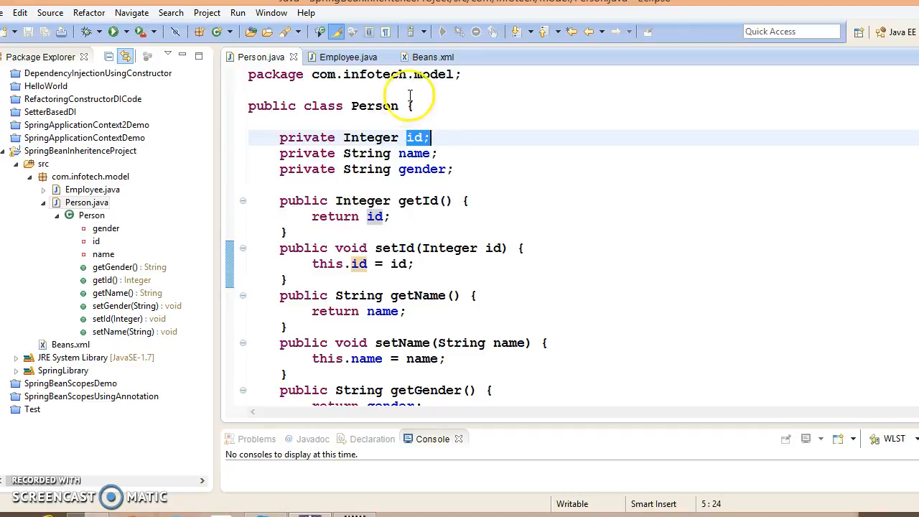
click(432, 57)
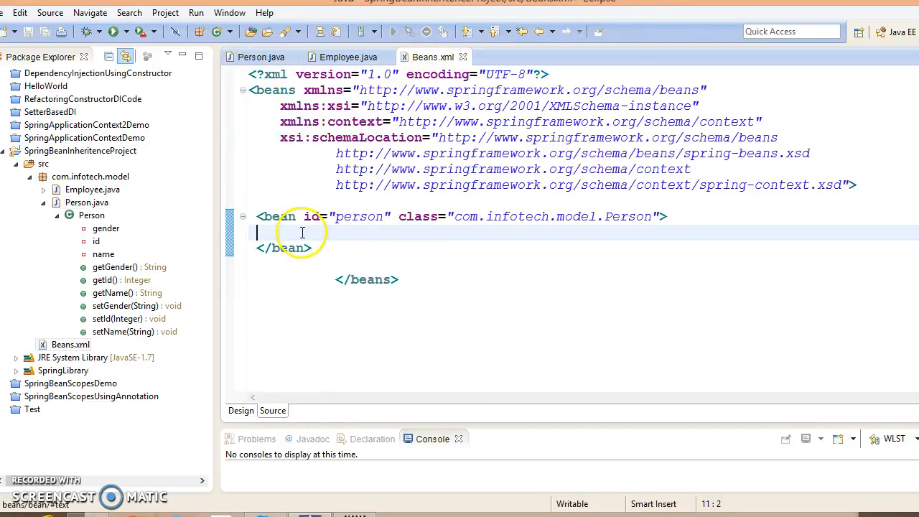
Insert empty <property name="" value=""> elements in the person bean, glancing at Person's fields.
text(<property name="" ></property>)
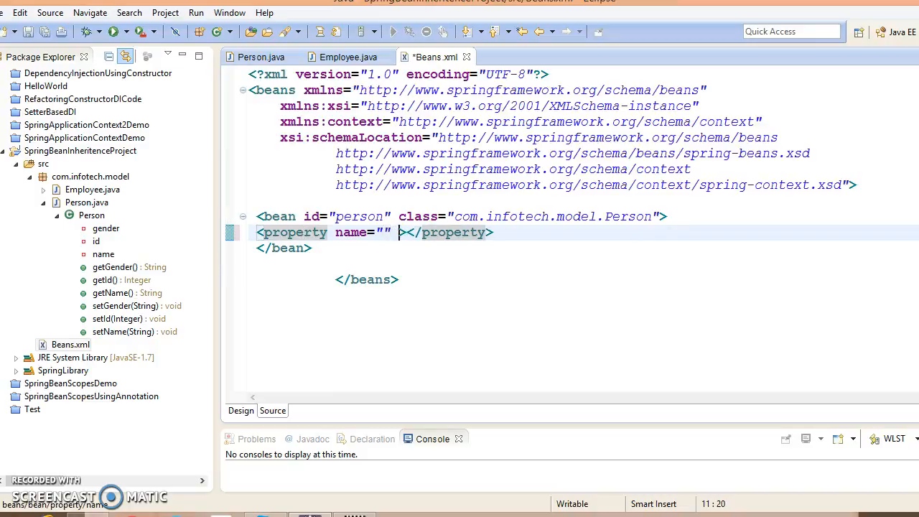
text(value="")
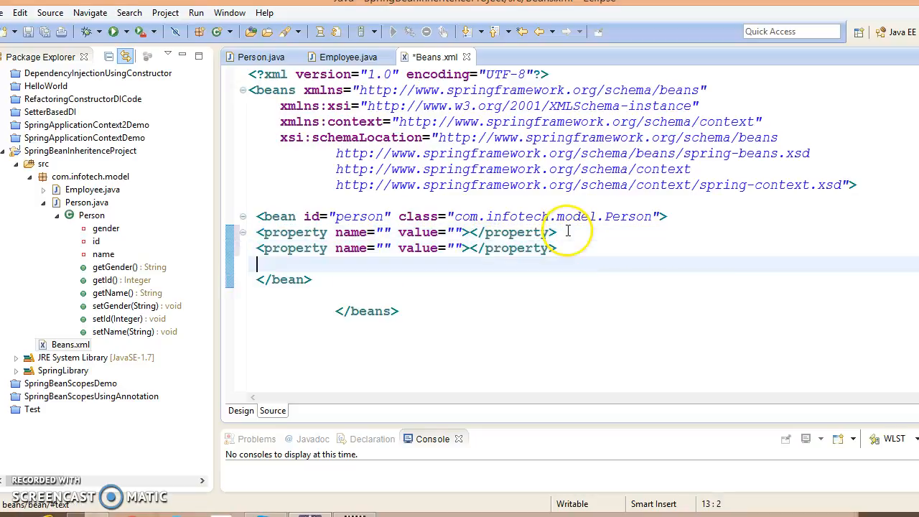
text(<property name="" value=""></property>)
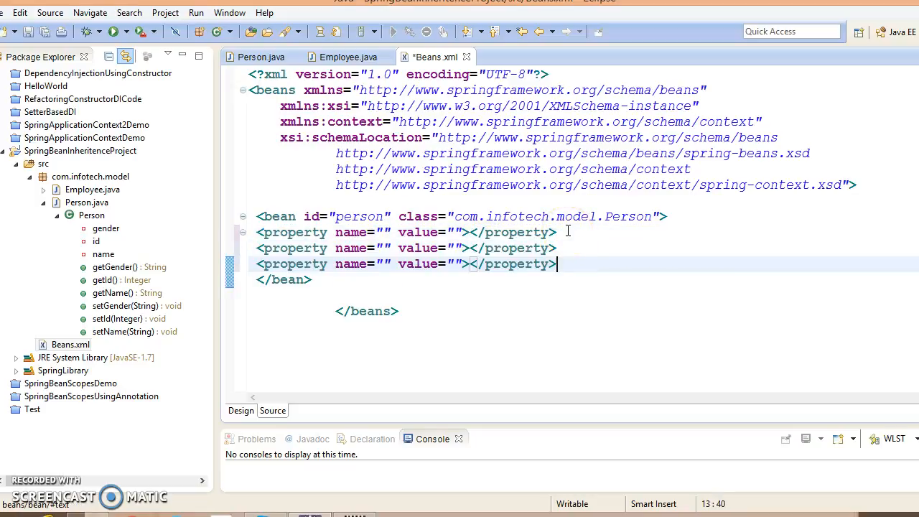
click(262, 58)
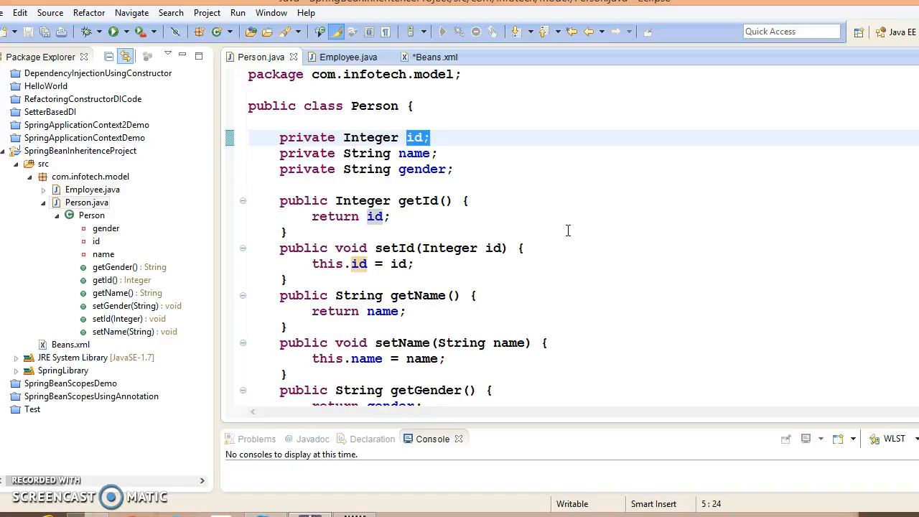
click(435, 58)
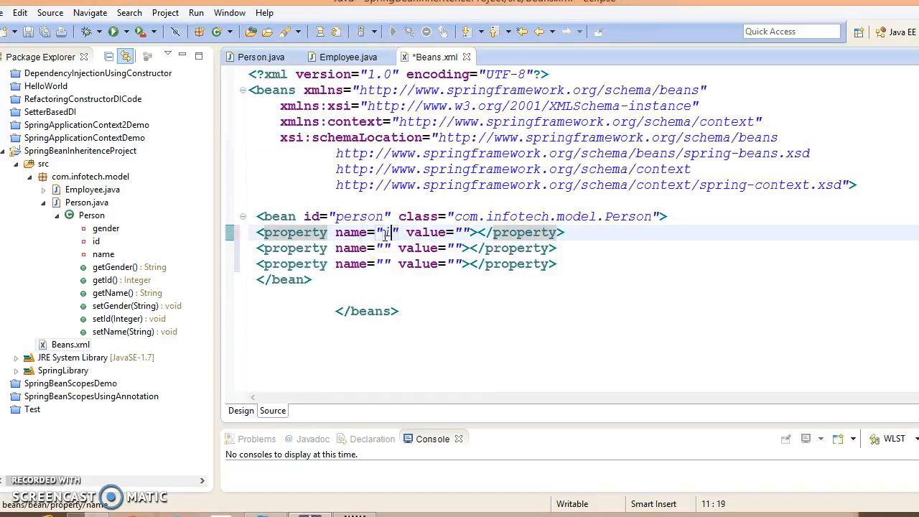
Fill the person bean's properties: id 10009, name Sean Murphy, gender Male.
text(d)
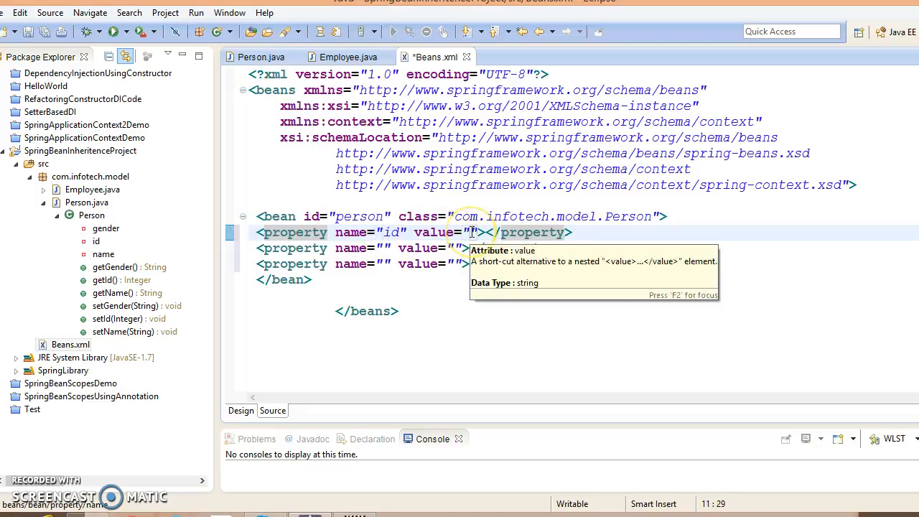
text(10009)
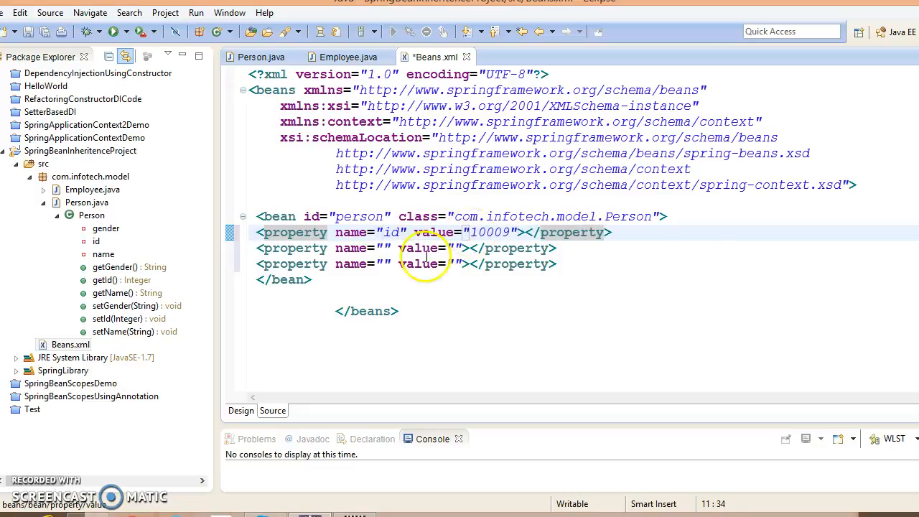
text(na)
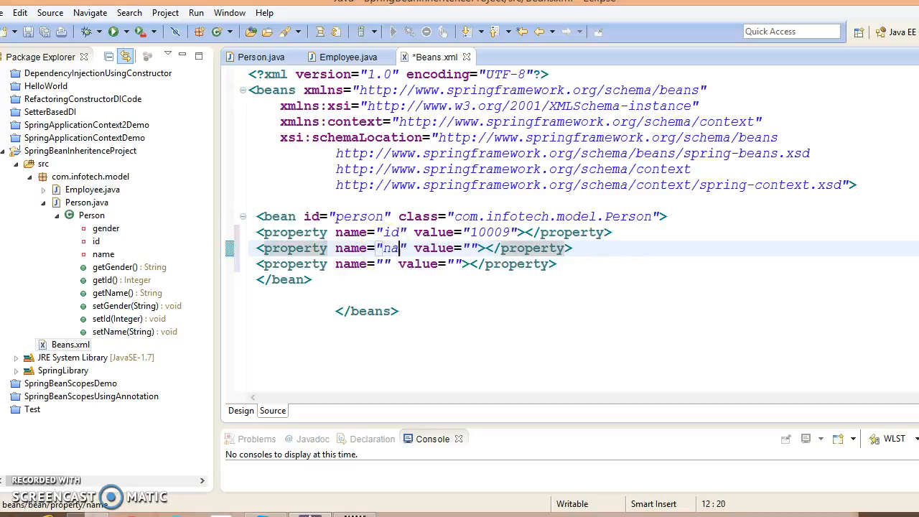
text(me)
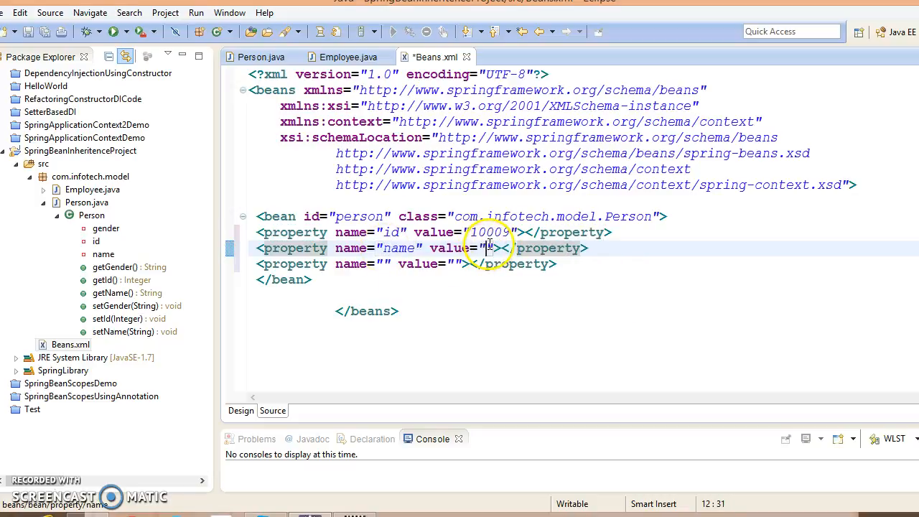
text(Sean)
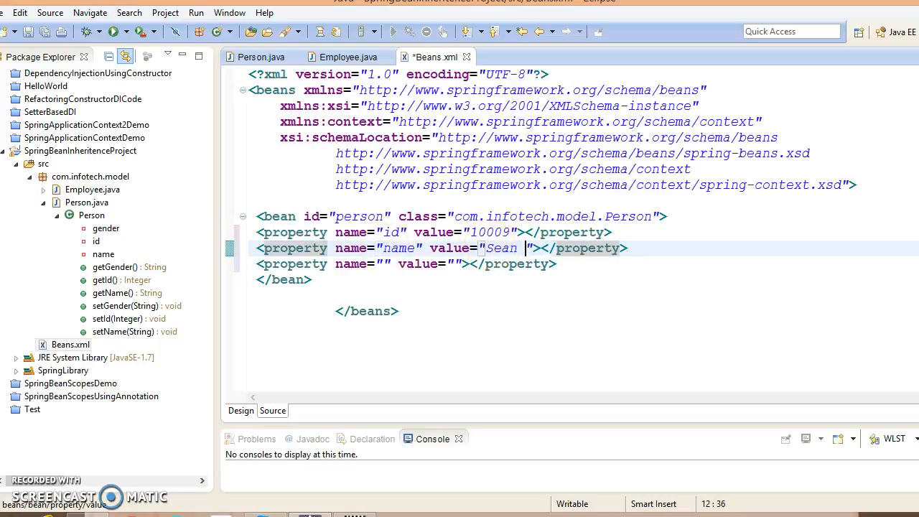
text(Murp)
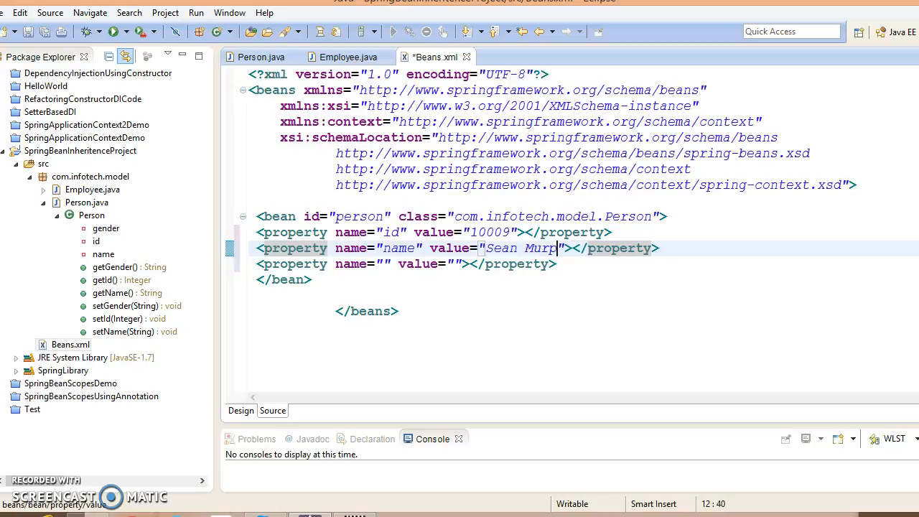
text(hy)
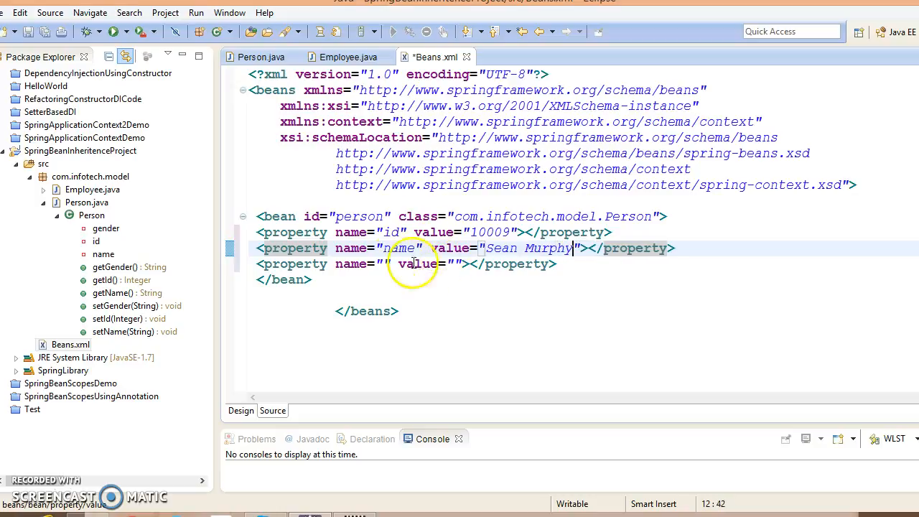
text(ge)
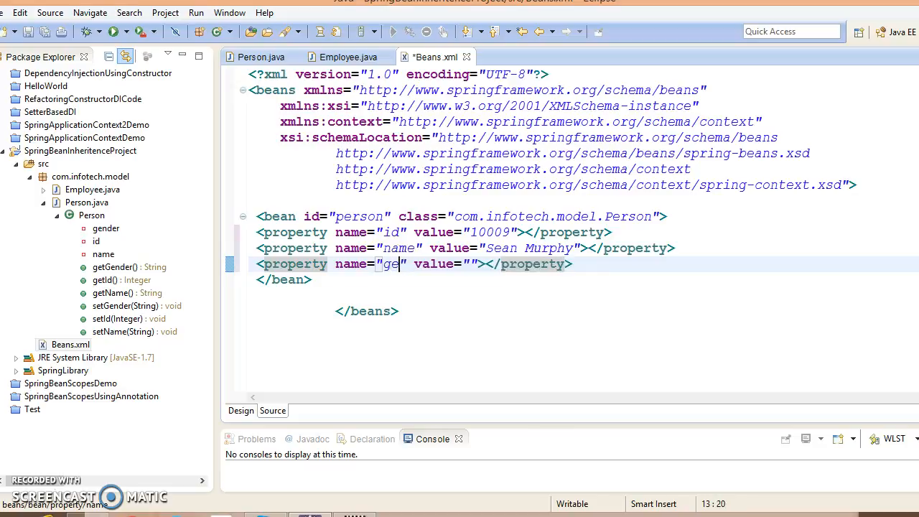
text(nder)
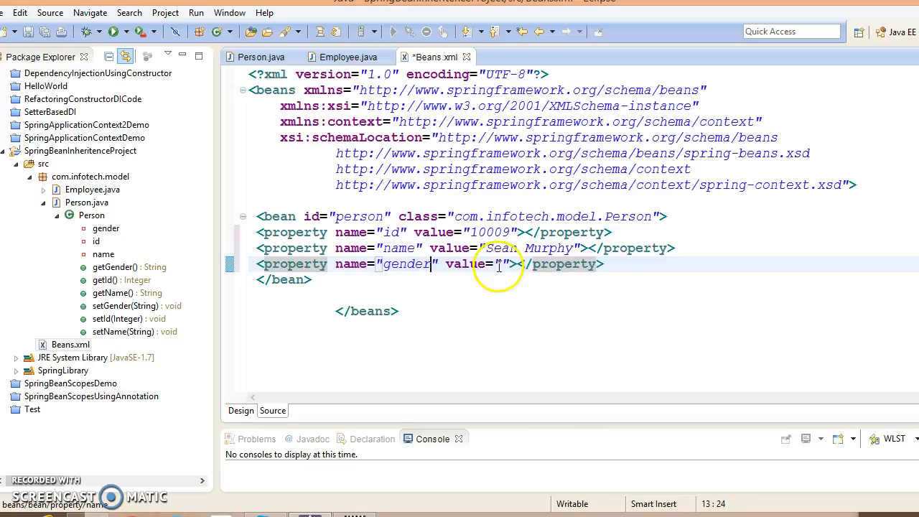
text(Male)
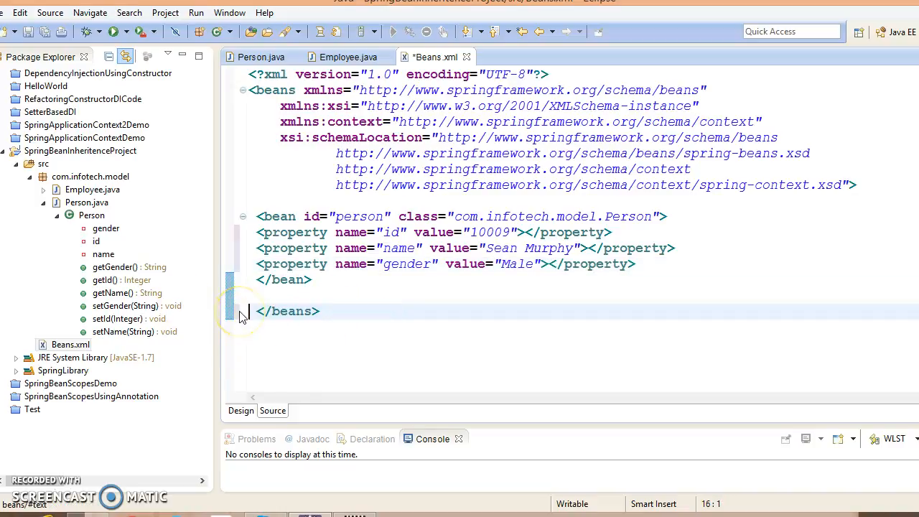
click(333, 295)
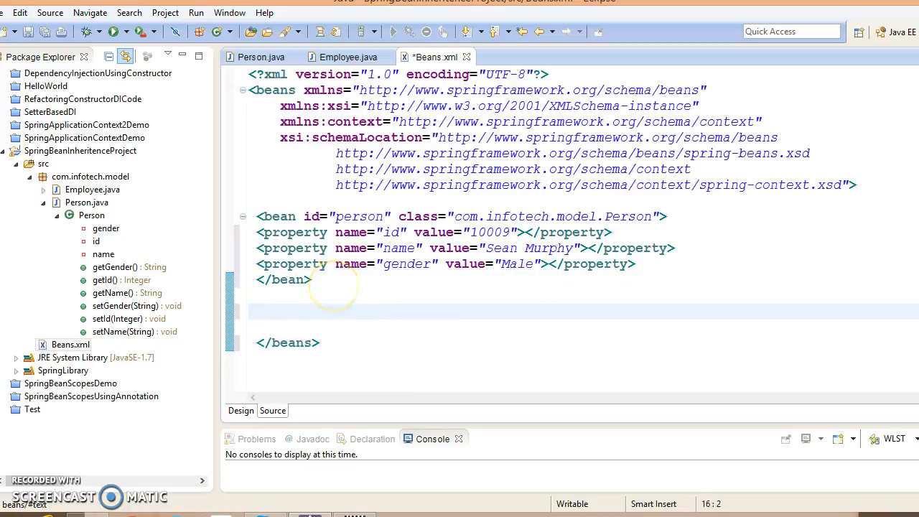
Add <bean id="employee" class="com.infotech.model.Employee"> below the person bean.
text(<bean></bean>)
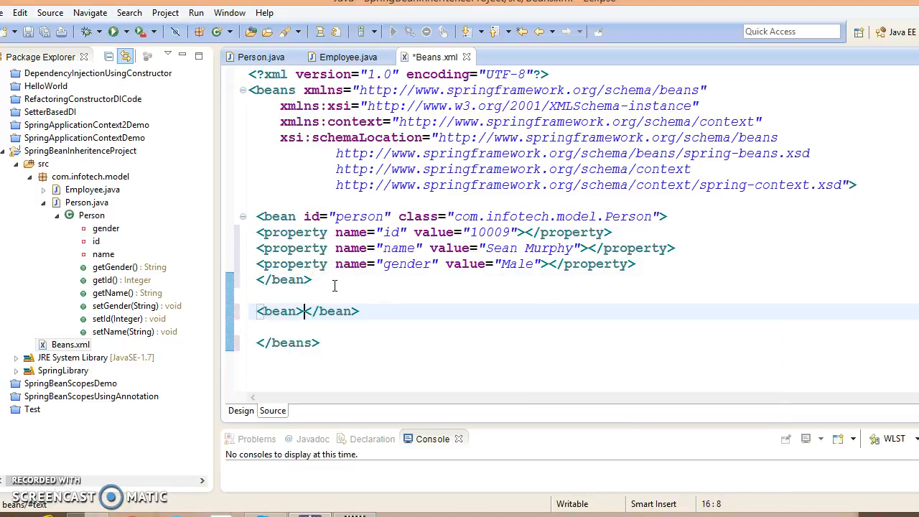
text(i)
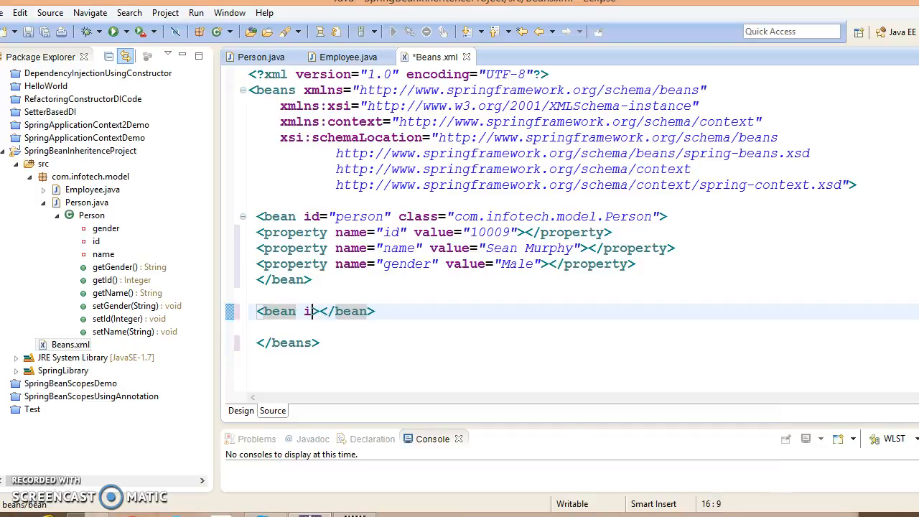
text(d="e")
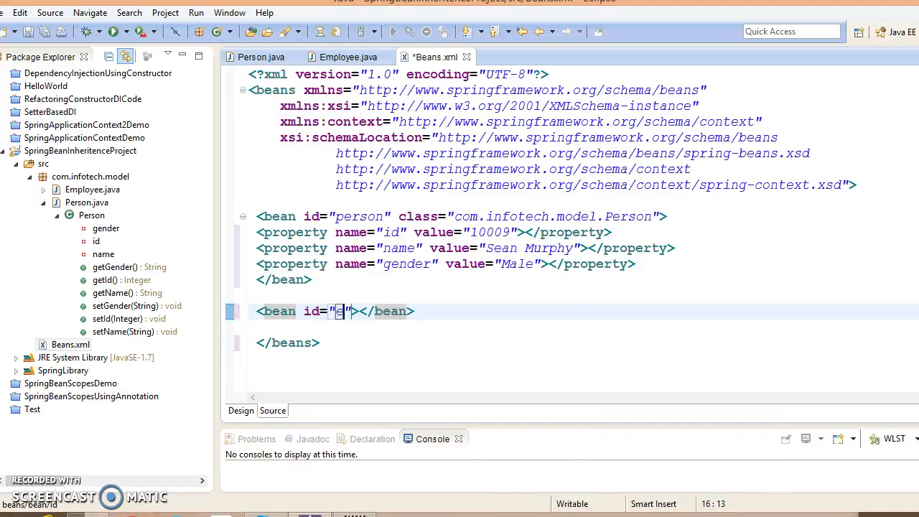
text(mployee)
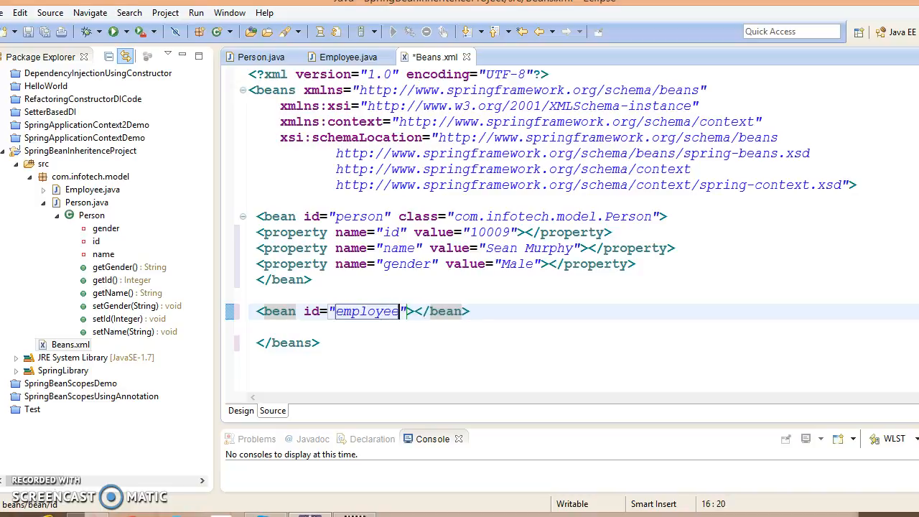
text(c)
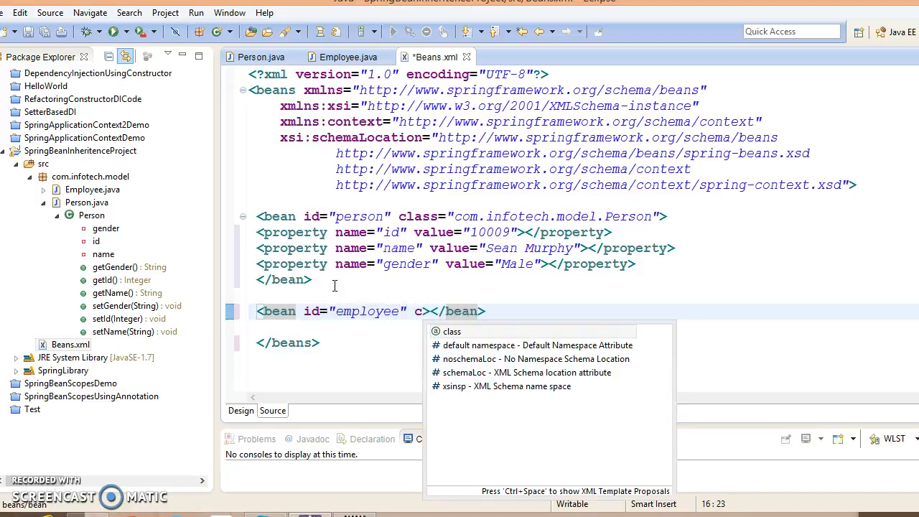
click(453, 330)
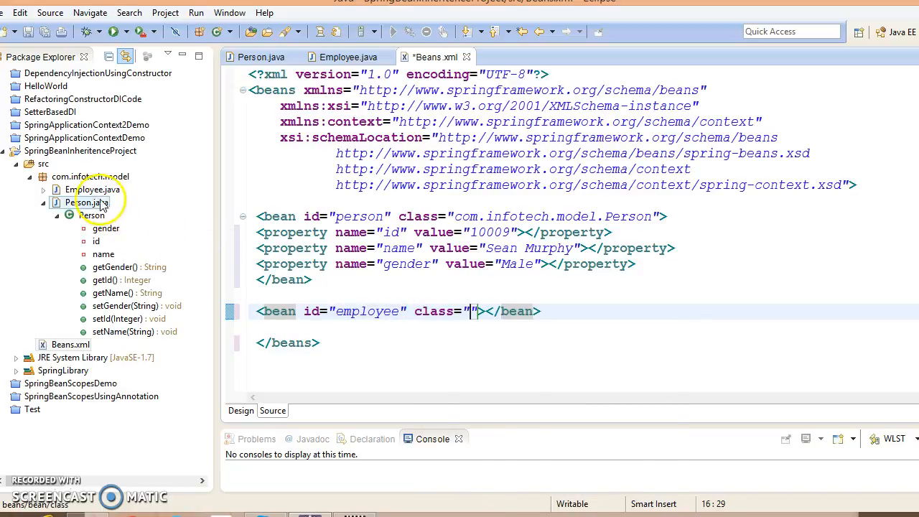
click(95, 202)
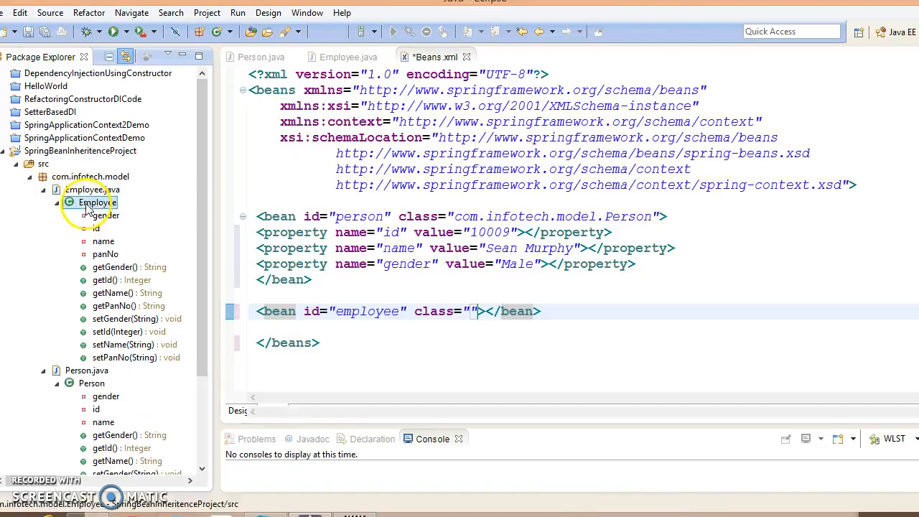
click(347, 58)
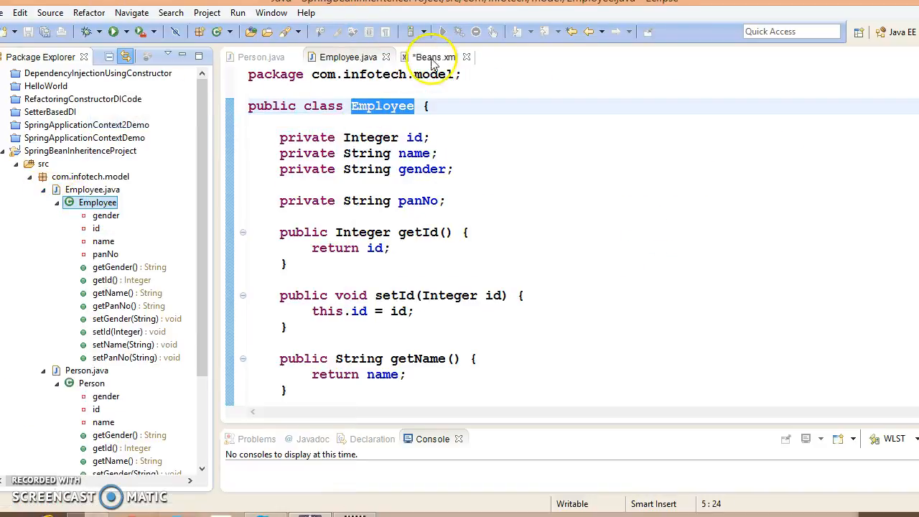
click(431, 57)
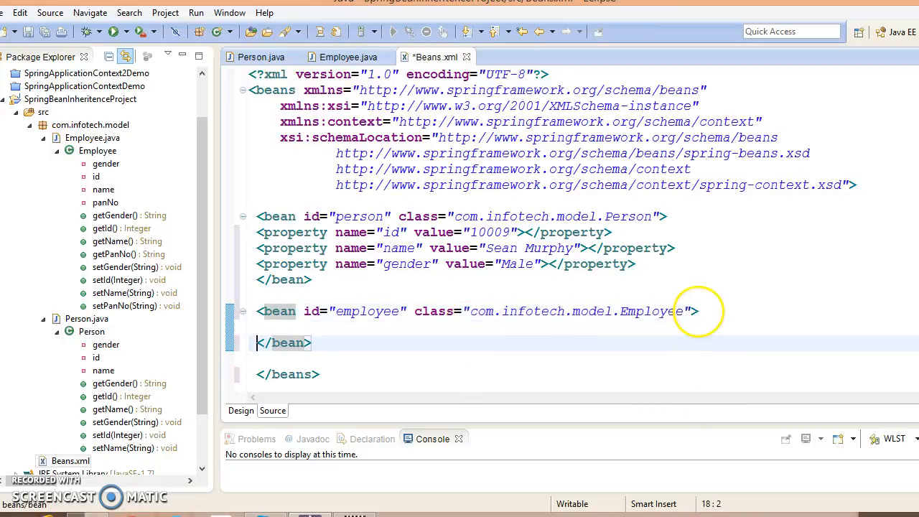
Review the Employee and Person class fields, noting panNo, before filling the employee bean.
click(331, 328)
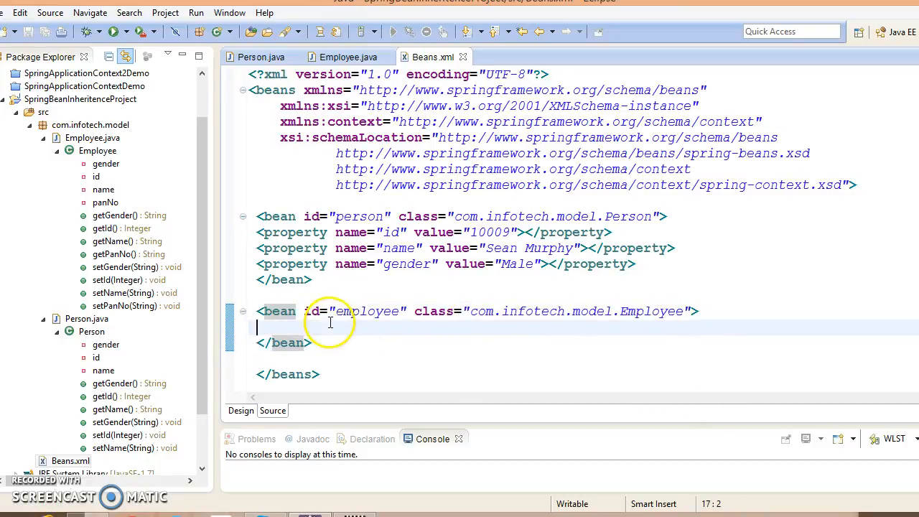
click(348, 57)
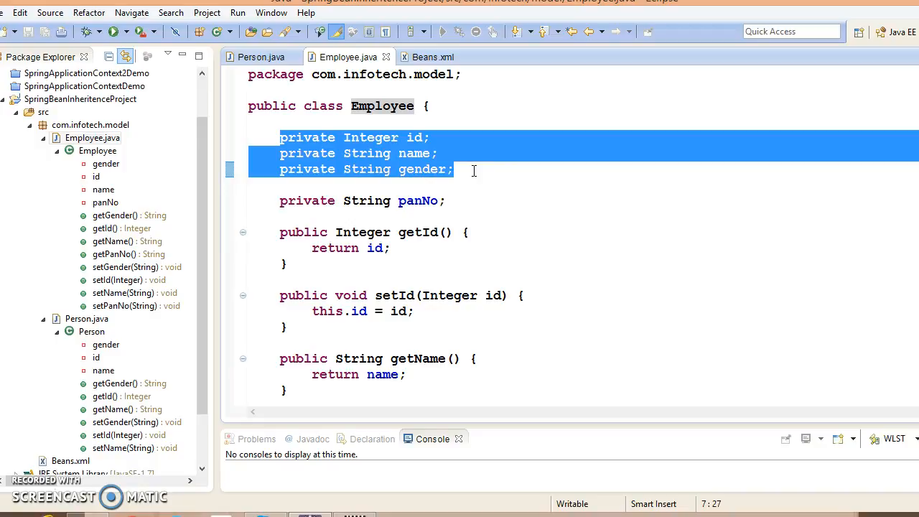
mouse_move(265, 57)
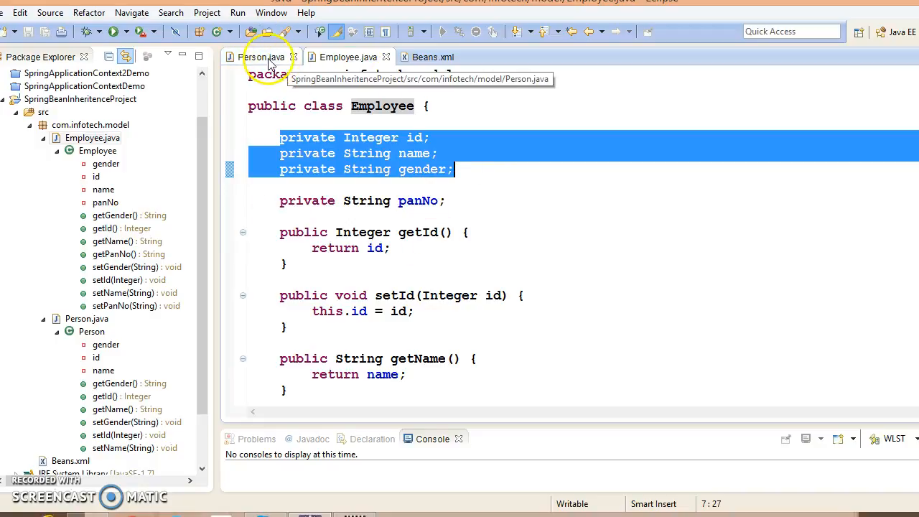
click(263, 57)
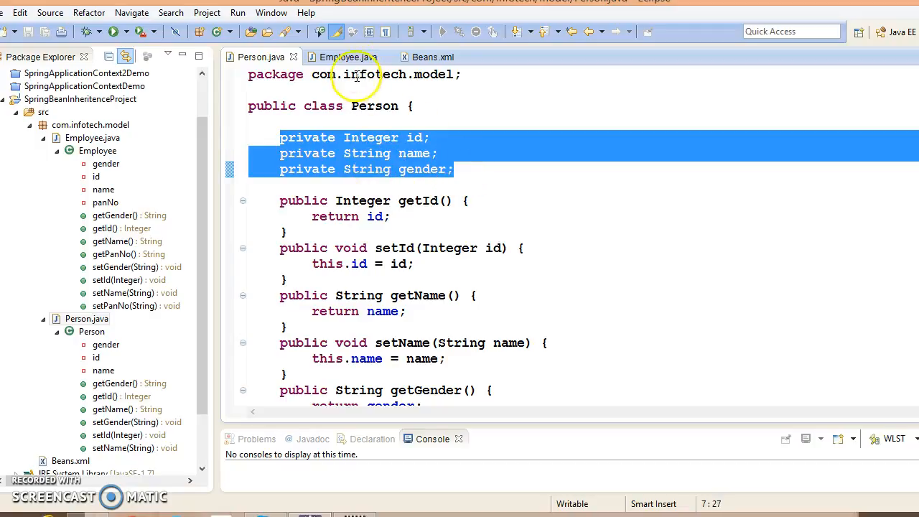
click(348, 57)
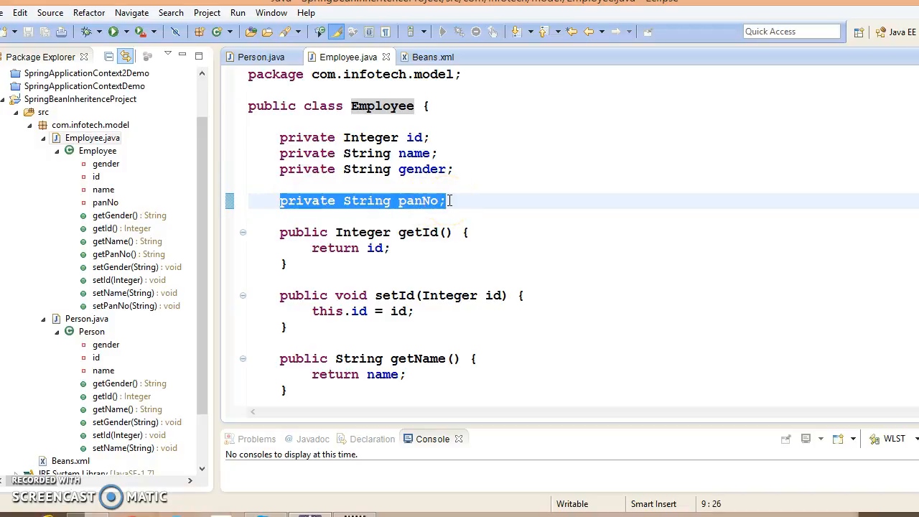
double_click(419, 201)
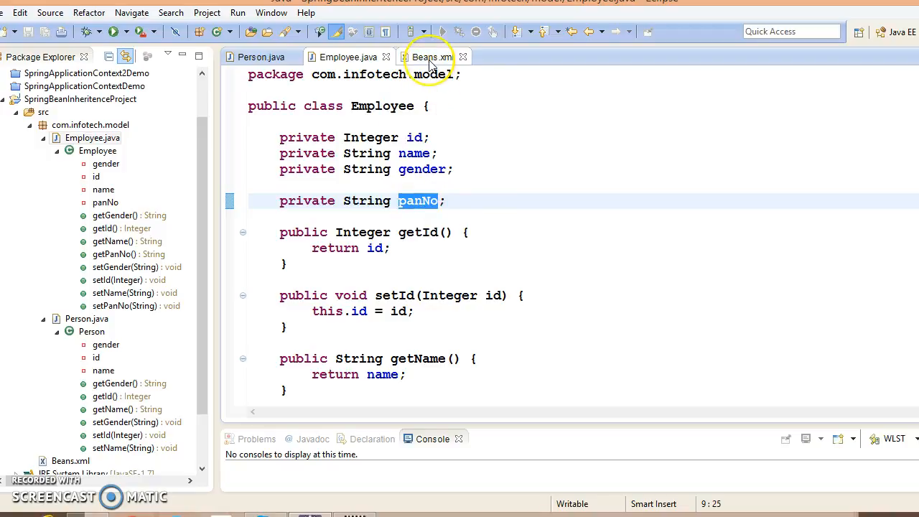
click(431, 57)
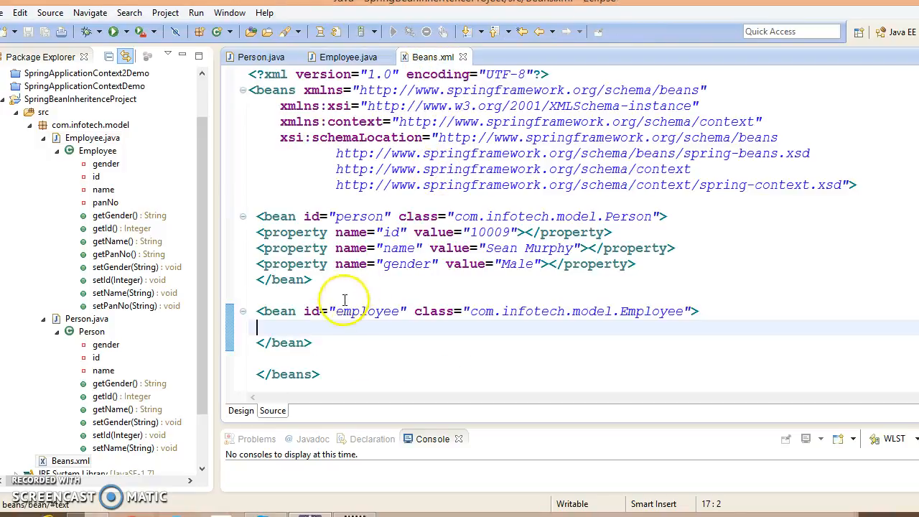
Add a panNo property with value PJHA55GG inside the employee bean.
text(<property name=""></property>)
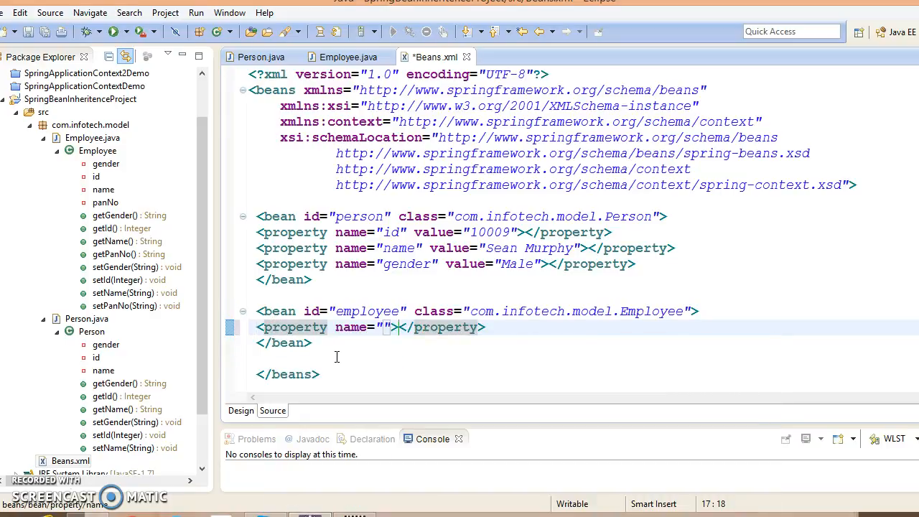
text(panNo)
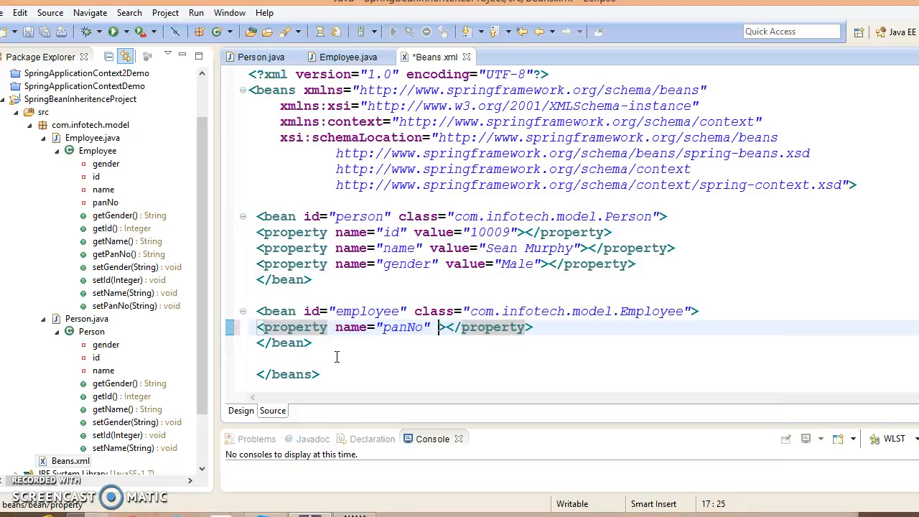
text(value="")
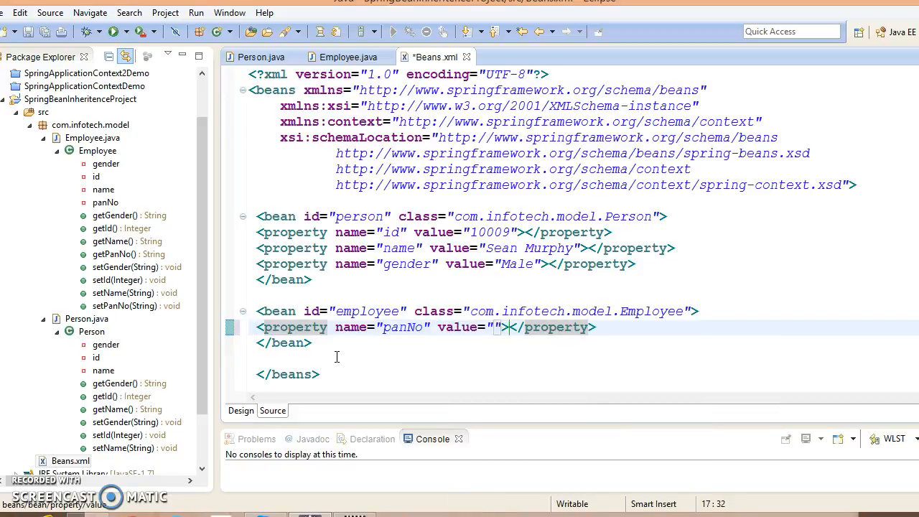
text(PJHA)
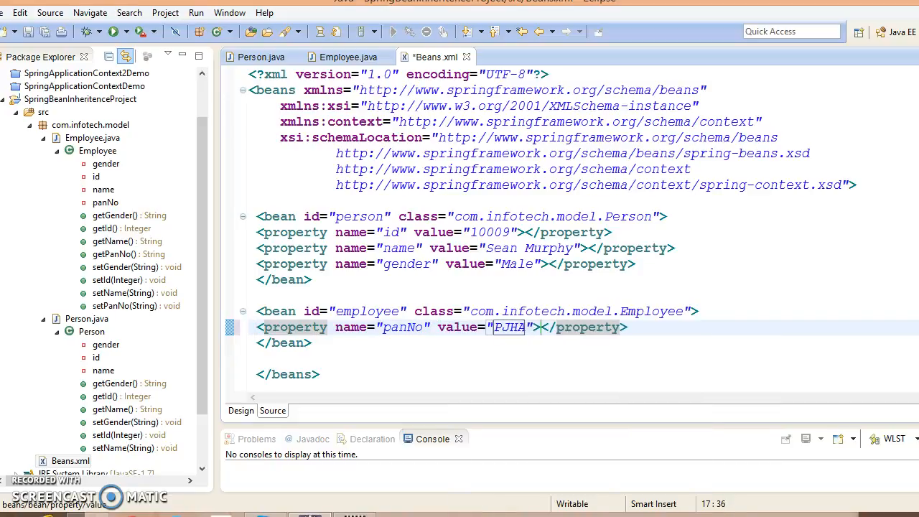
text(55GG)
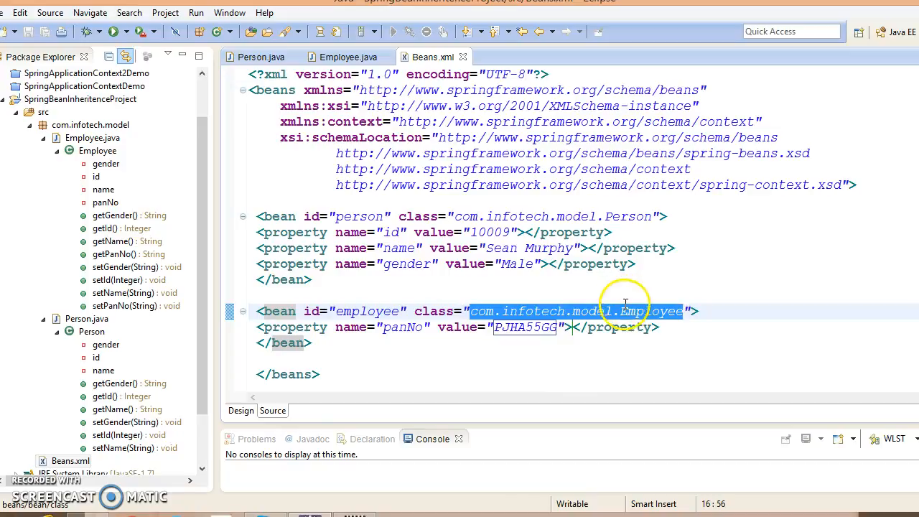
mouse_move(602, 224)
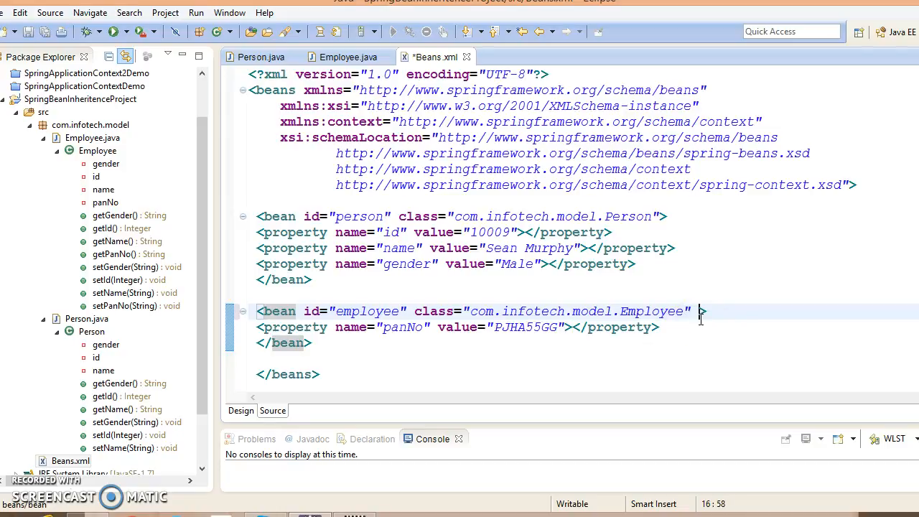
Set parent="person" on the employee bean and reformat the whole Beans.xml file.
text(pa)
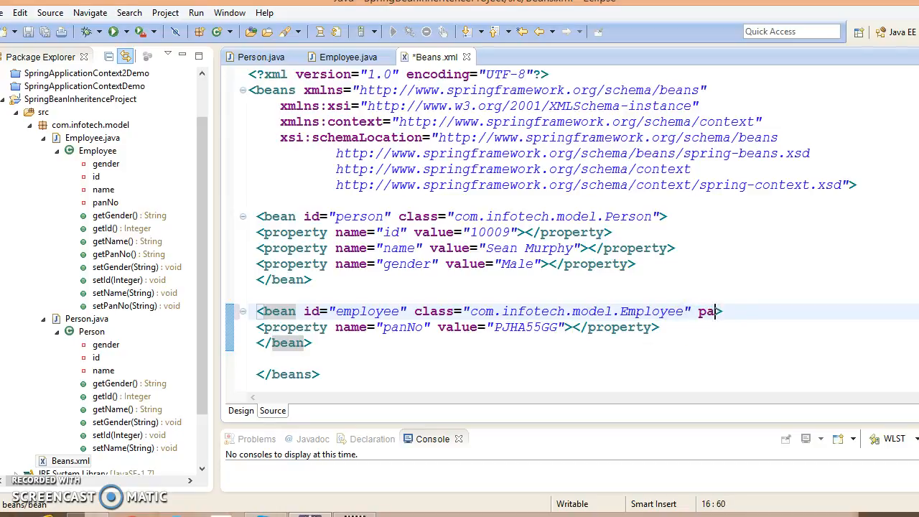
text(rent="")
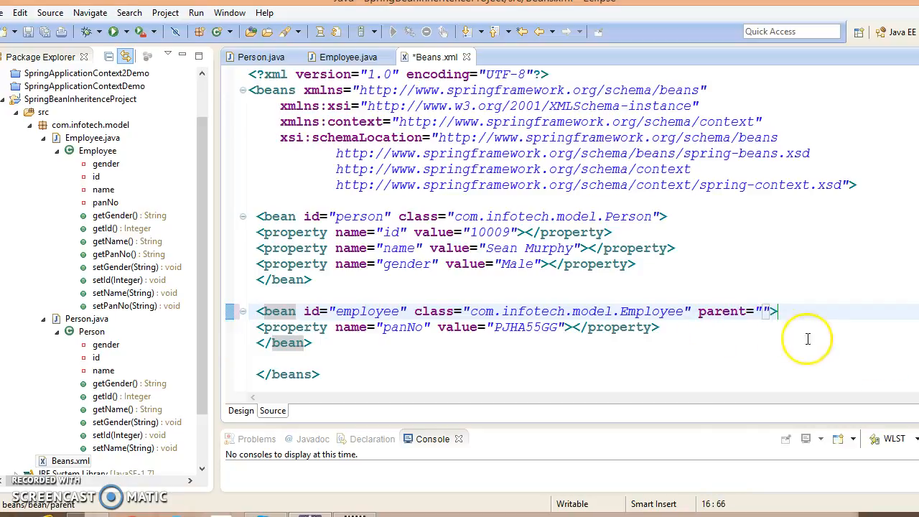
double_click(359, 216)
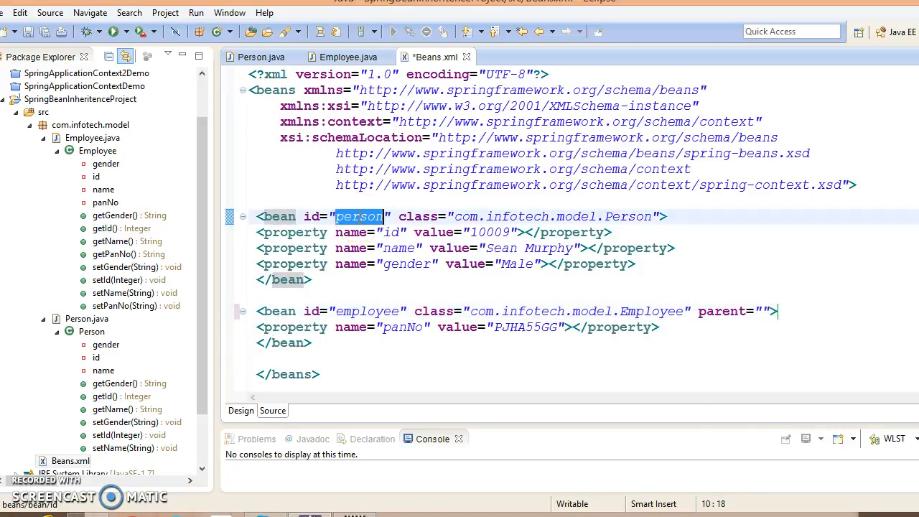
click(767, 311)
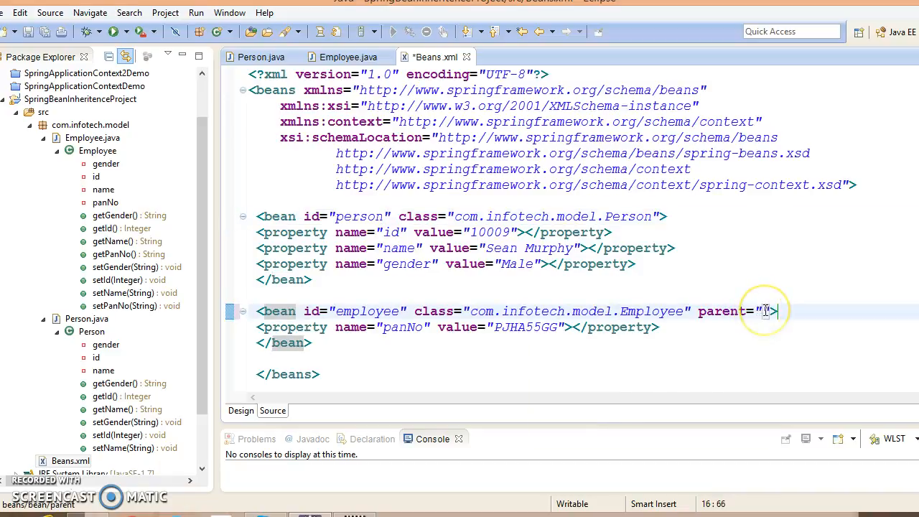
text(person)
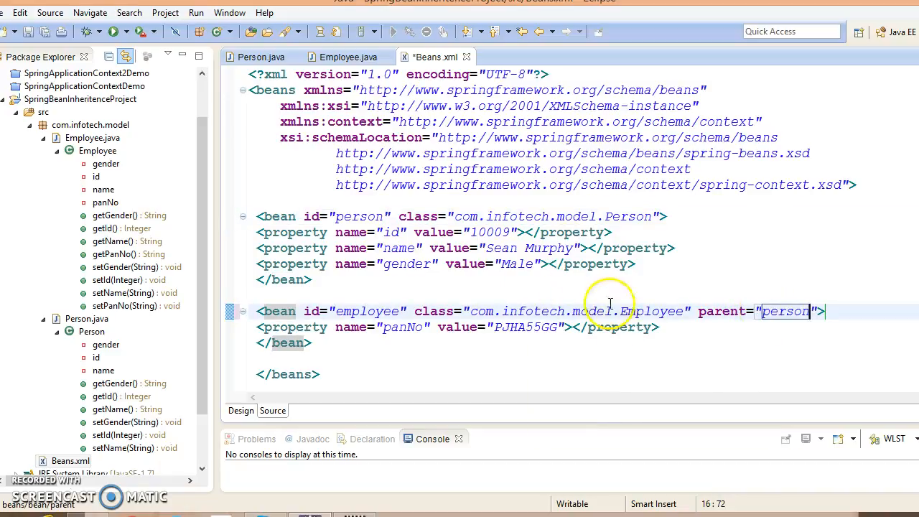
double_click(574, 311)
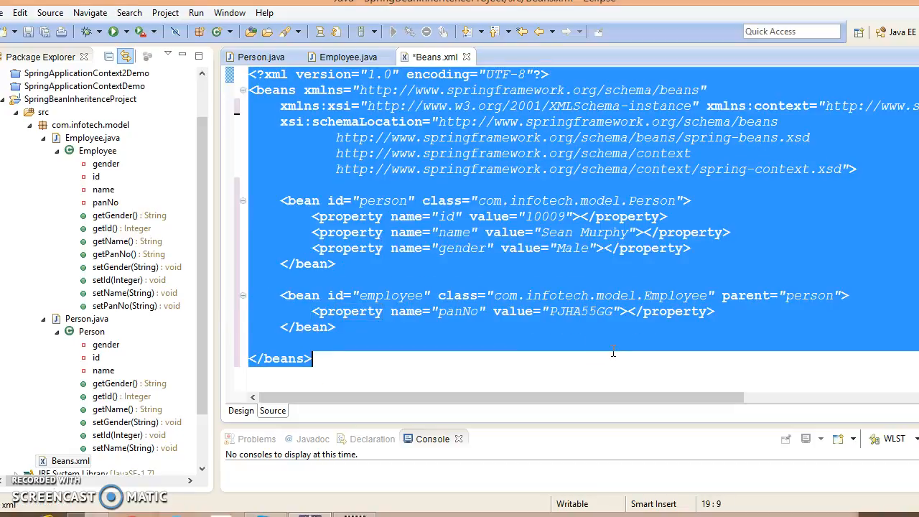
click(385, 232)
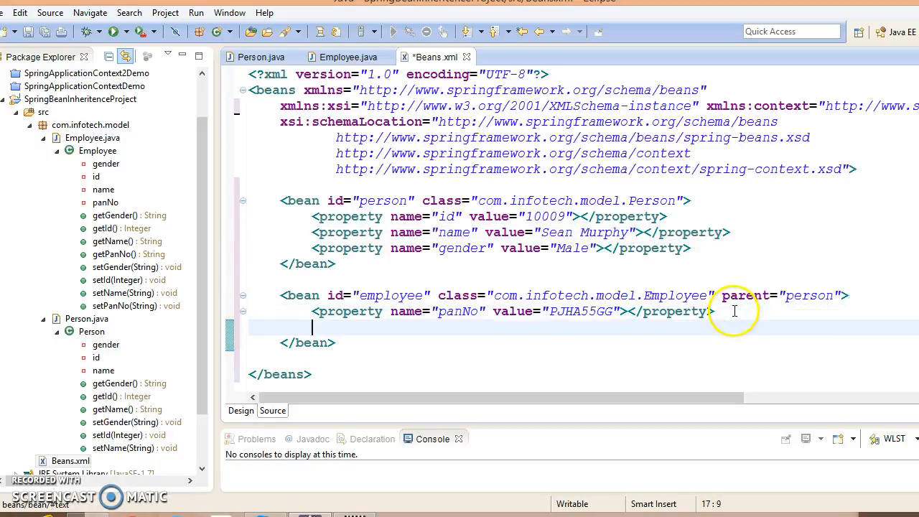
mouse_move(304, 239)
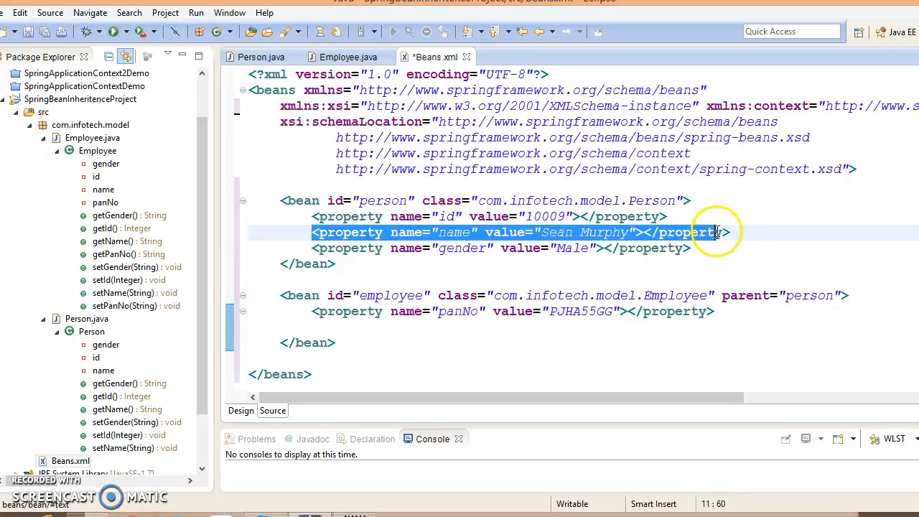
Add a name property with value Sean M inside the employee bean.
click(712, 310)
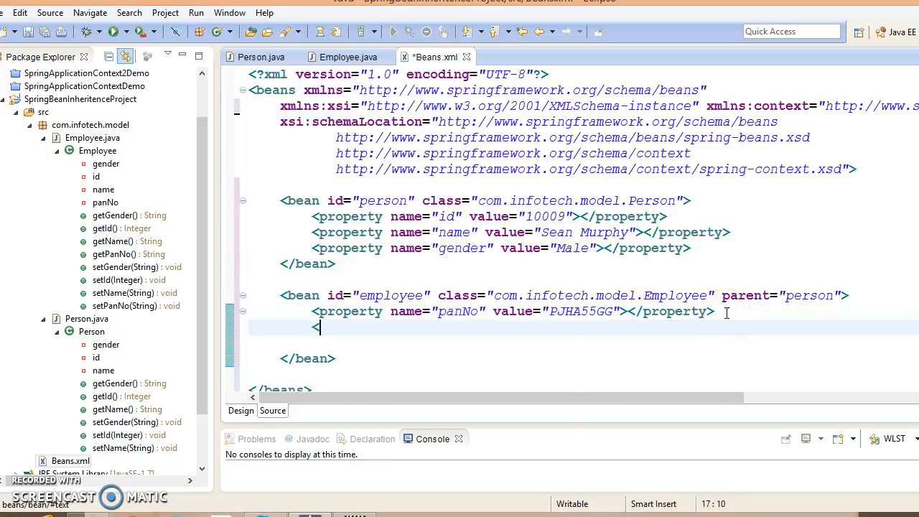
text(<property name=""></property>)
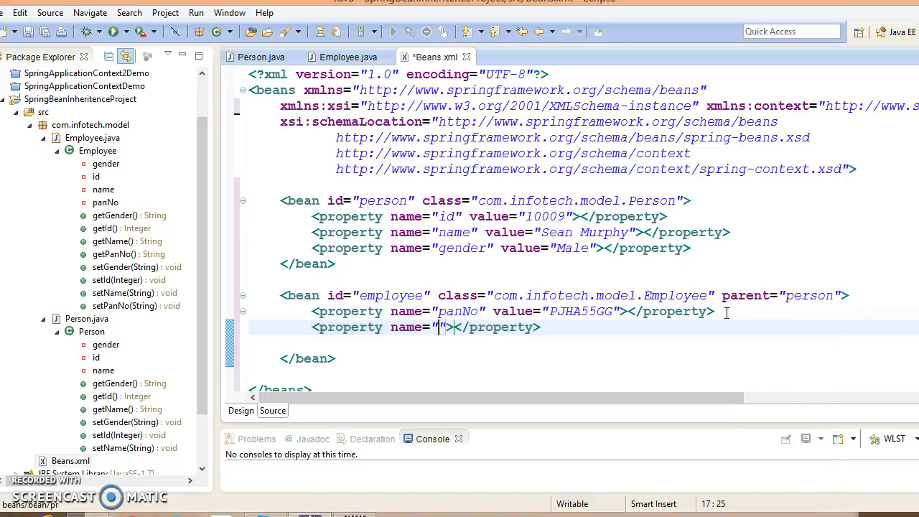
double_click(453, 232)
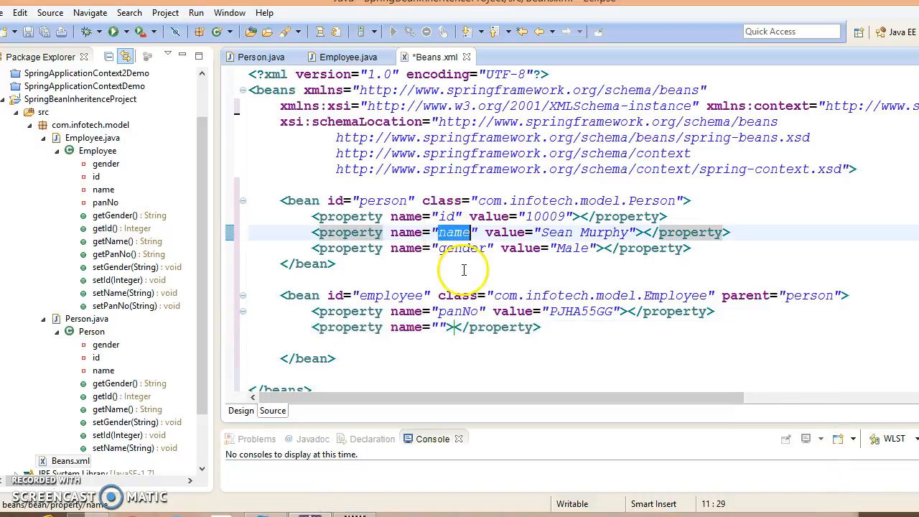
text(name)
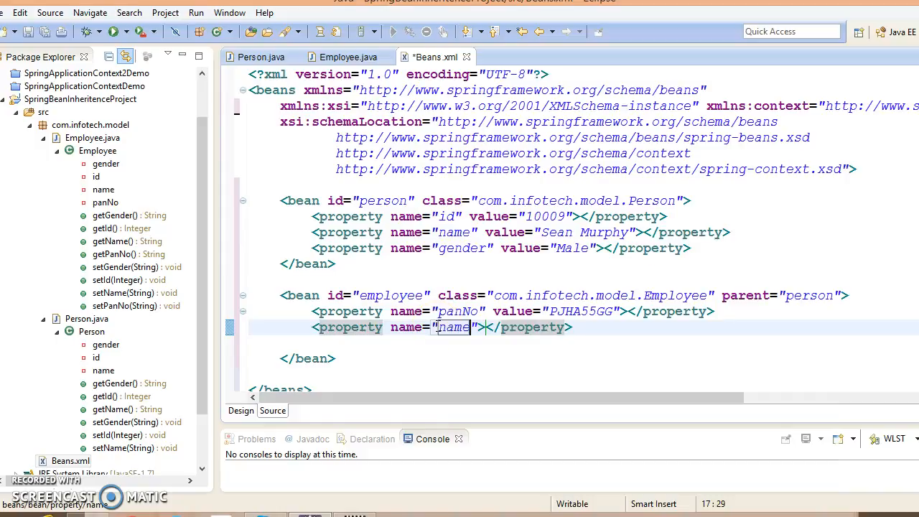
text(v)
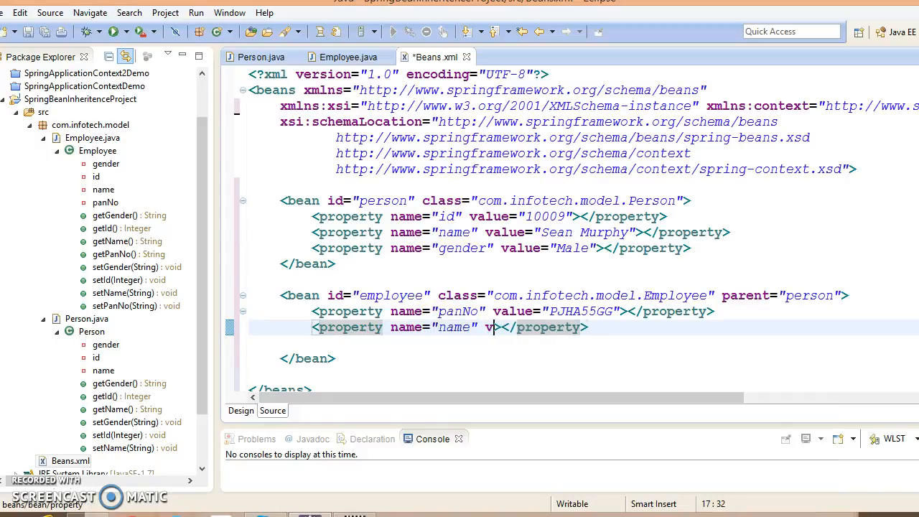
text(value="S)
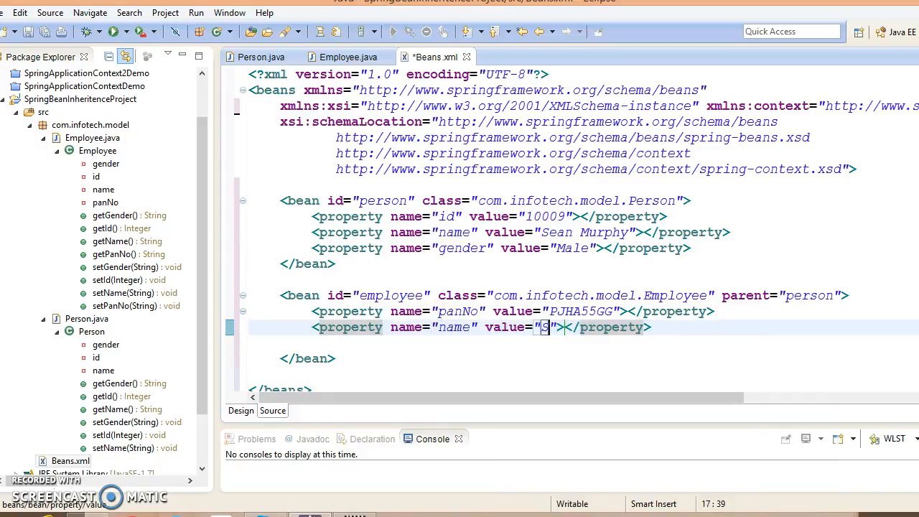
text(ean)
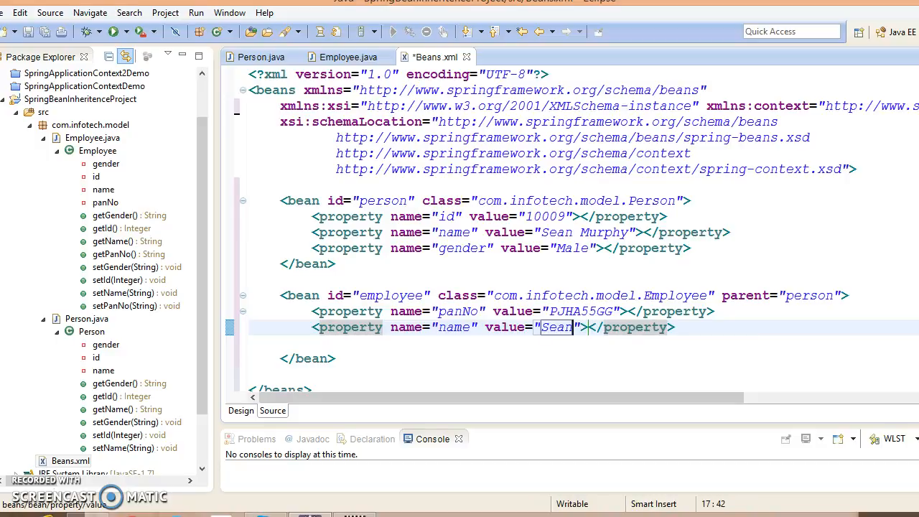
text(M)
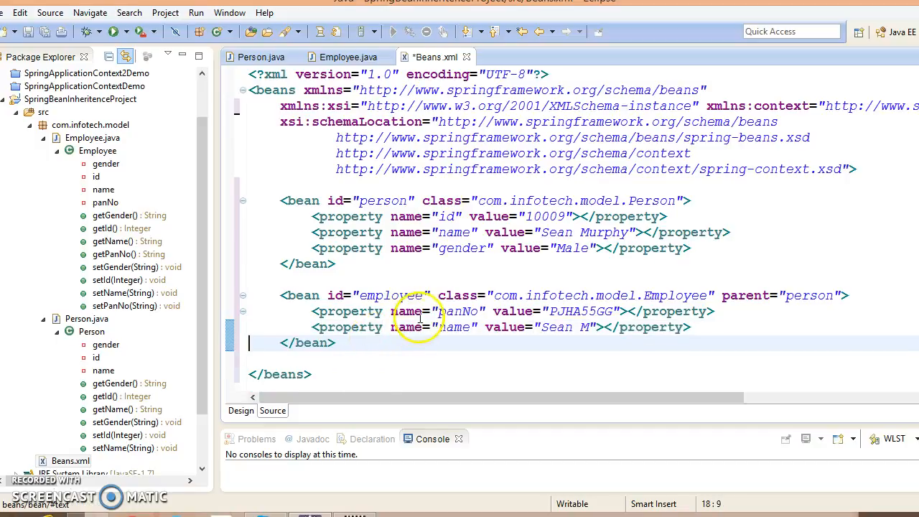
Compare the person bean's id and Sean Murphy name with the employee's own Sean M value.
double_click(546, 216)
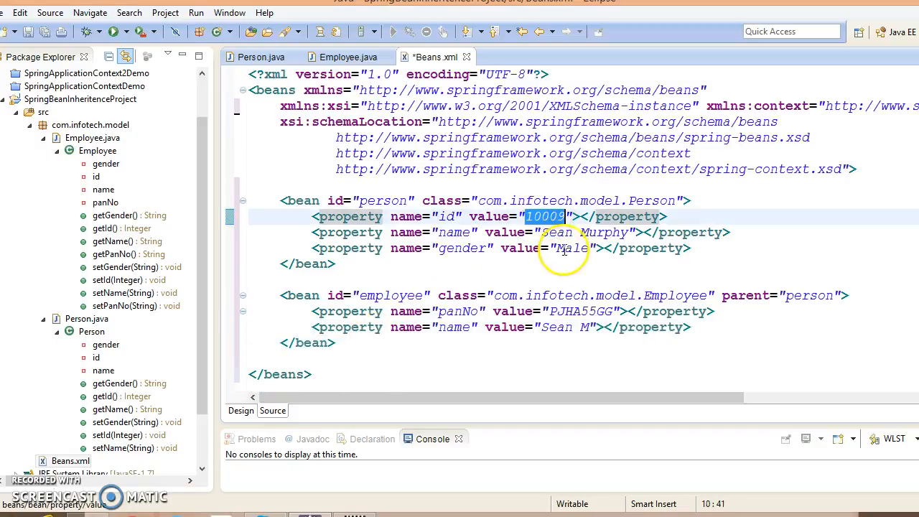
double_click(572, 247)
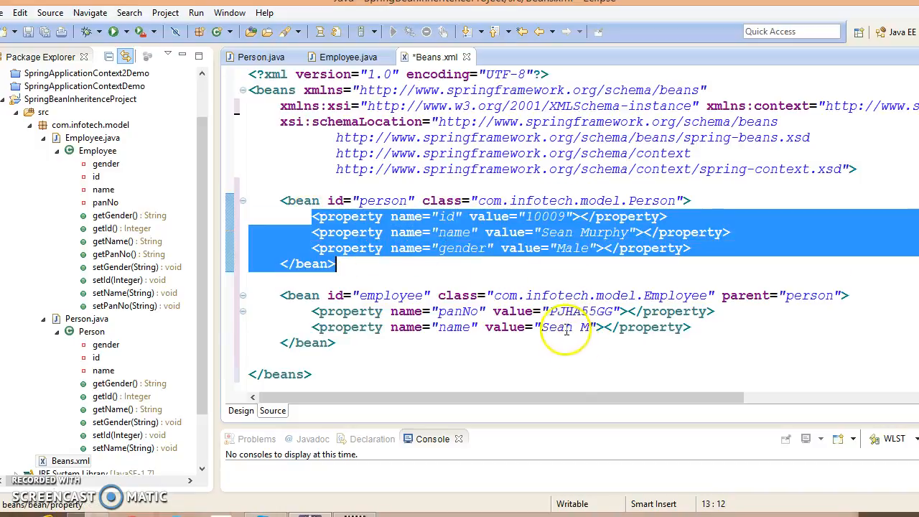
double_click(455, 328)
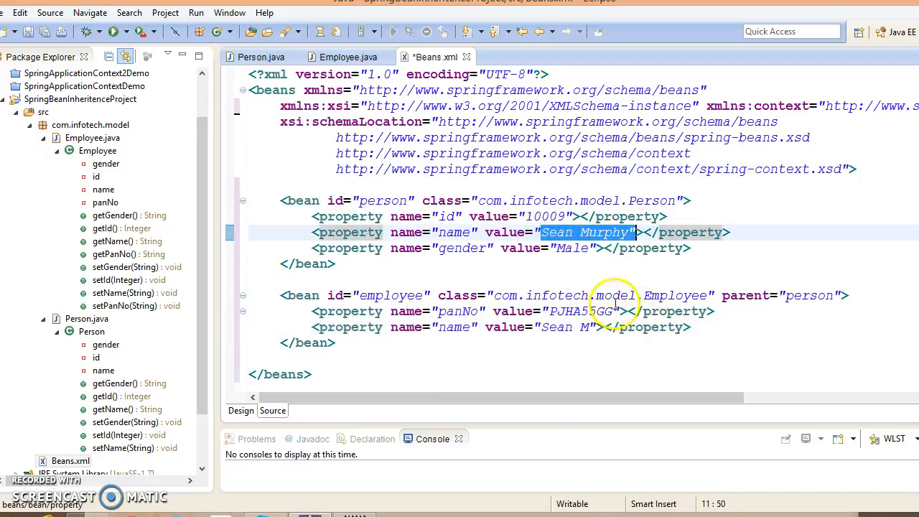
double_click(390, 296)
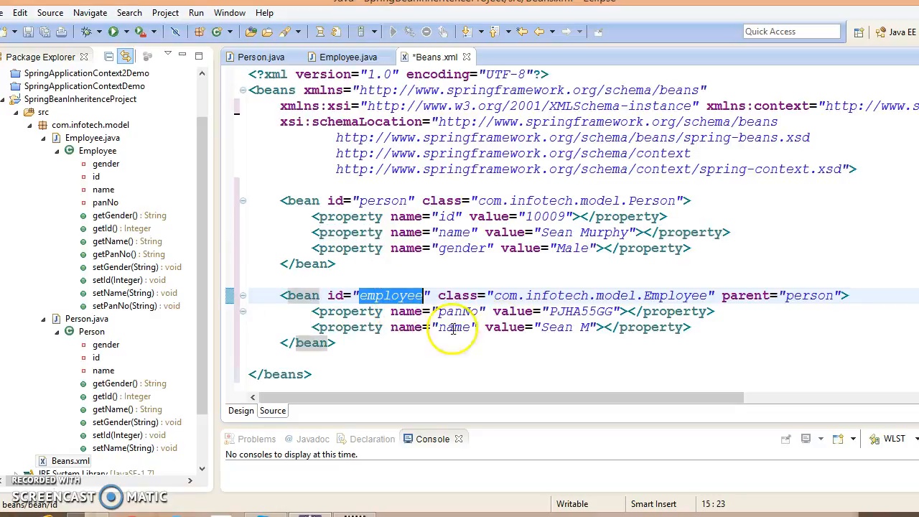
double_click(454, 328)
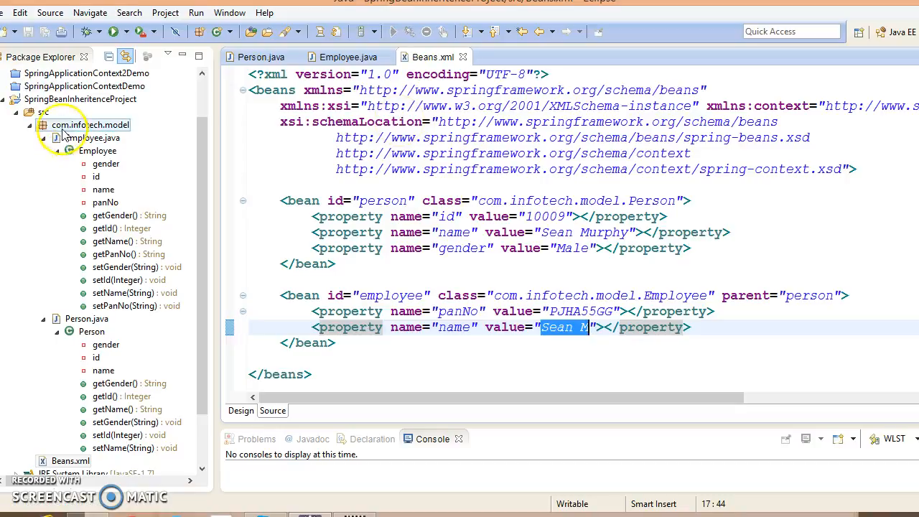
Create class ClientTest with a main method in new package com.infotech.client.
right_click(89, 123)
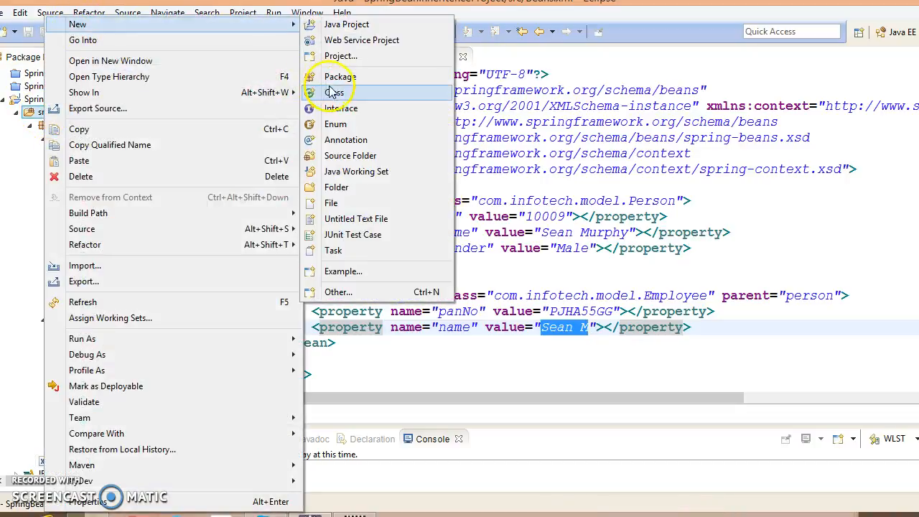
click(336, 92)
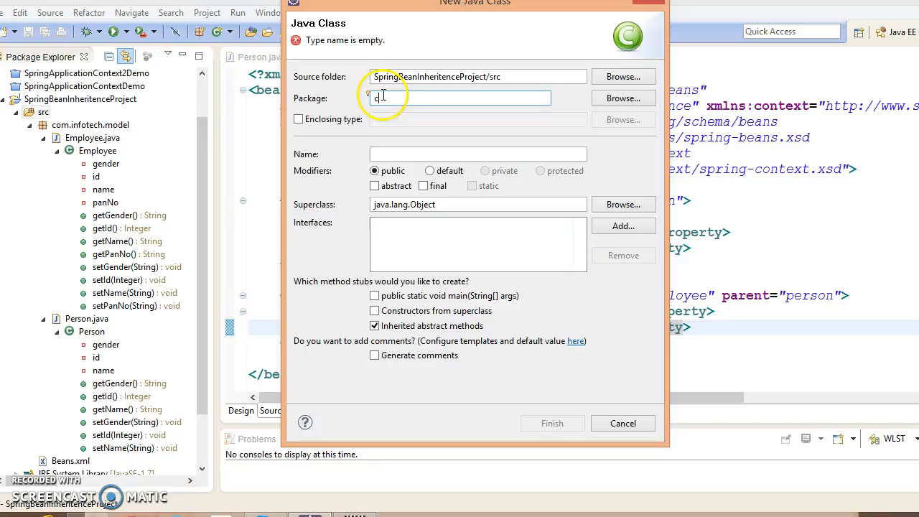
text(om.infotech.)
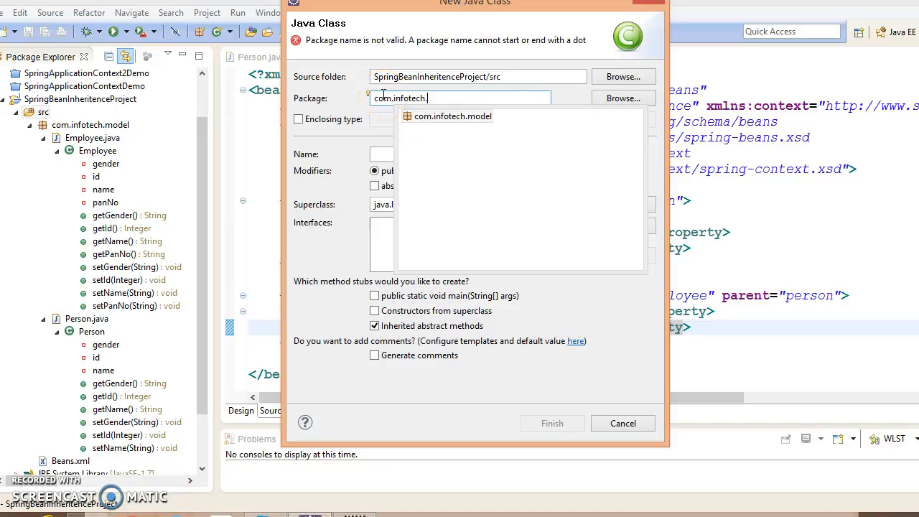
text(client)
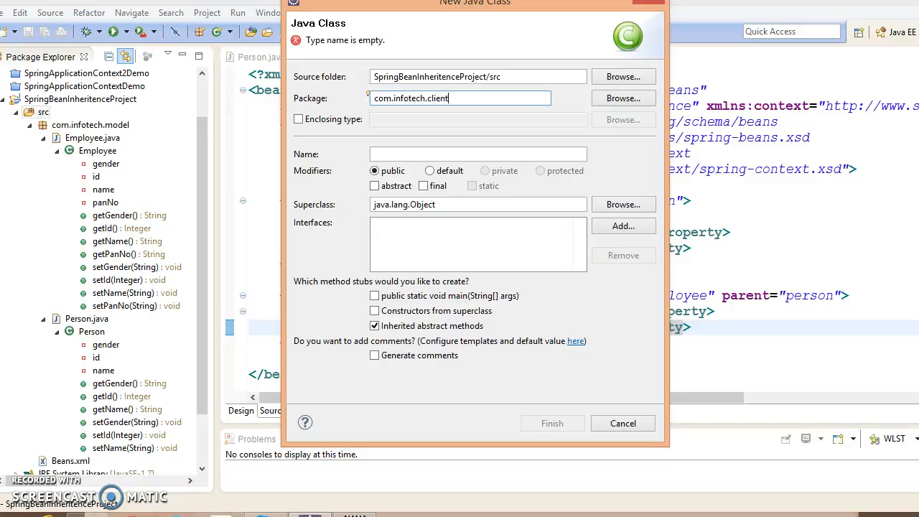
click(477, 154)
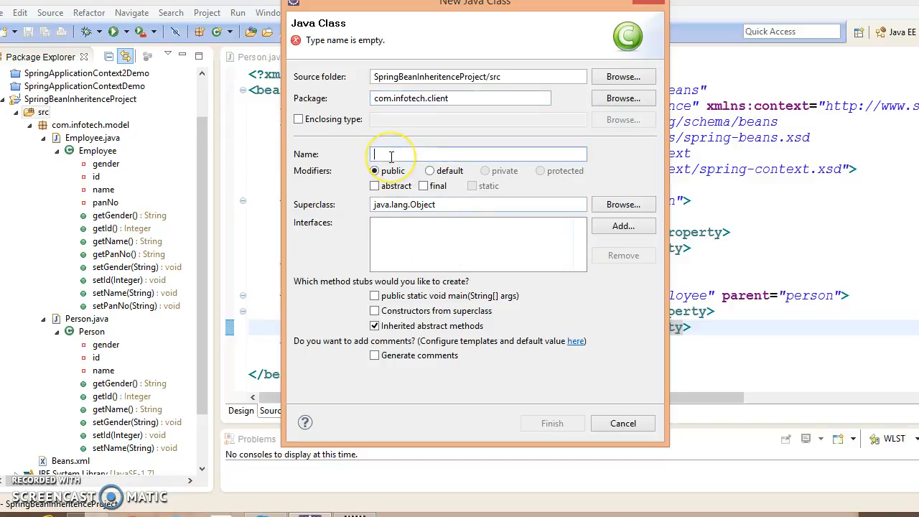
text(C)
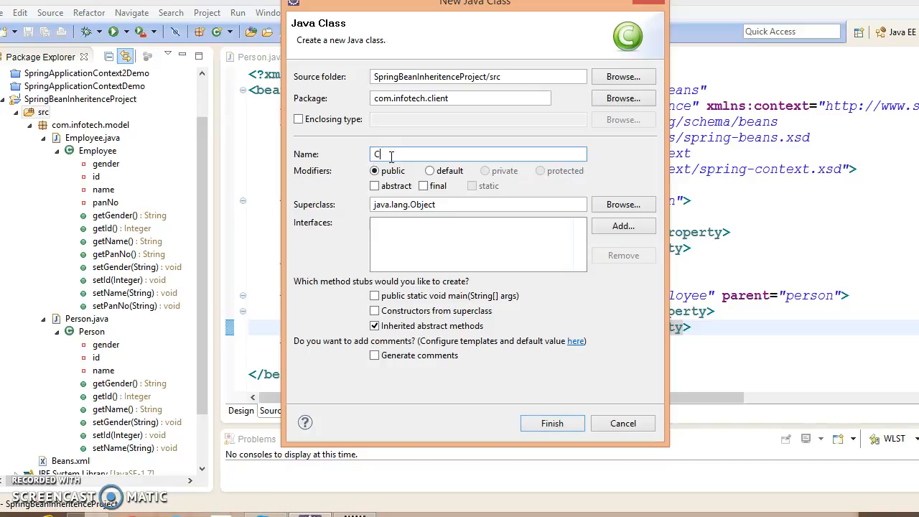
text(lientTest)
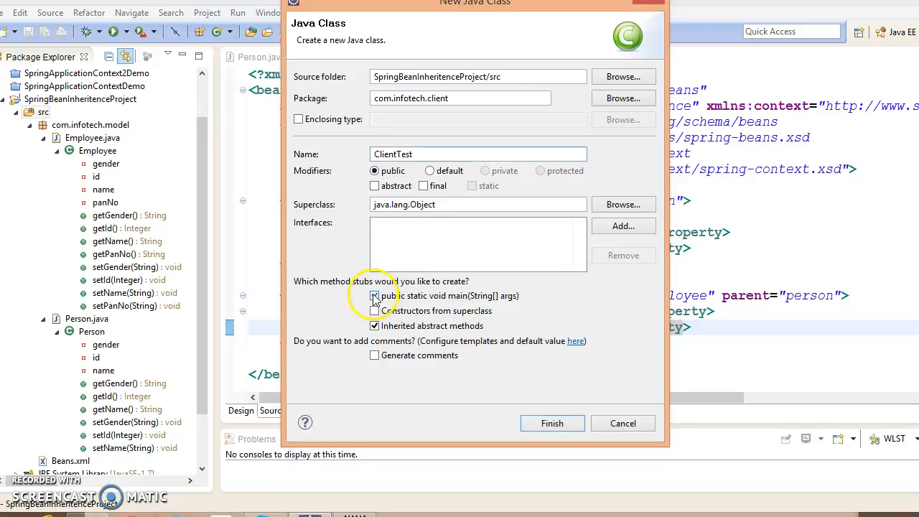
click(552, 422)
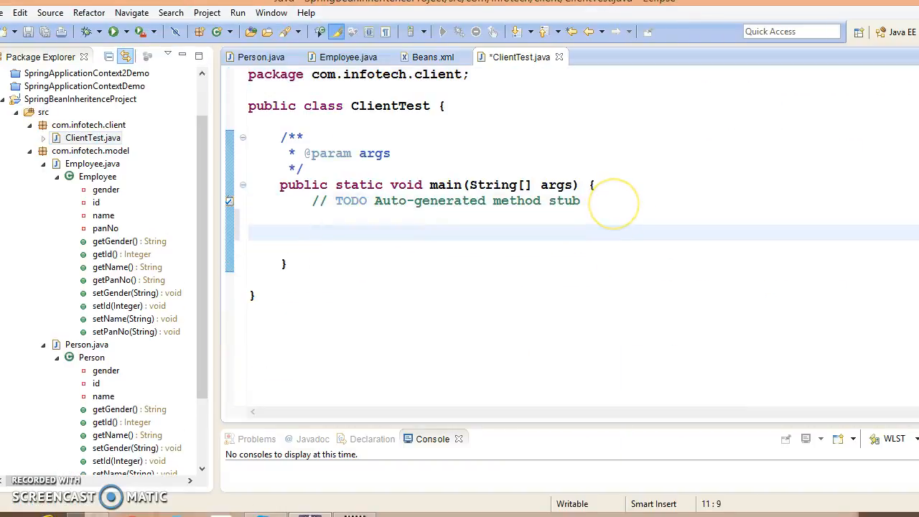
Declare AbstractApplicationContext ctx = new ClassPathXmlApplicationContext("Beans.xml") in main.
text(AbstractA)
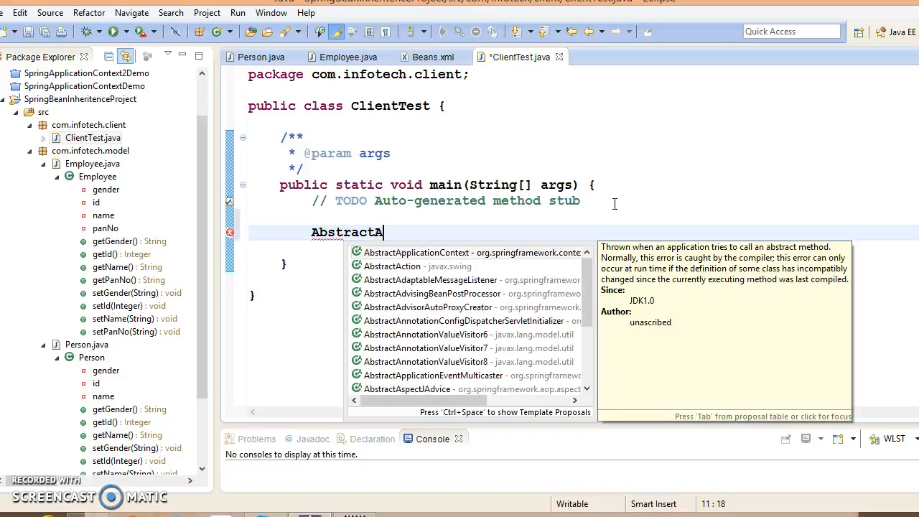
click(417, 253)
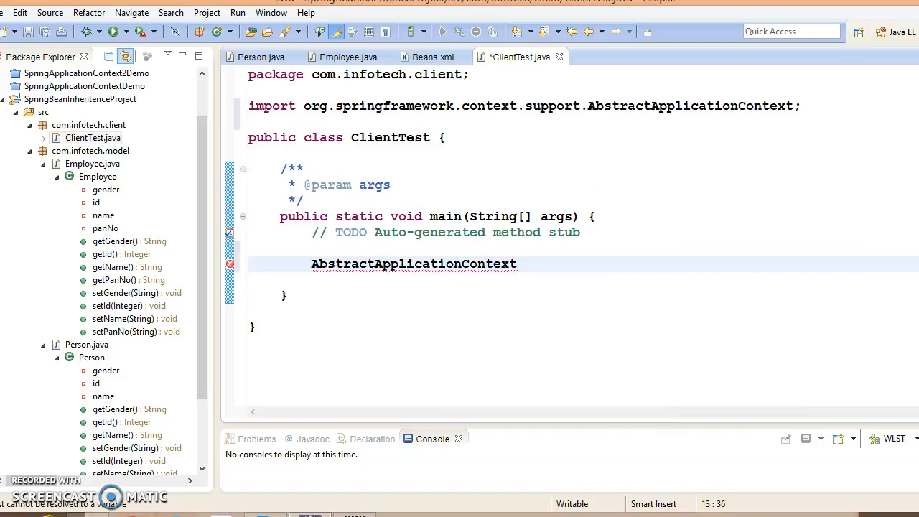
text(ctx=)
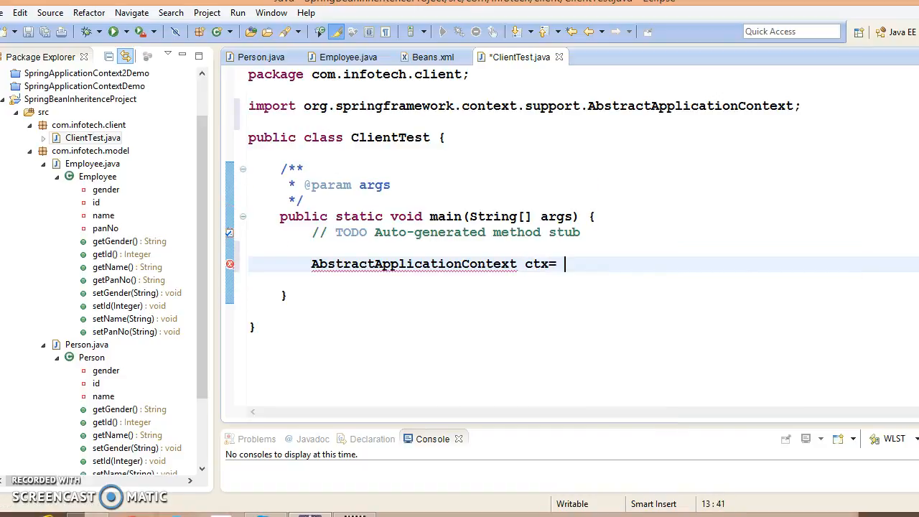
text(new)
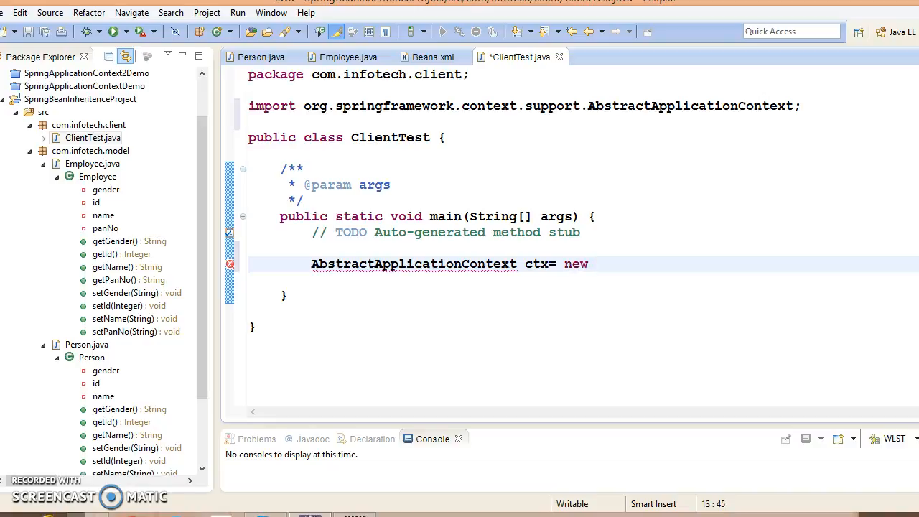
text(Class)
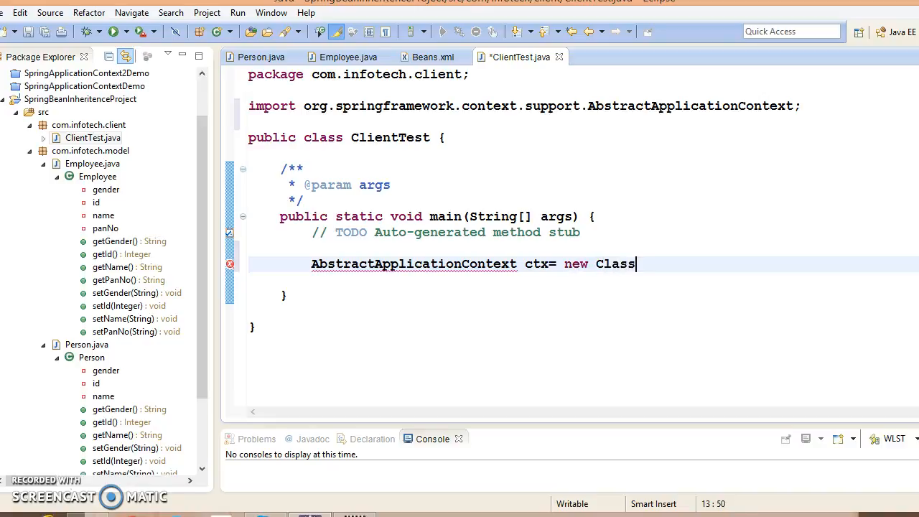
text(PathXml)
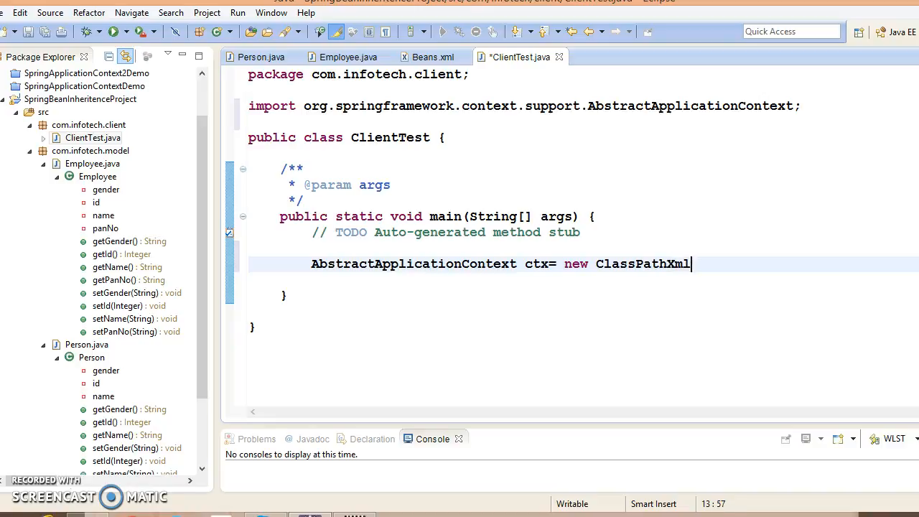
text(ClassPathXml)
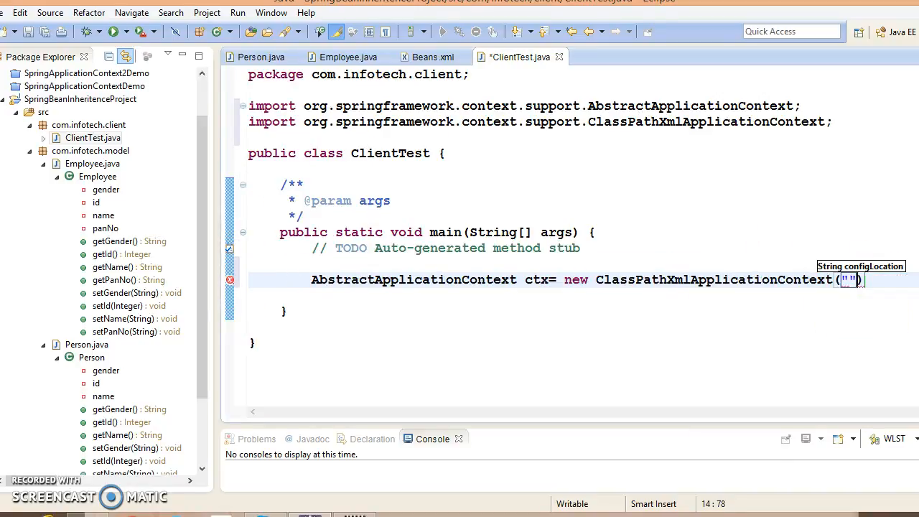
text(Beans.xml)
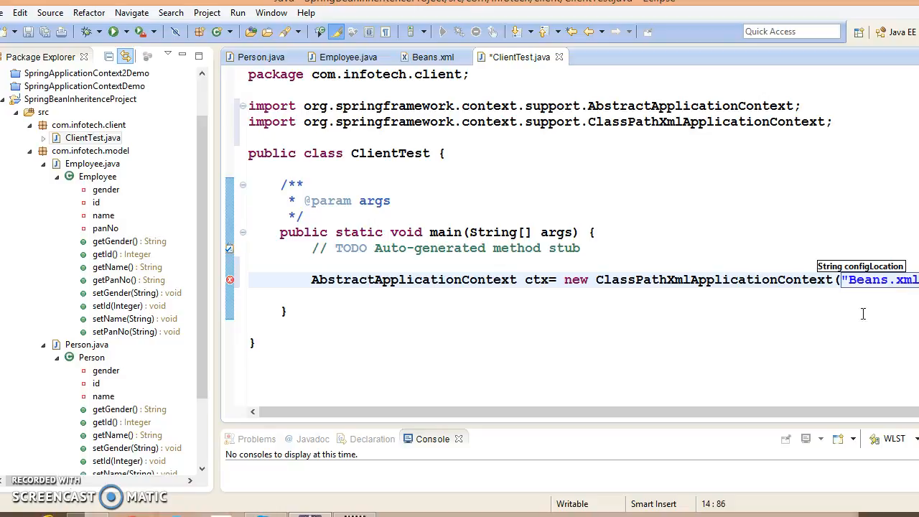
key(Return)
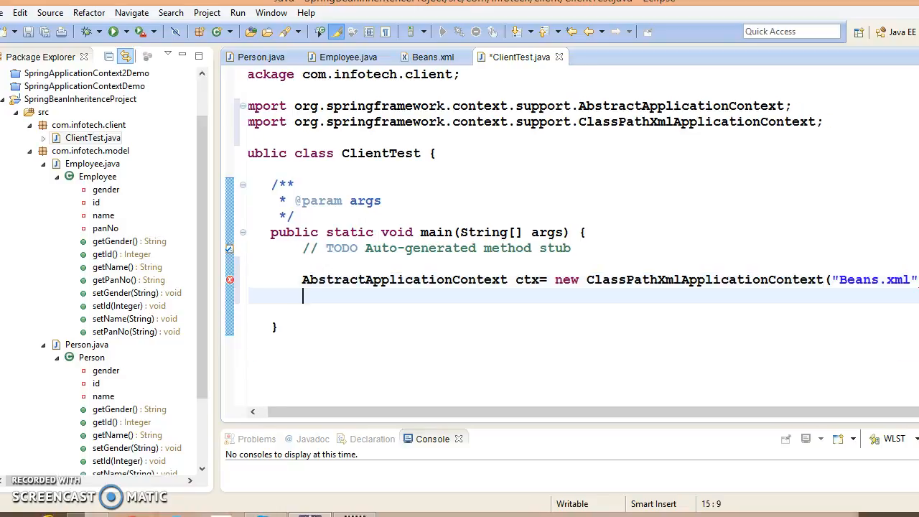
Fetch Employee employee = ctx.getBean("employee", Employee.class) with the Employee import.
double_click(529, 279)
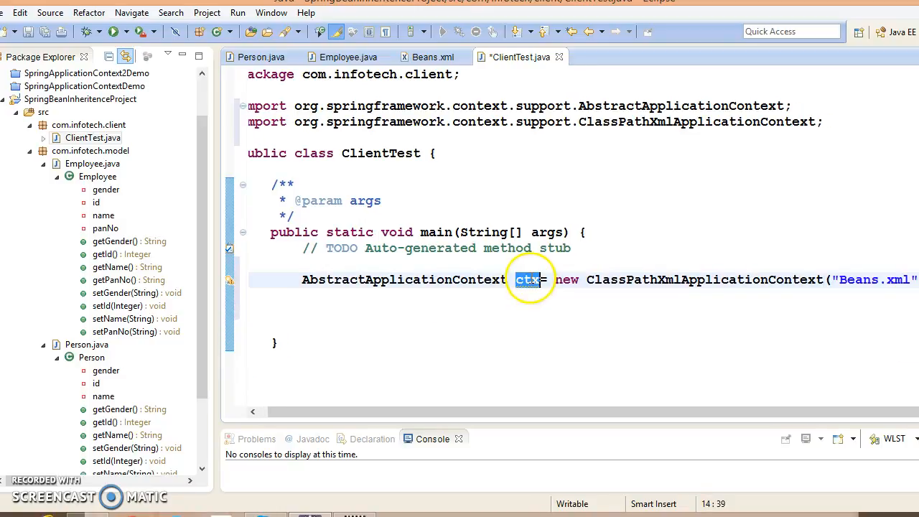
text(ctx)
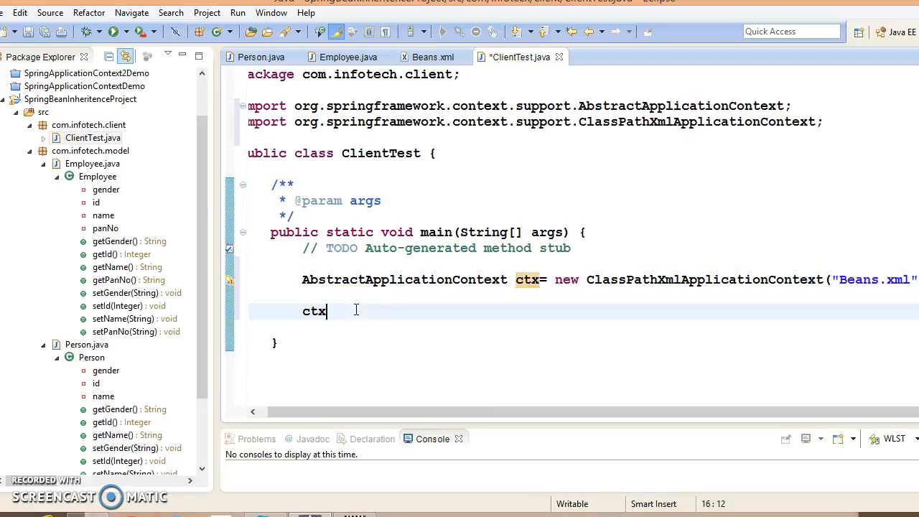
text(.)
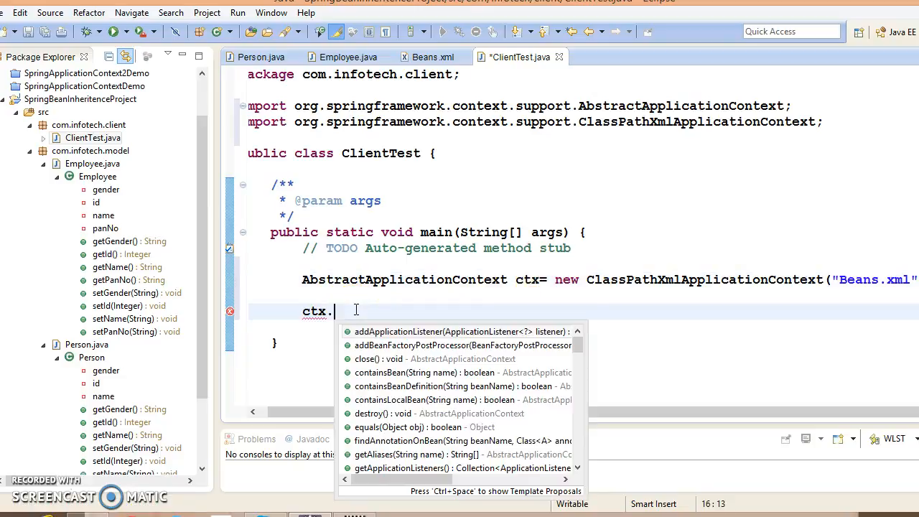
text(getBe)
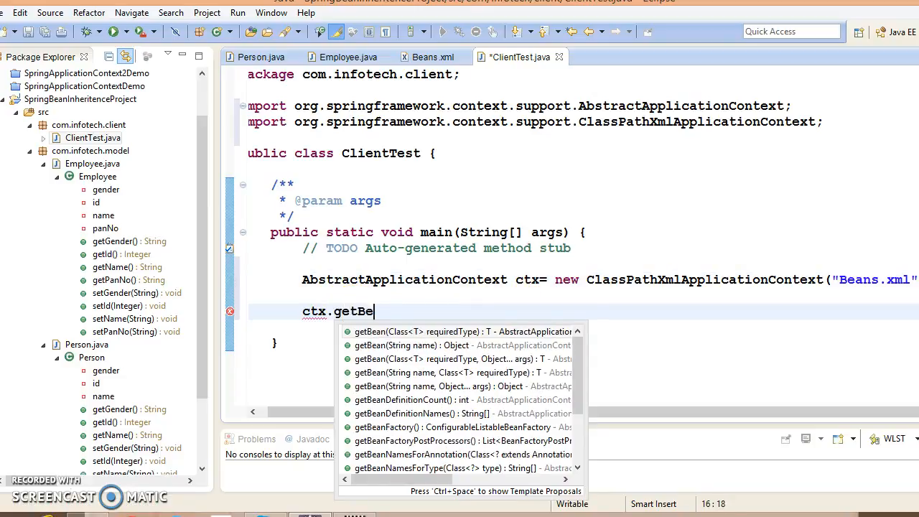
text(an("", requiredType)
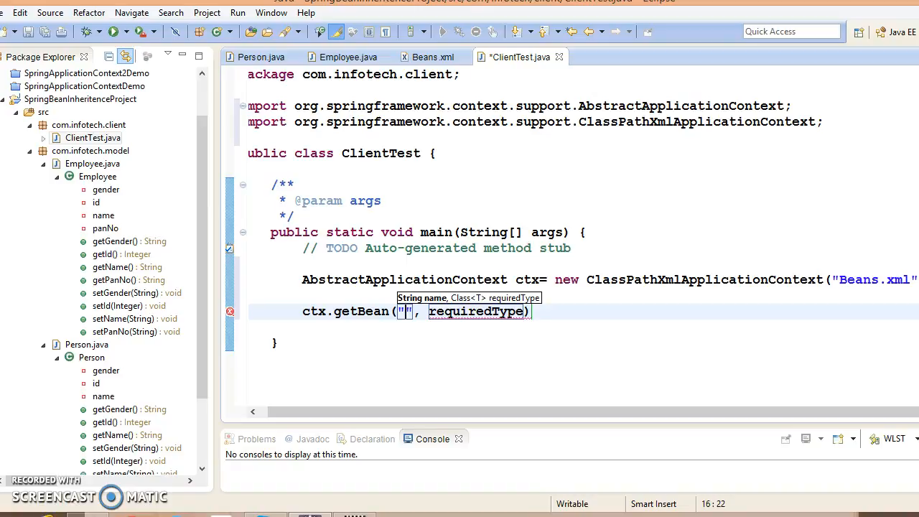
text(employee)
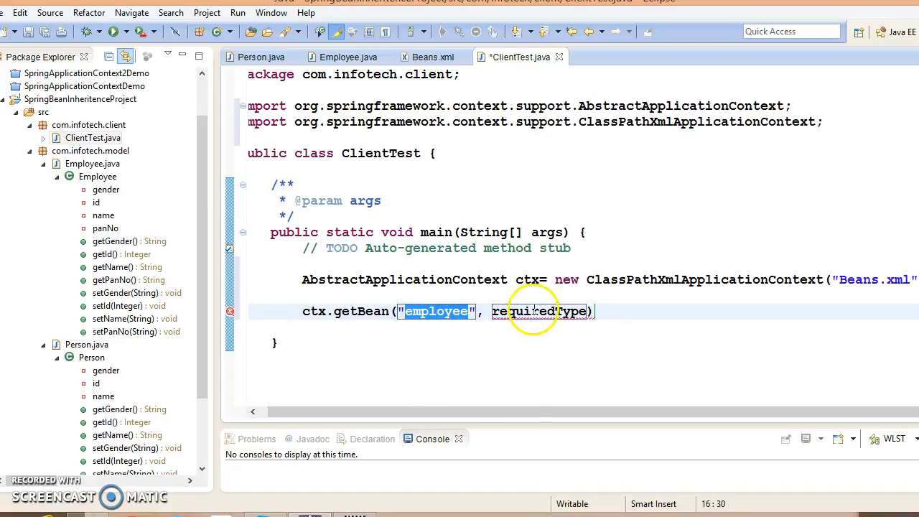
text(Employee employee =)
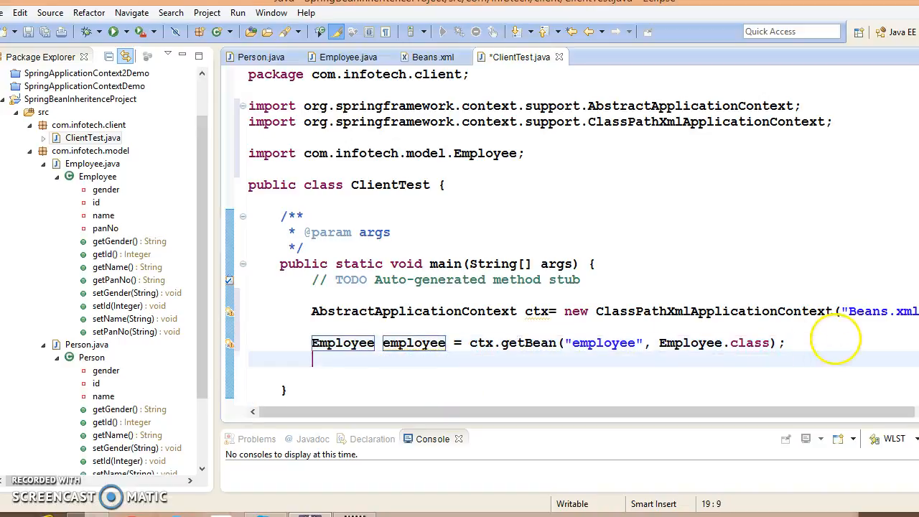
Print the employee's id, name, gender and other getters tab-separated with System.out.println.
text(System.out.println();)
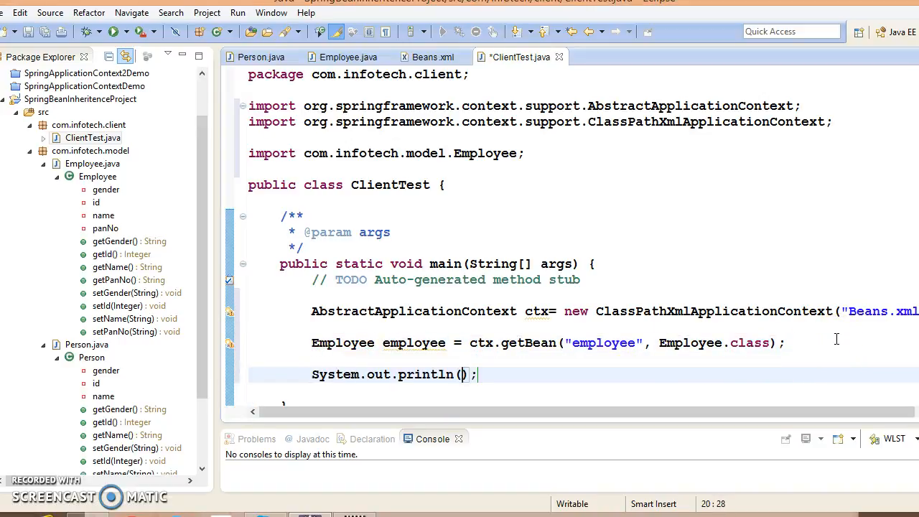
double_click(414, 342)
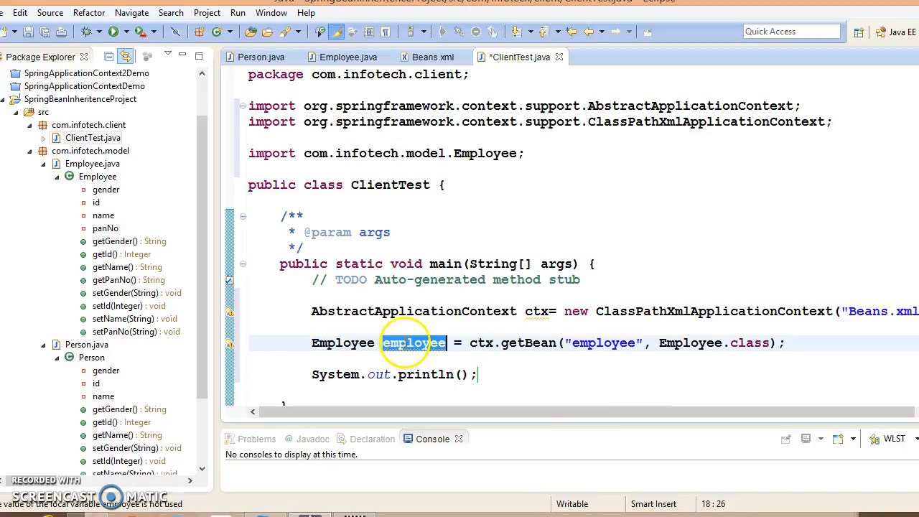
text(employee)
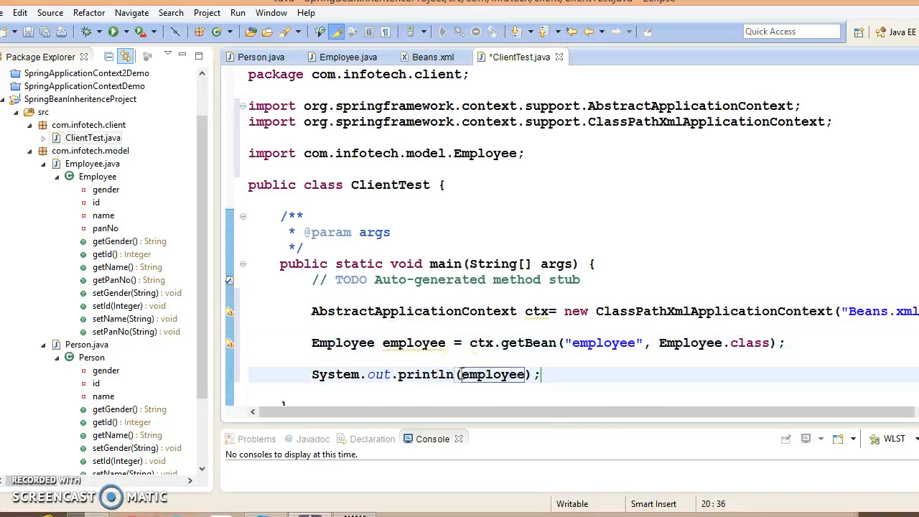
text(.get)
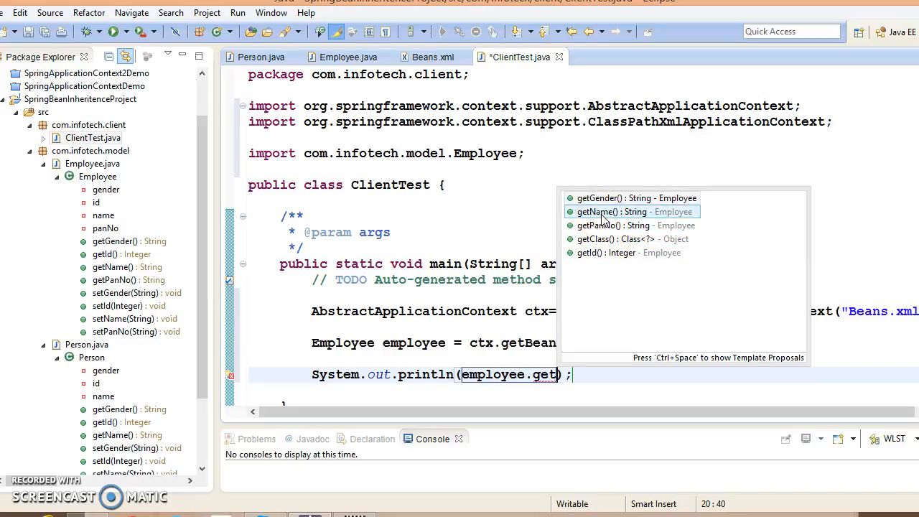
mouse_move(639, 314)
text(Id()
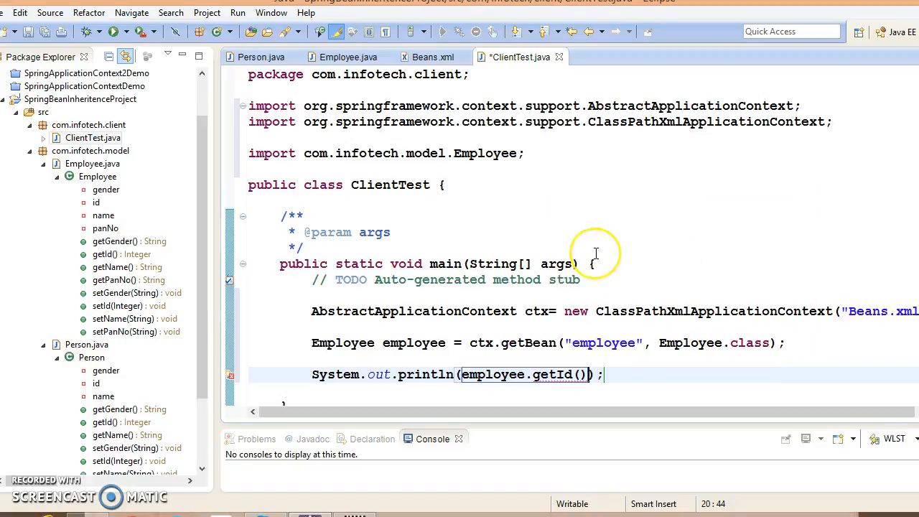
text(+"\")
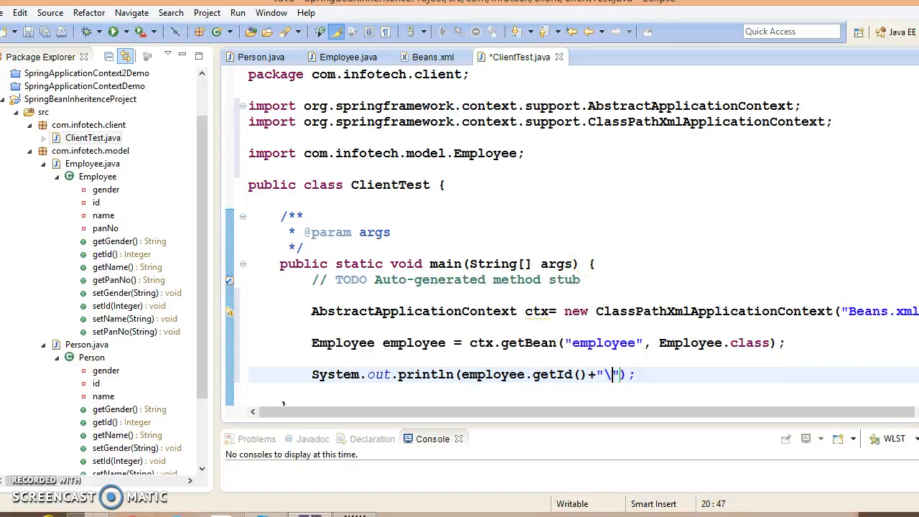
text(t"+)
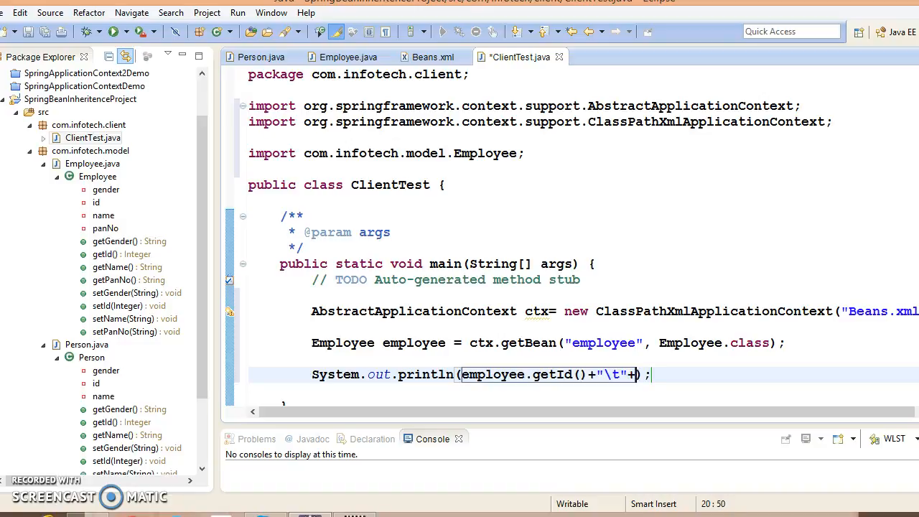
text(employee.getName()+"\t"+)
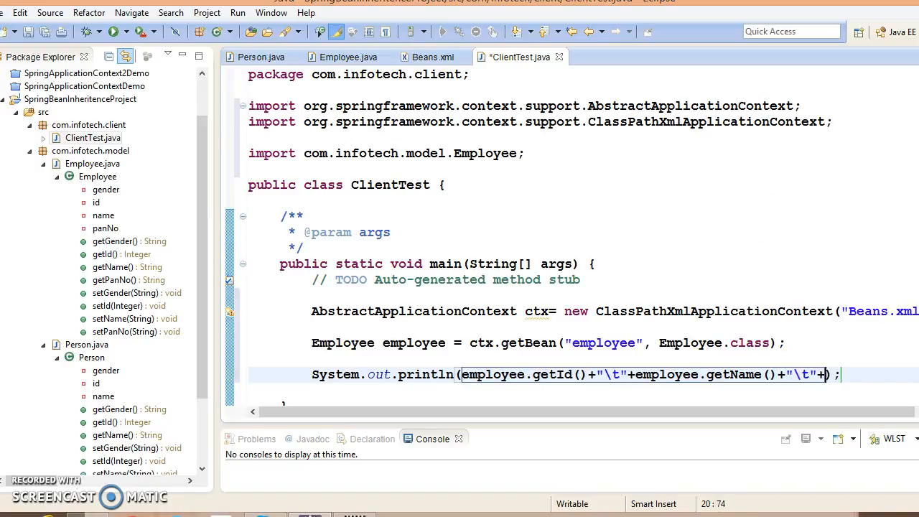
text(employee.getGender()
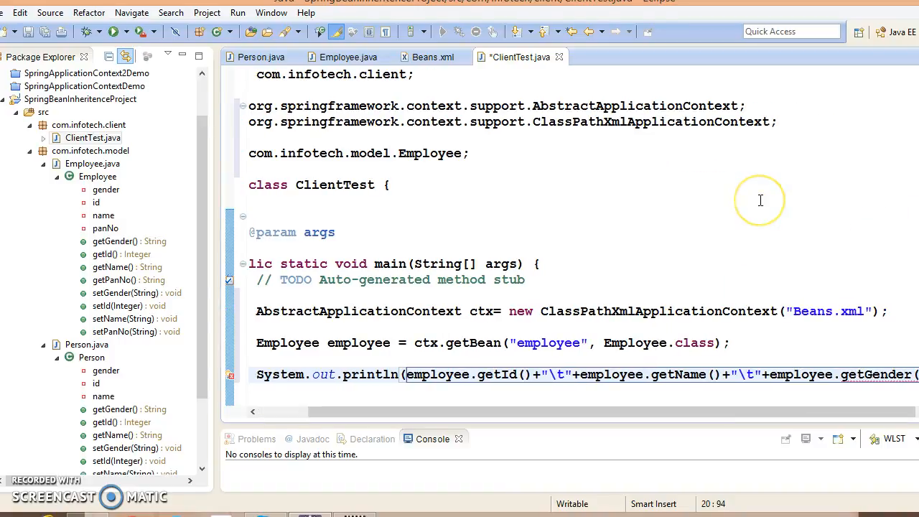
scroll(right, 3)
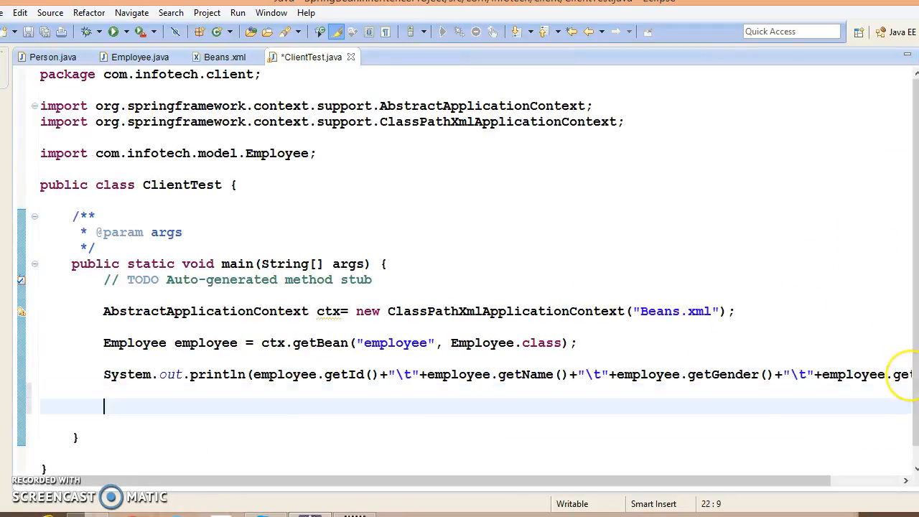
Add ctx.close() after the print statement and save ClientTest.
text(ctx.)
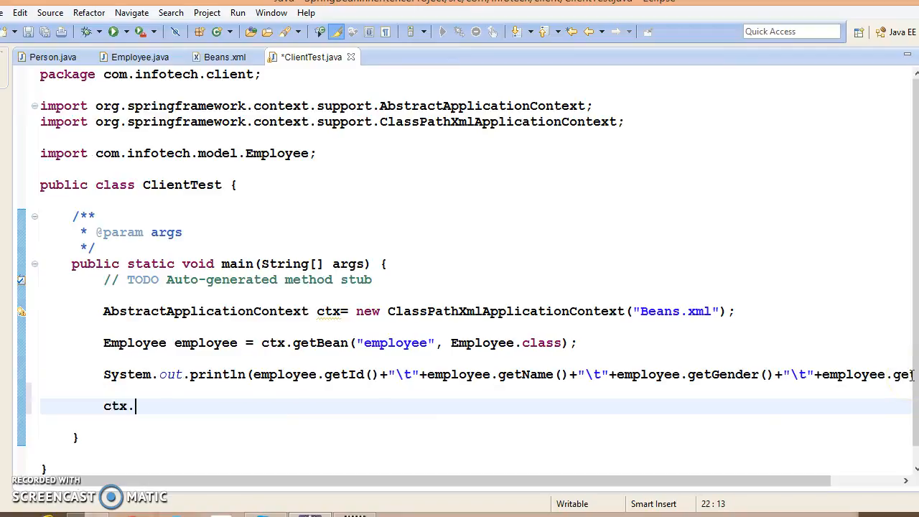
text(.)
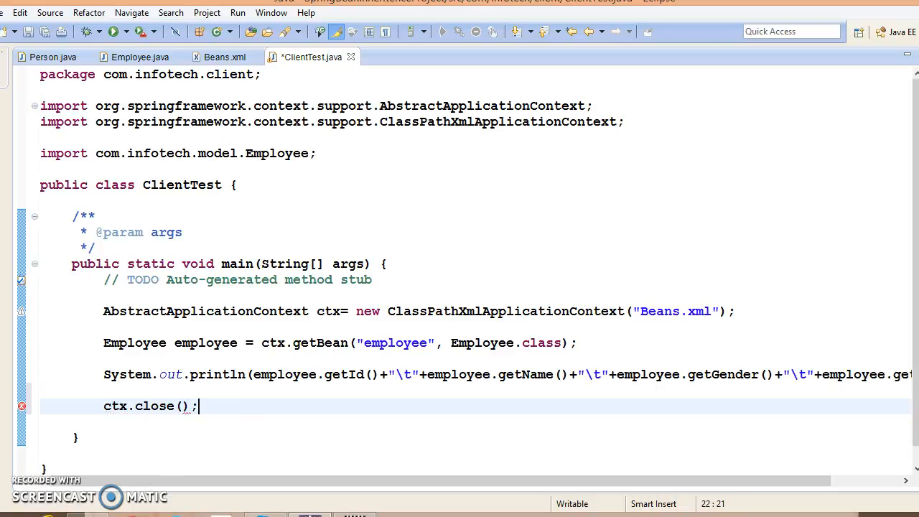
key(ctrl+s)
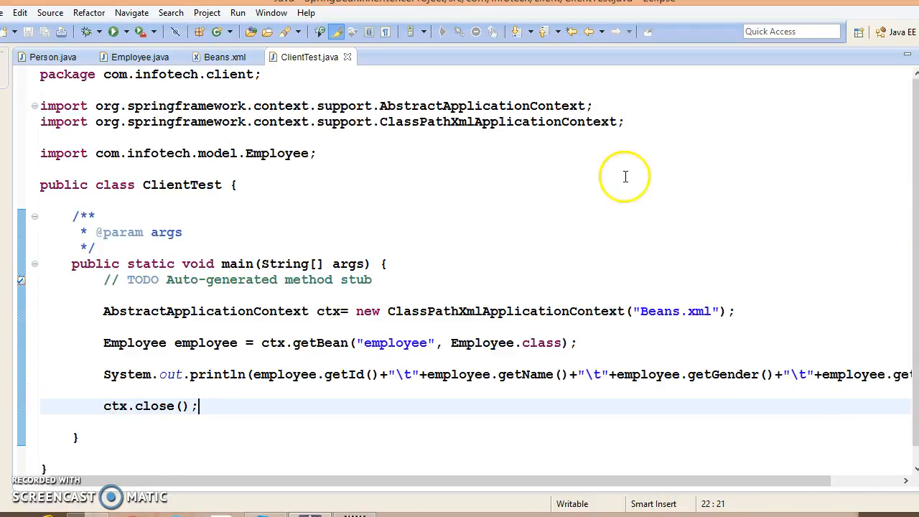
right_click(589, 201)
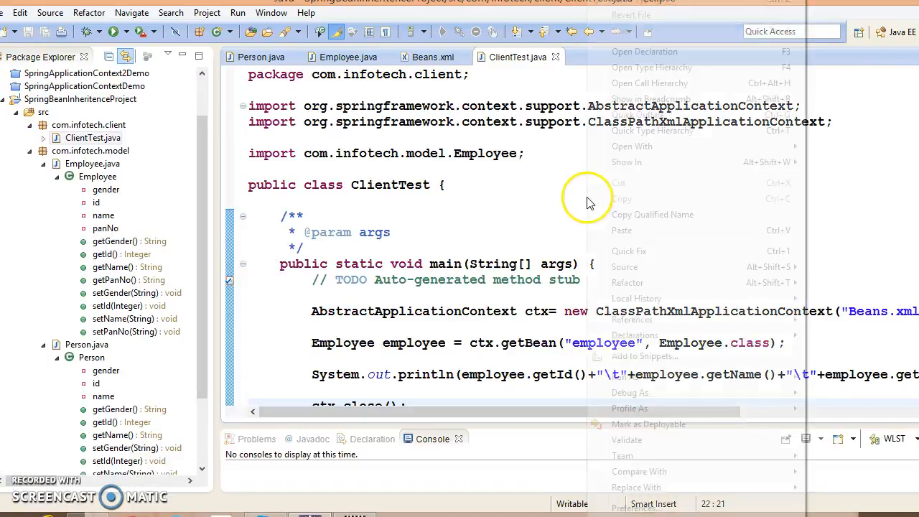
click(474, 402)
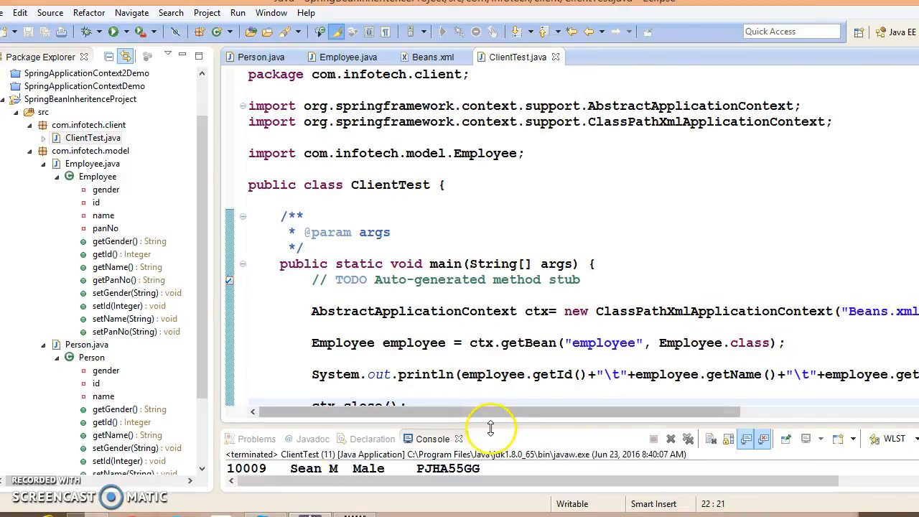
drag(491, 419, 491, 201)
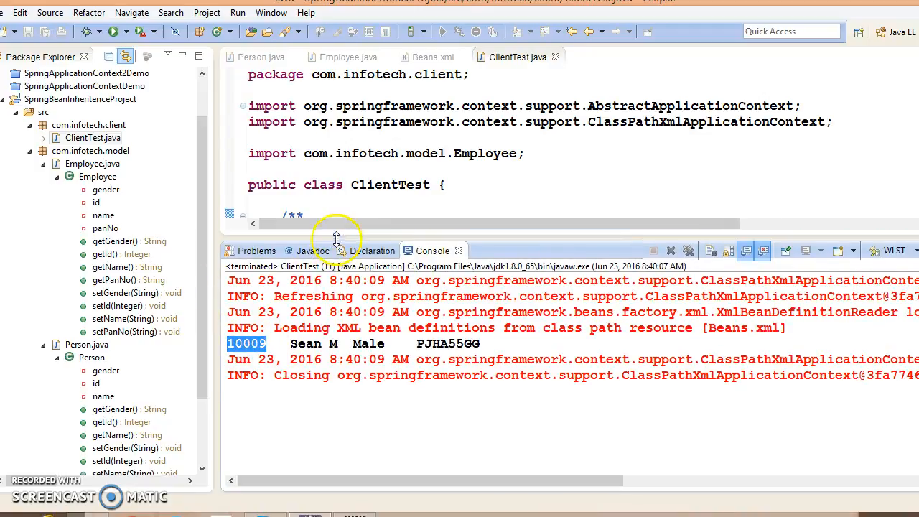
click(433, 57)
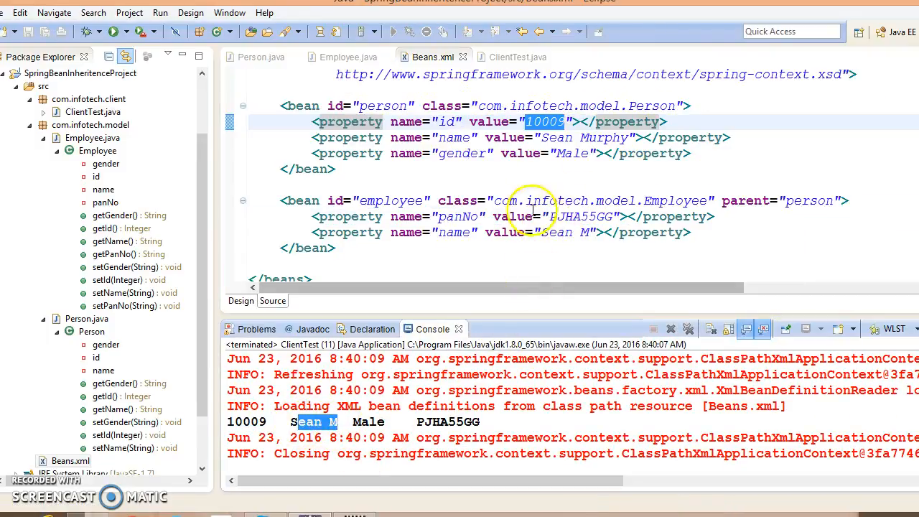
double_click(584, 138)
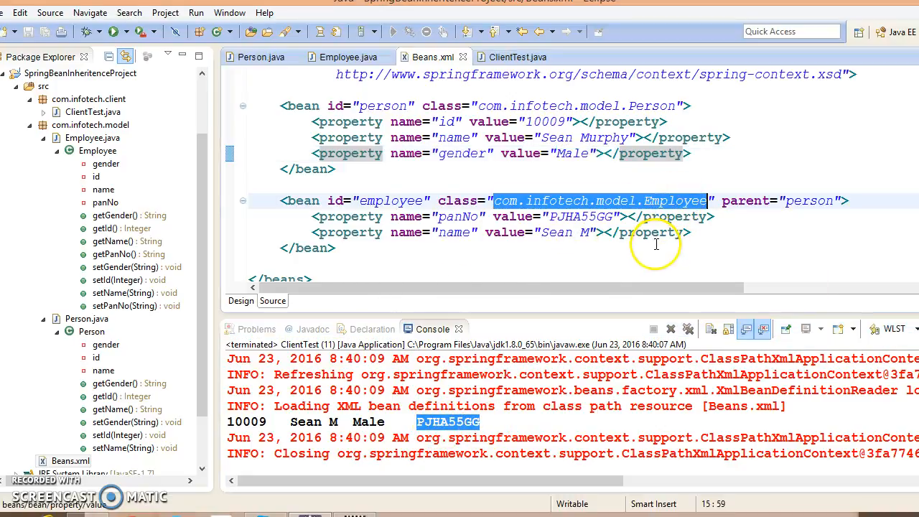
click(552, 216)
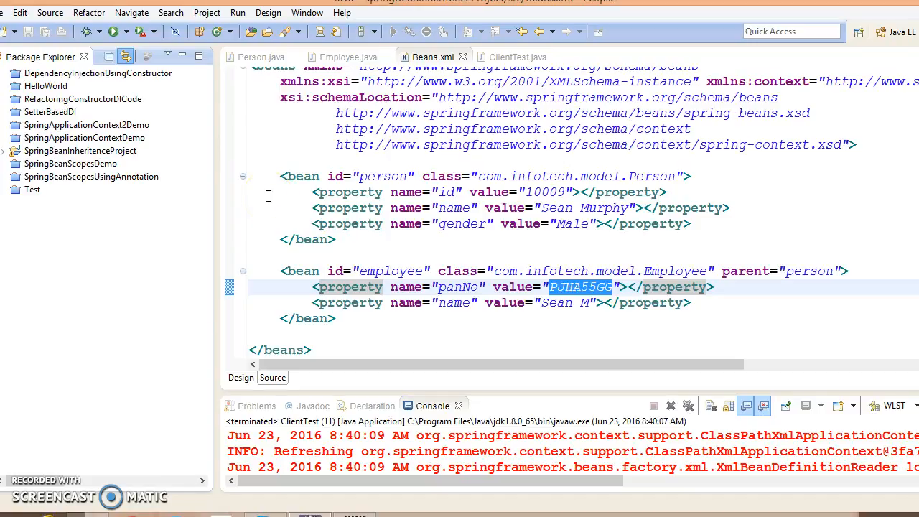
mouse_move(440, 247)
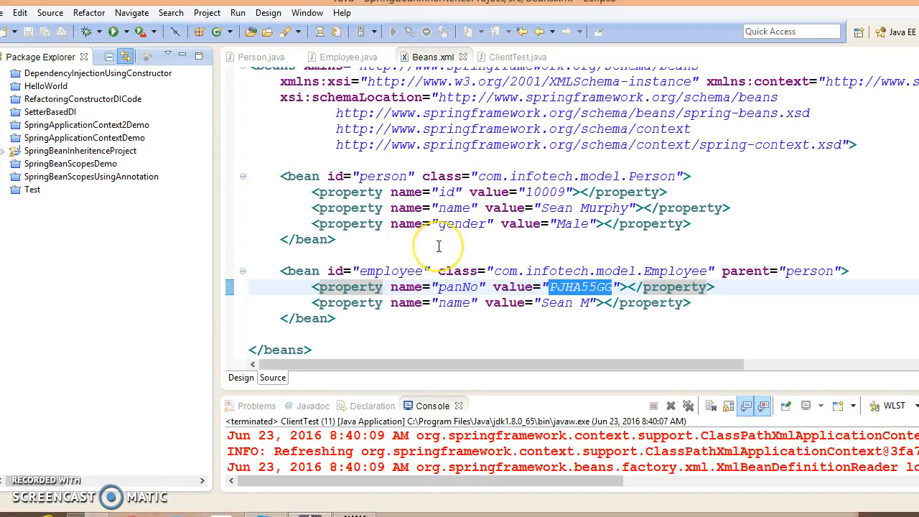